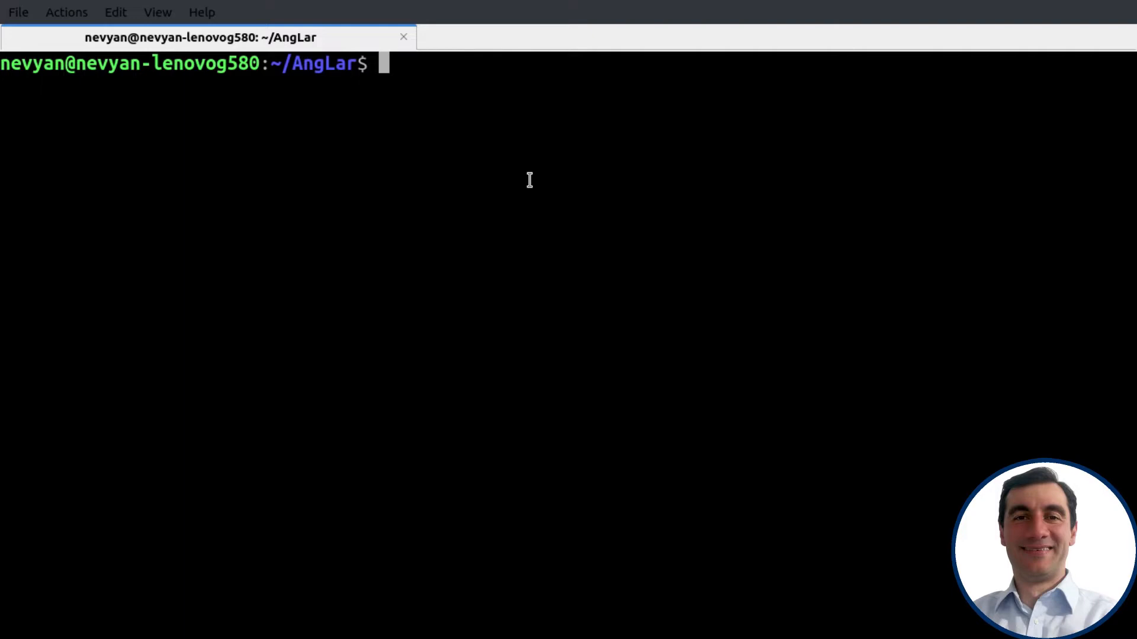
From the laravel-app folder, start the Sail containers with ./vendor/bin/sail up.
{"action": "type", "text": "ls"}
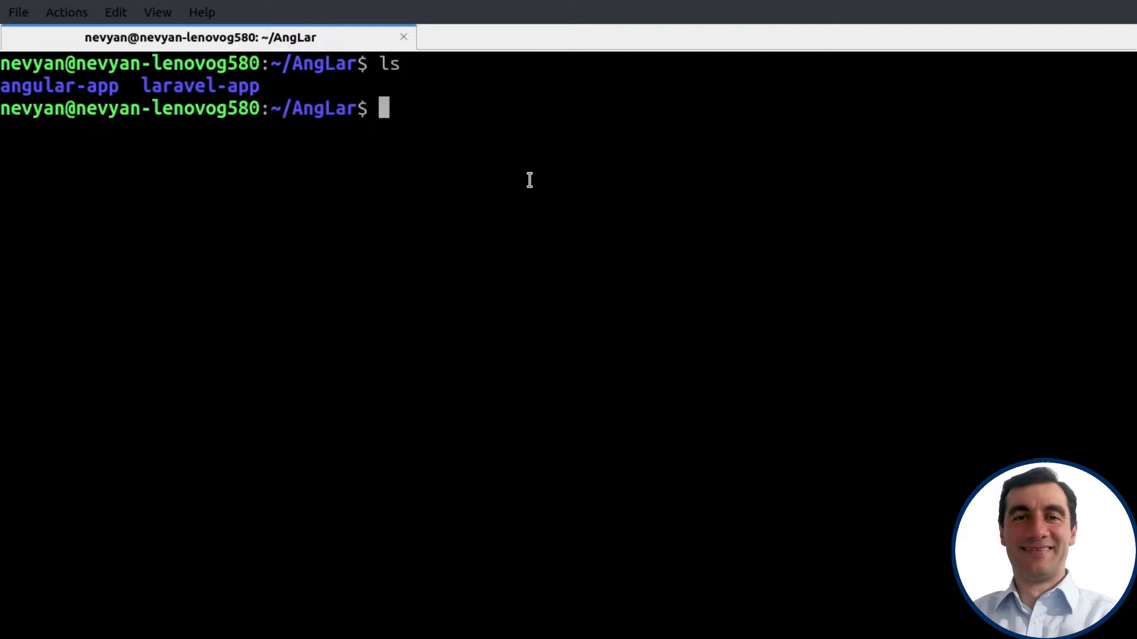
{"action": "type", "text": "cd laravel-app/"}
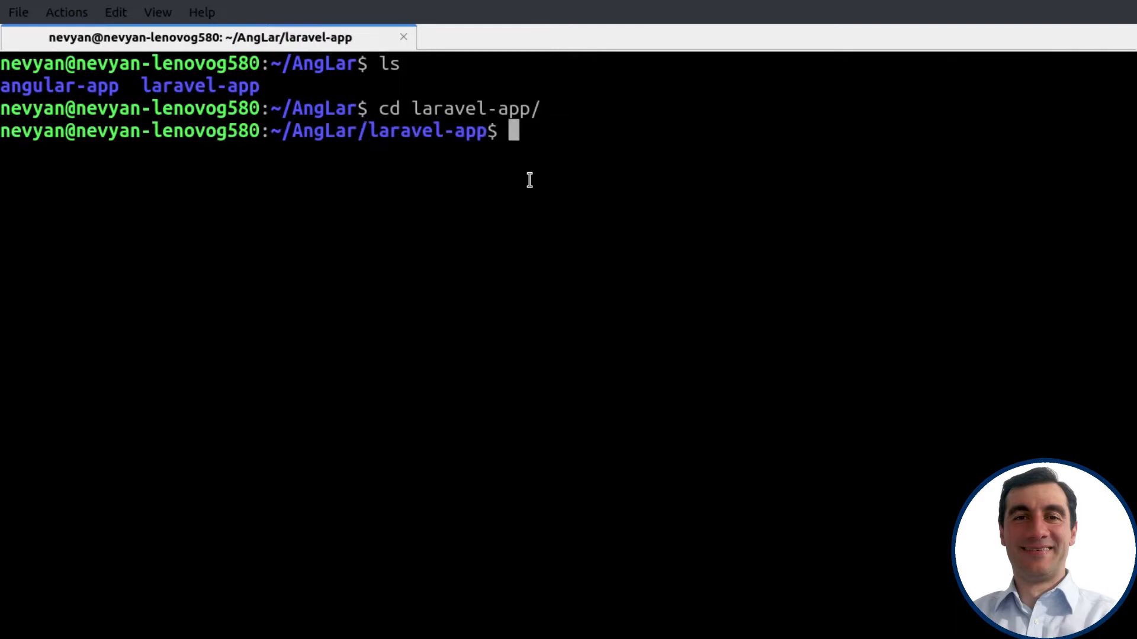
{"action": "type", "text": "./v"}
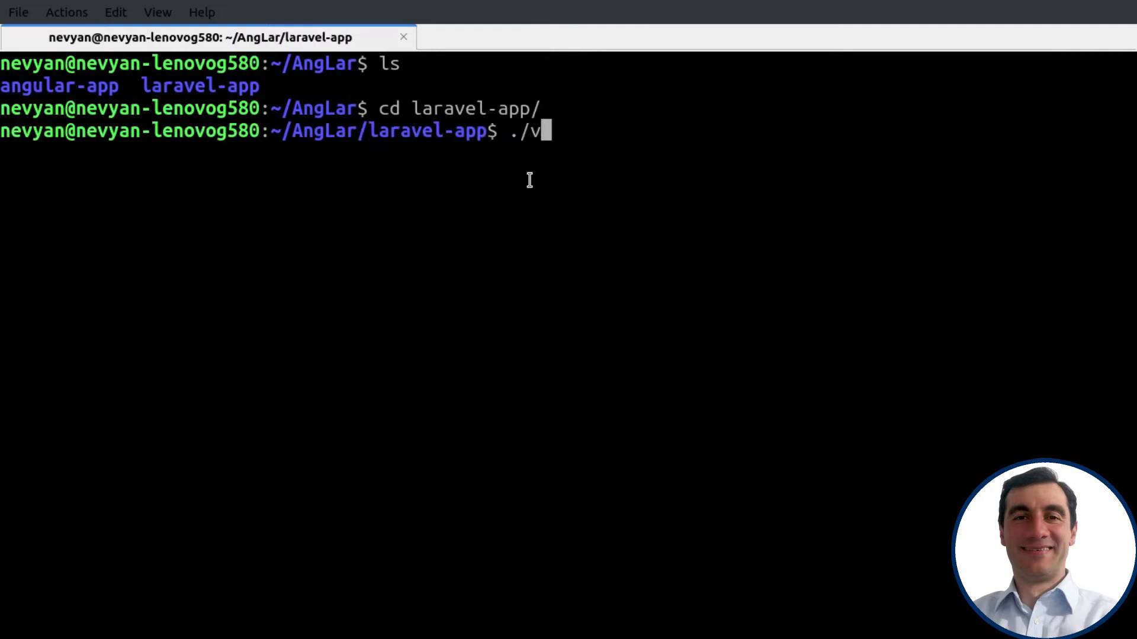
{"action": "type", "text": "endor/bin/"}
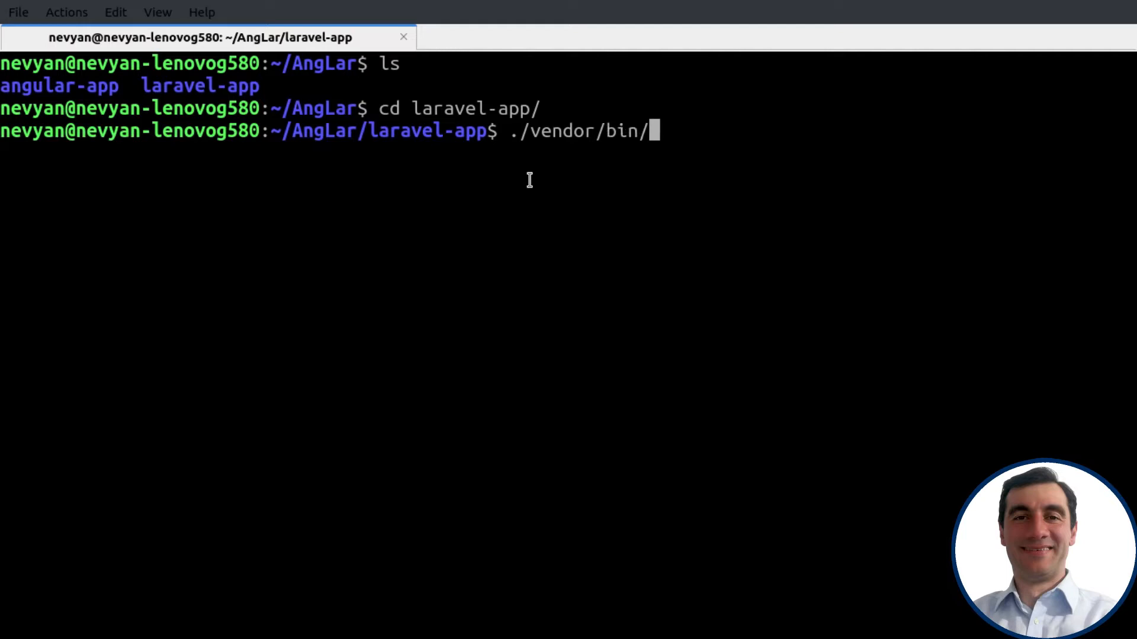
{"action": "type", "text": "sail up"}
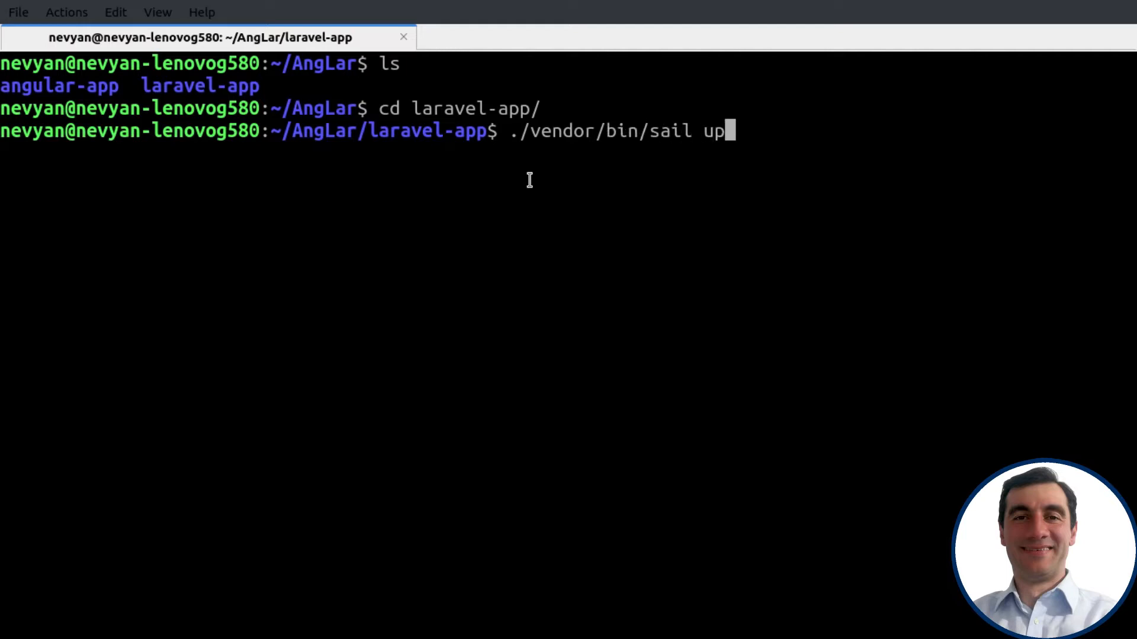
{"action": "key", "text": "Return"}
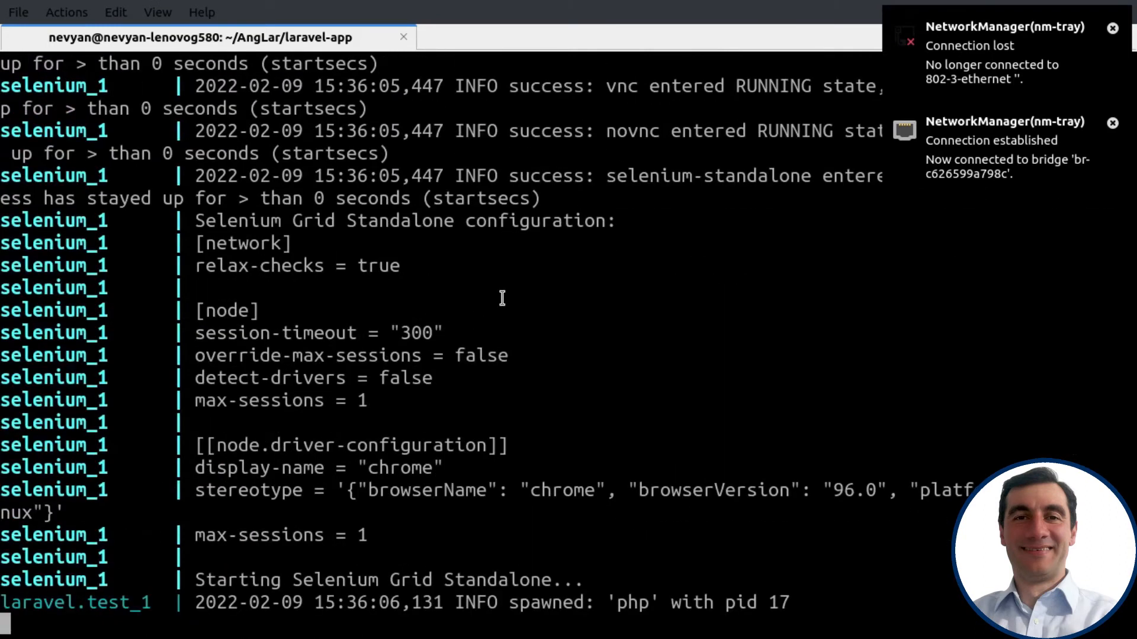
{"action": "scroll", "scroll_direction": "down", "scroll_amount": 3}
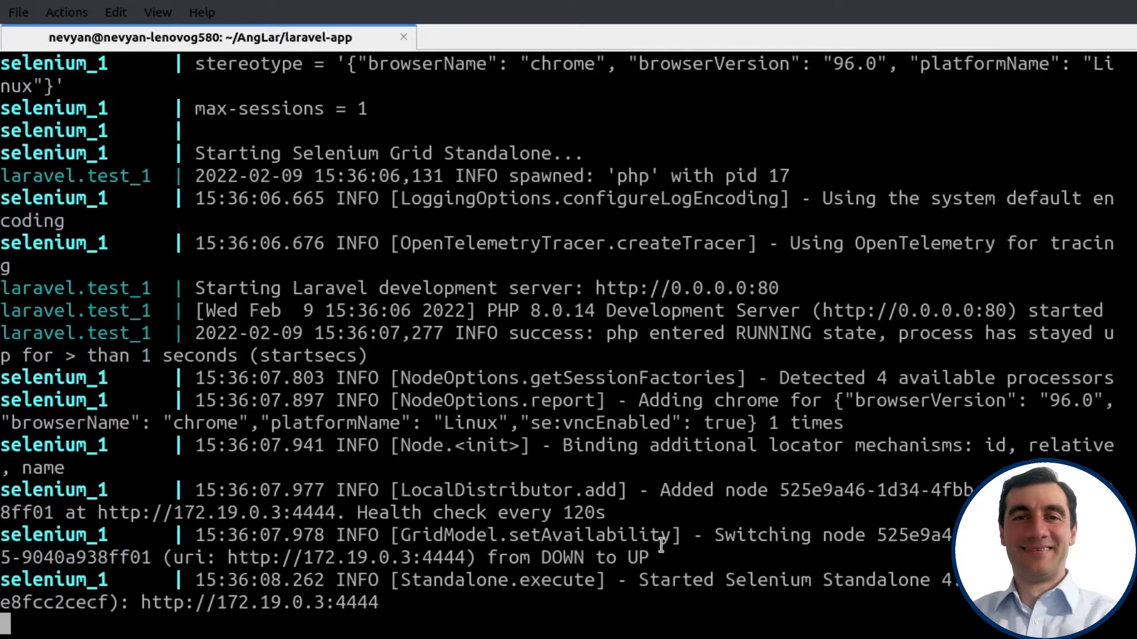
{"action": "left_click_drag", "start_coordinate": [488, 310], "coordinate": [649, 333]}
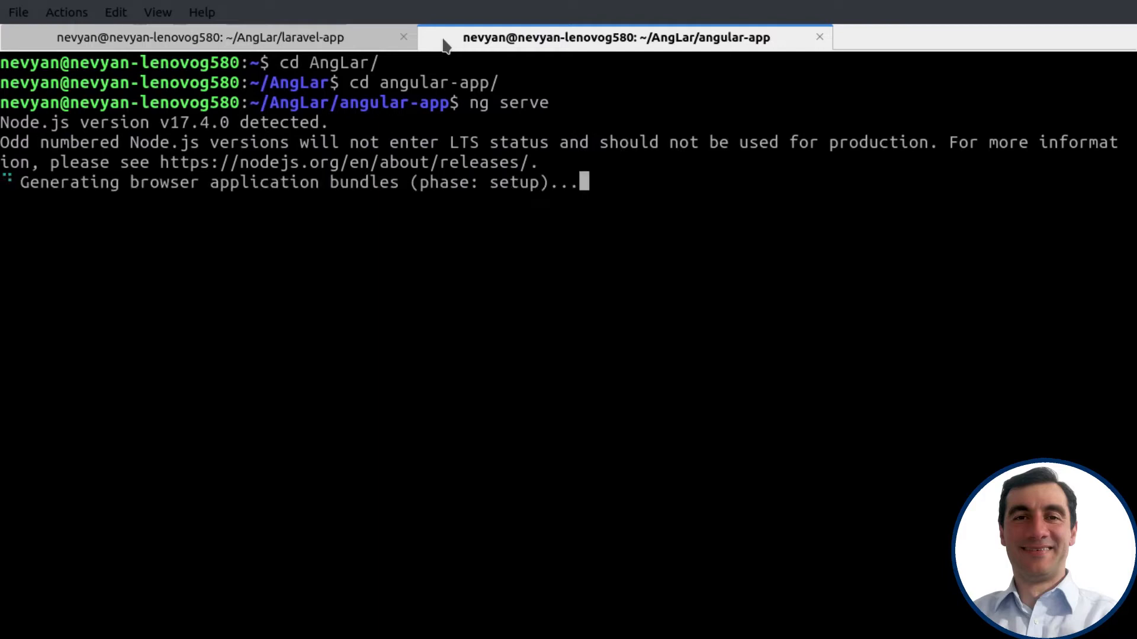
{"action": "mouse_move", "coordinate": [507, 194]}
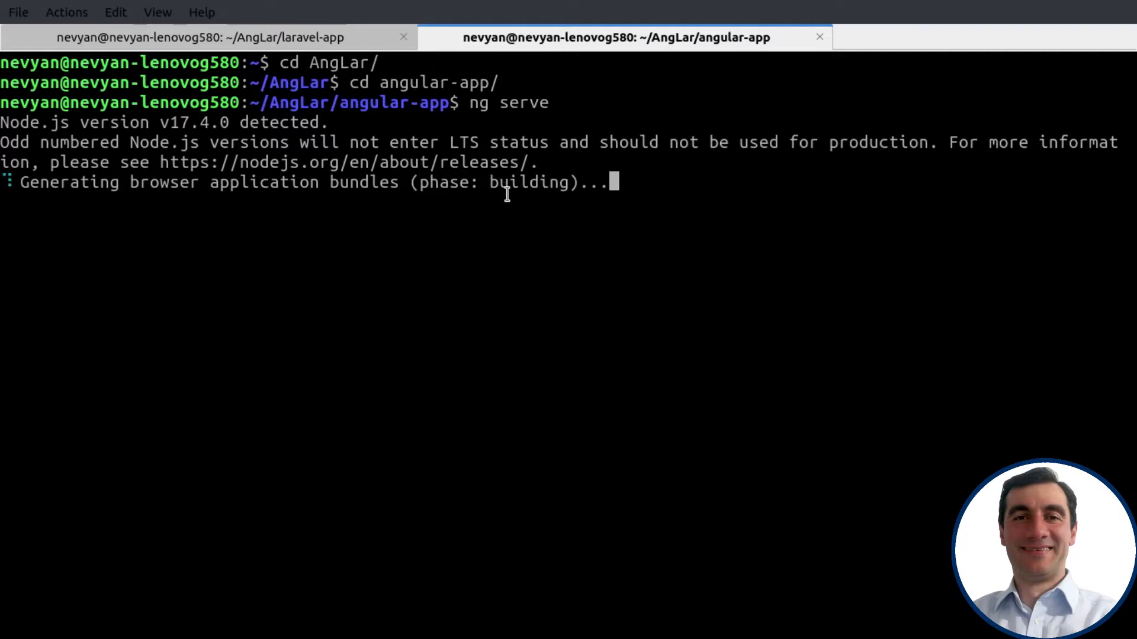
{"action": "mouse_move", "coordinate": [487, 236]}
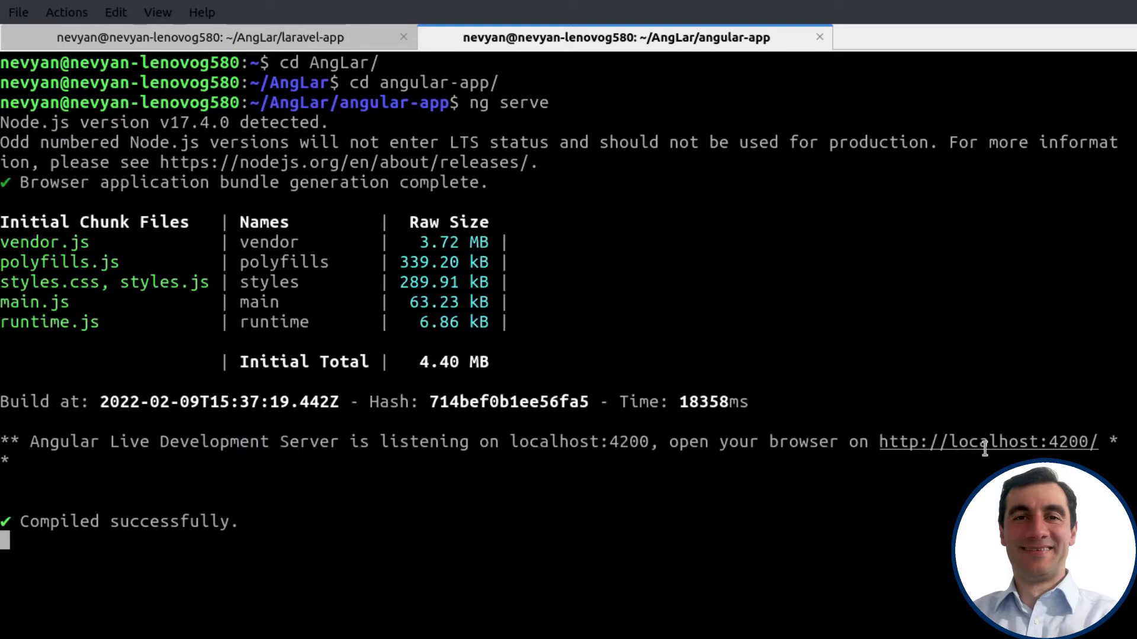
{"action": "mouse_move", "coordinate": [727, 255]}
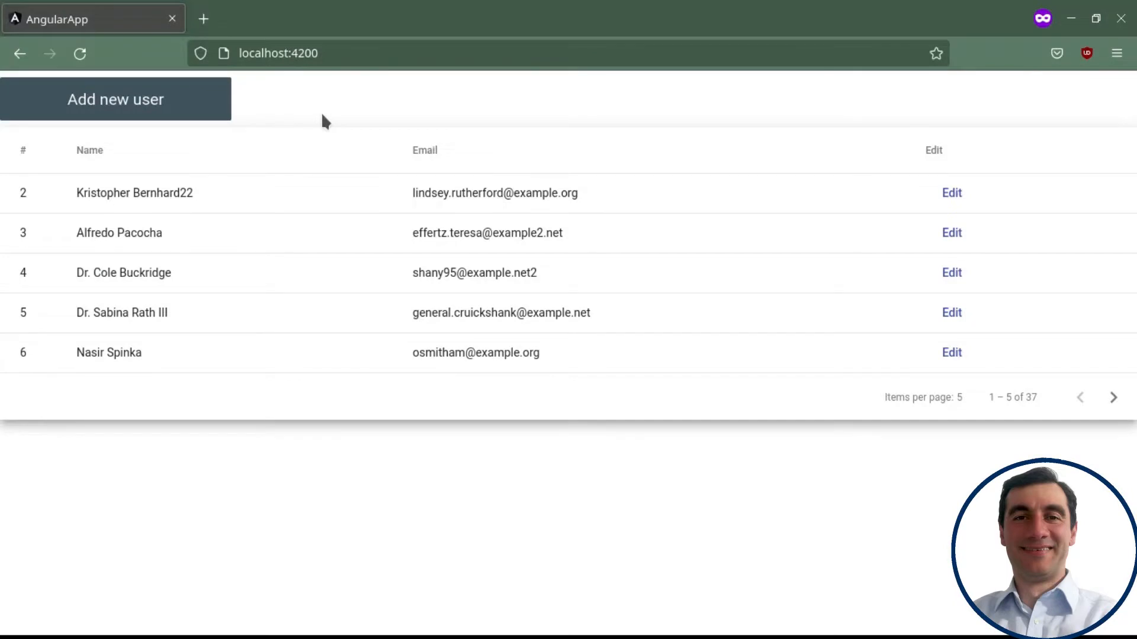
{"action": "mouse_move", "coordinate": [263, 116]}
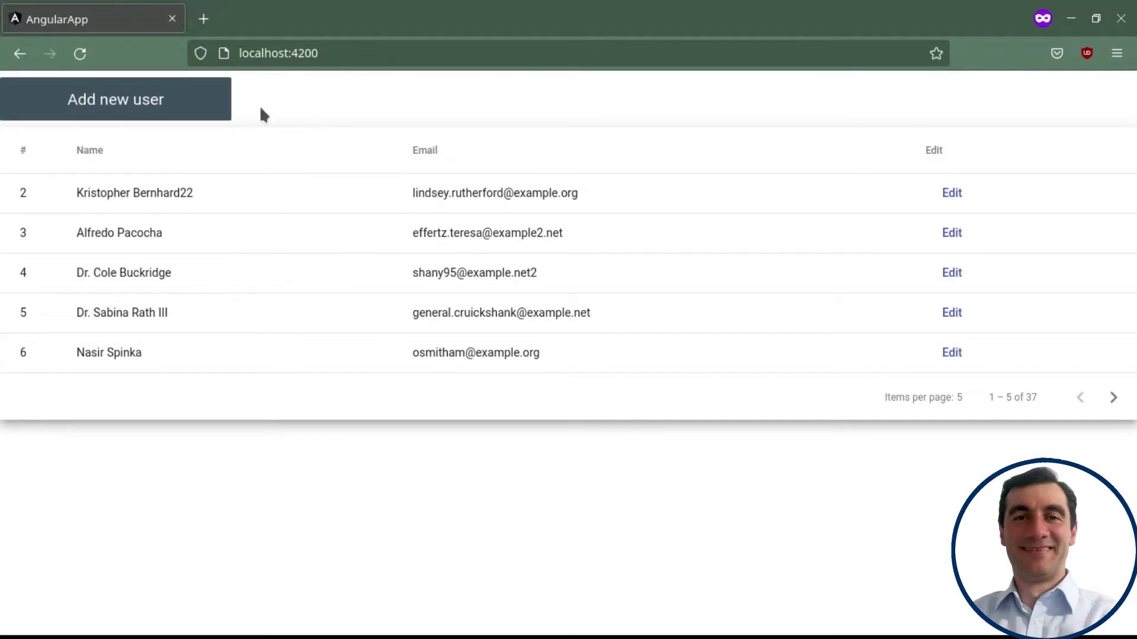
View and close user 2's edit form, then page the users list to entries 16–20.
{"action": "left_click", "coordinate": [951, 192]}
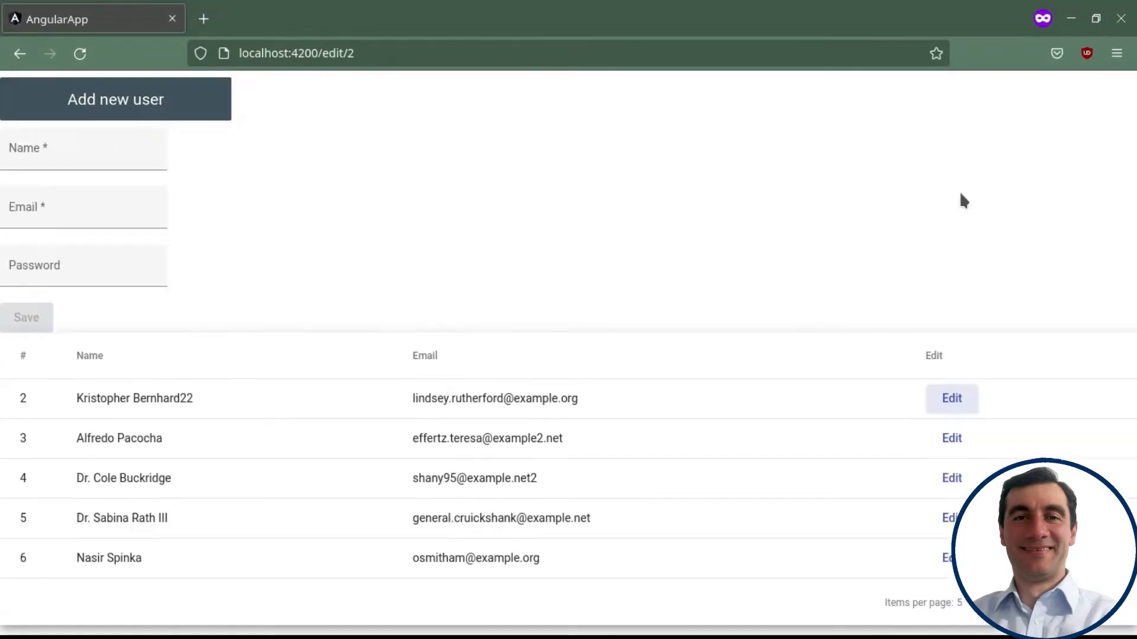
{"action": "left_click", "coordinate": [950, 398]}
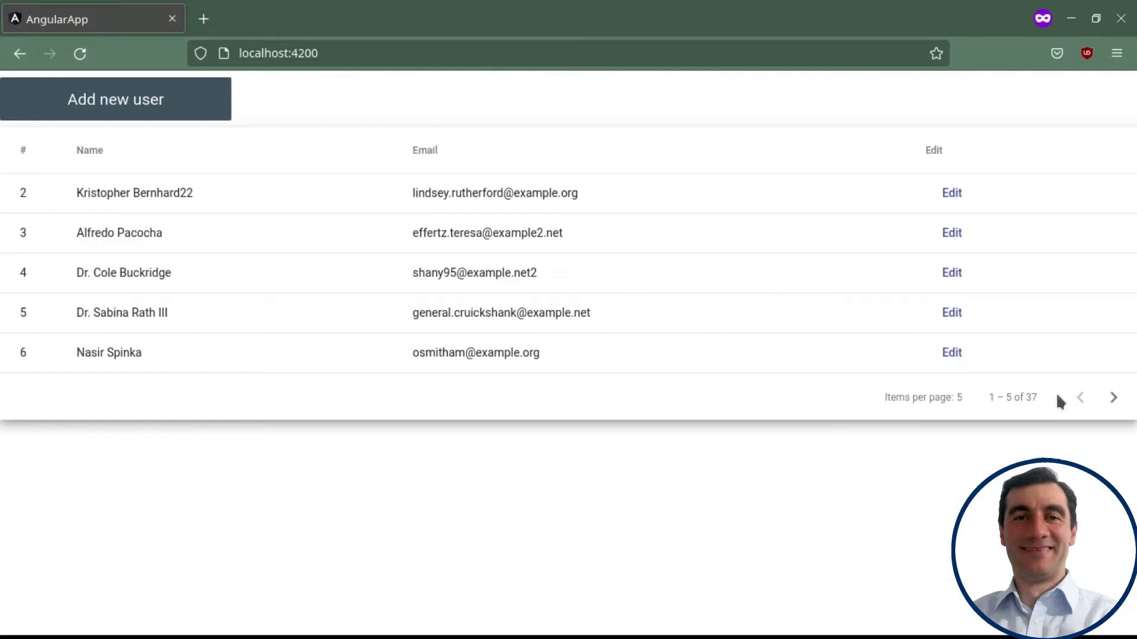
{"action": "left_click", "coordinate": [1113, 398]}
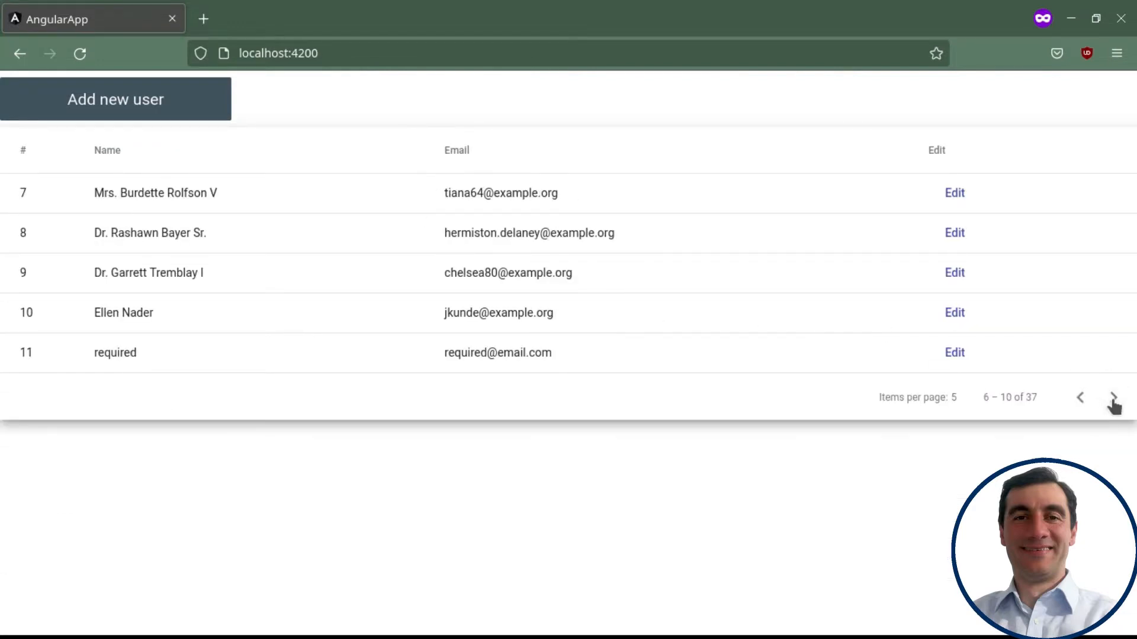
{"action": "left_click", "coordinate": [1114, 398]}
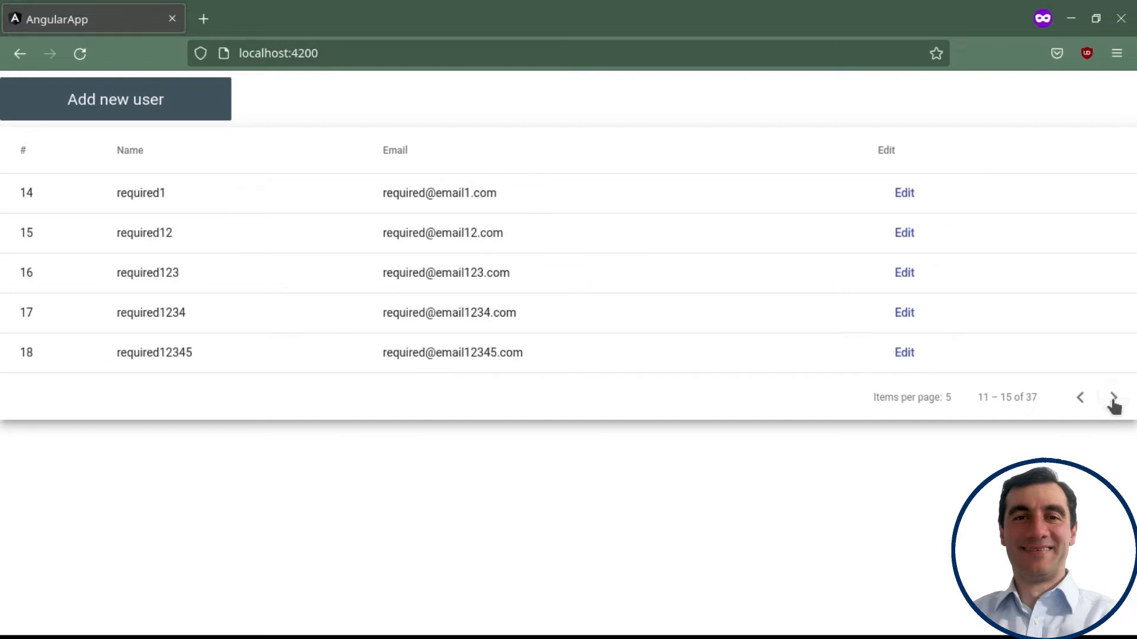
{"action": "left_click", "coordinate": [1114, 397]}
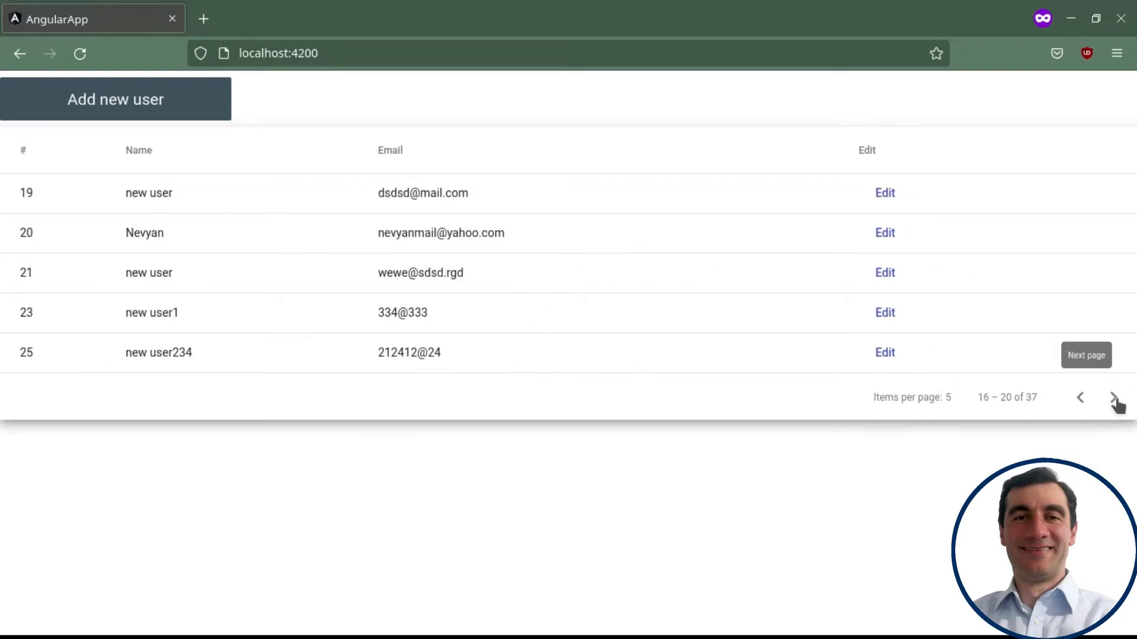
{"action": "left_click", "coordinate": [1114, 397]}
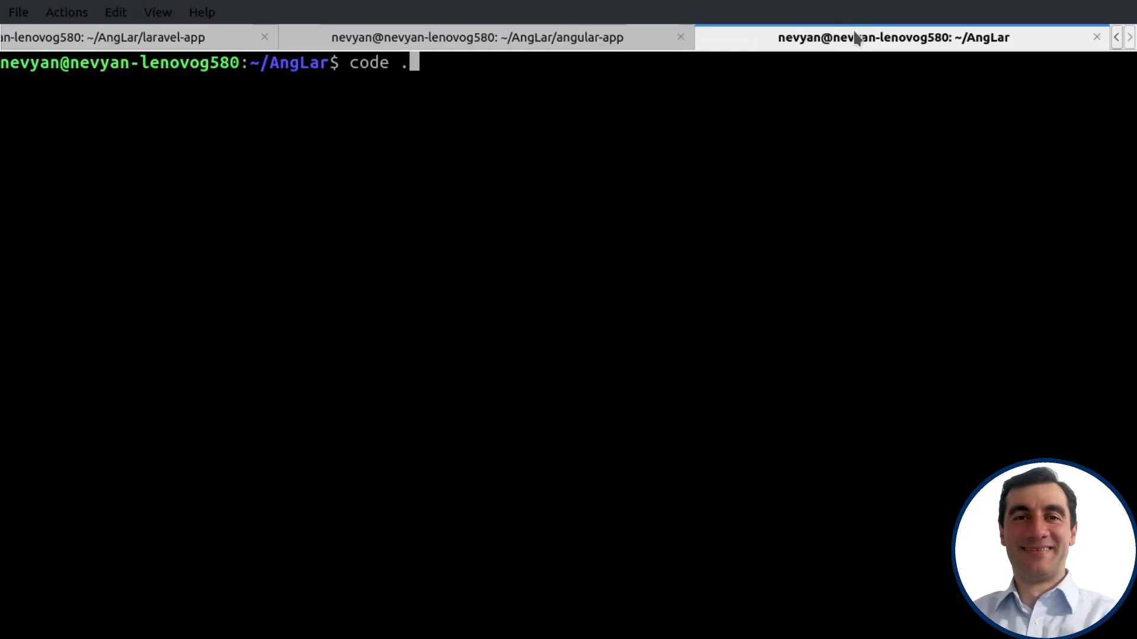
Open the AngLar project in VS Code and open laravel-app's .env file.
{"action": "key", "text": "Return"}
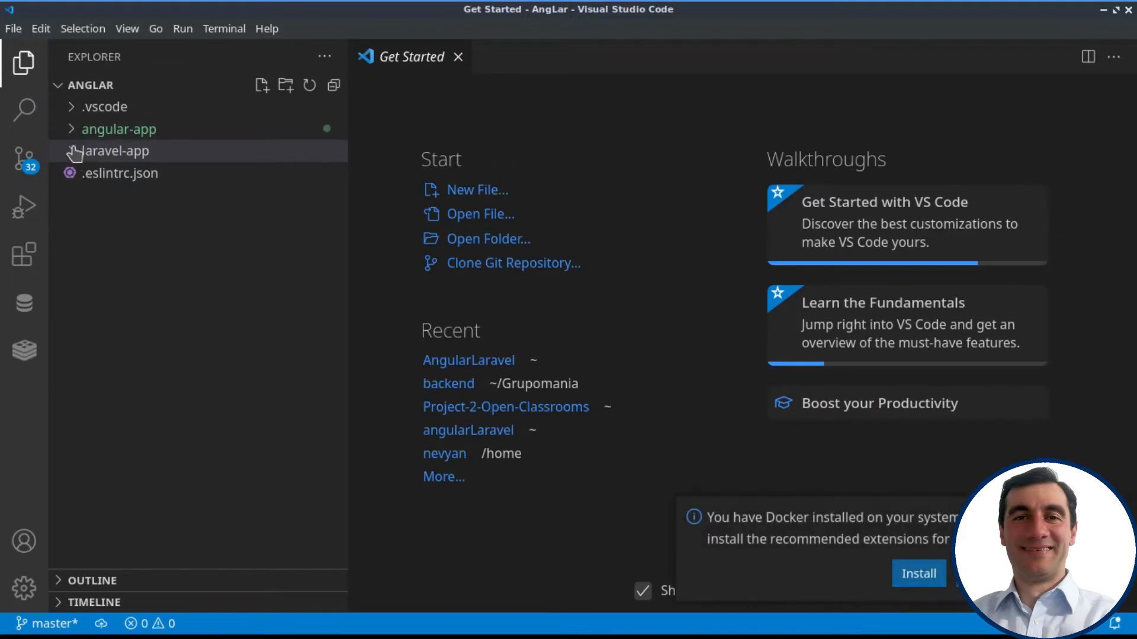
{"action": "left_click", "coordinate": [116, 151]}
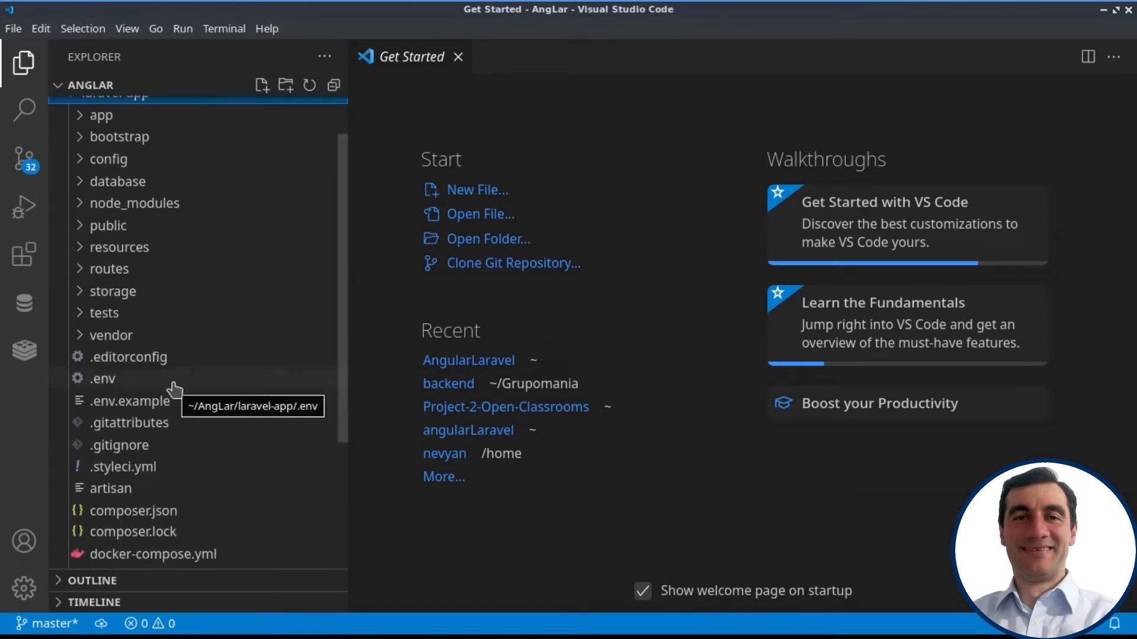
{"action": "double_click", "coordinate": [103, 378]}
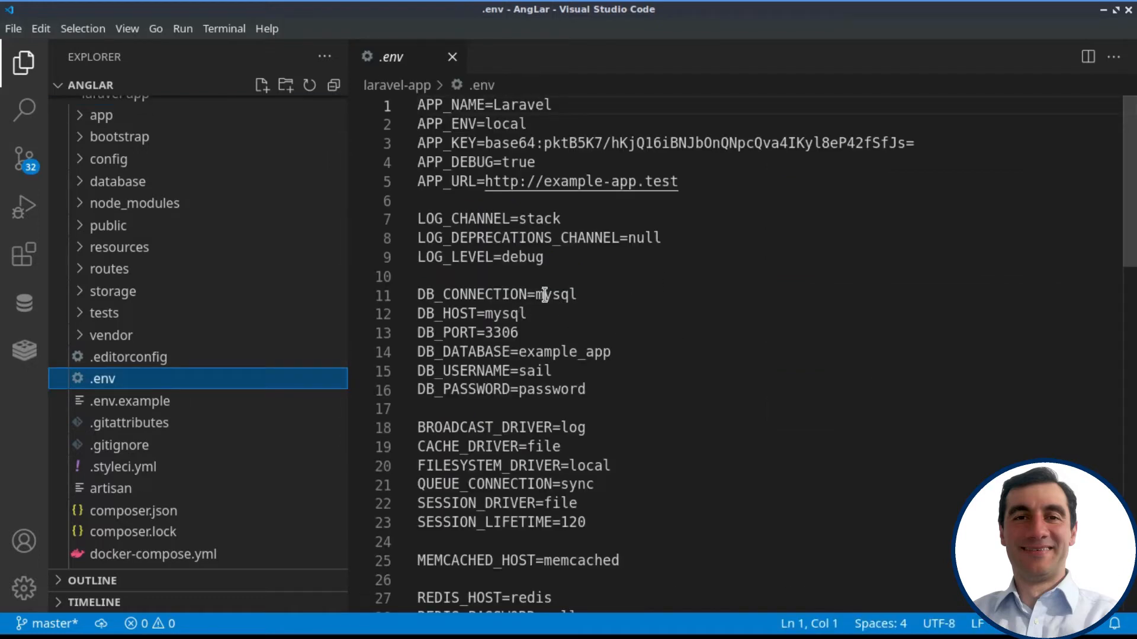
Highlight the mysql connection and example_app database settings, then expand the routes folder.
{"action": "double_click", "coordinate": [555, 294]}
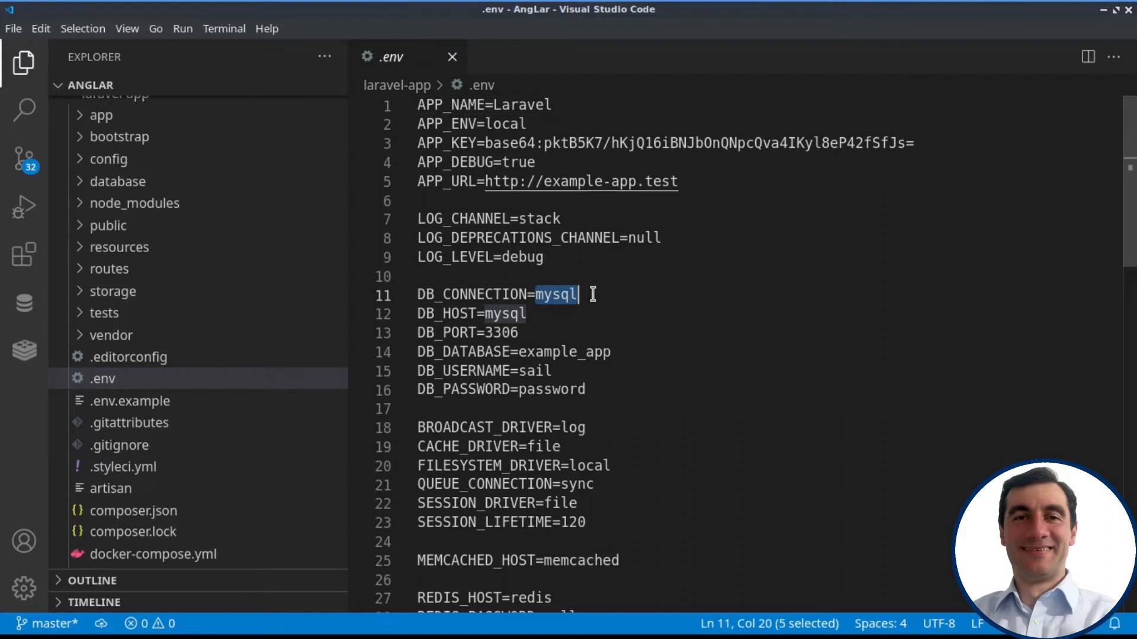
{"action": "double_click", "coordinate": [567, 352]}
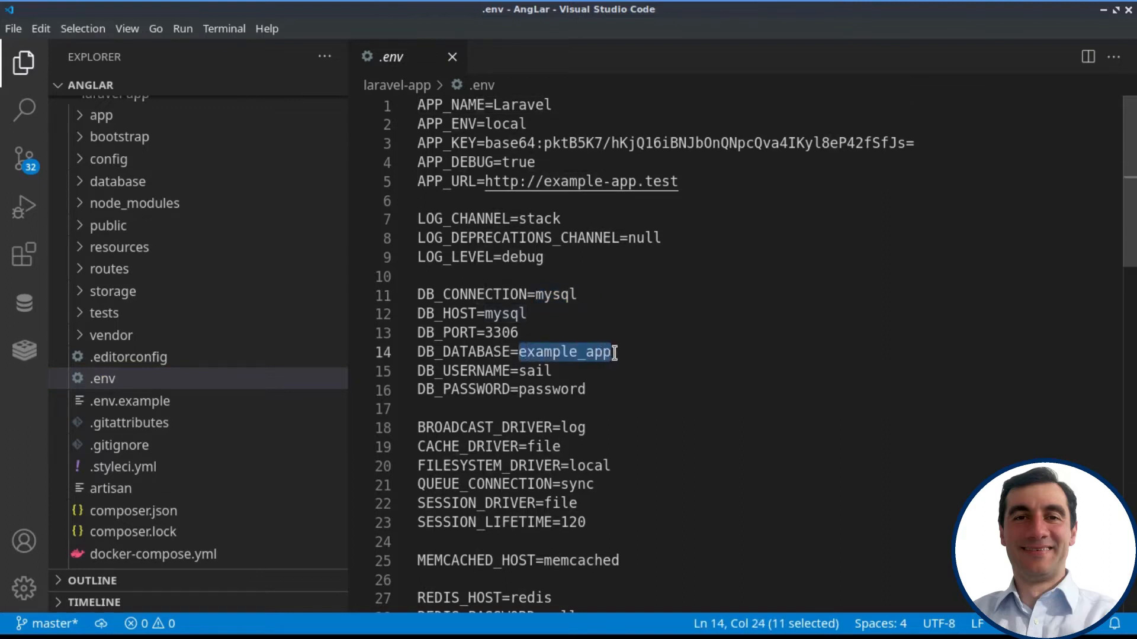
{"action": "left_click", "coordinate": [533, 371]}
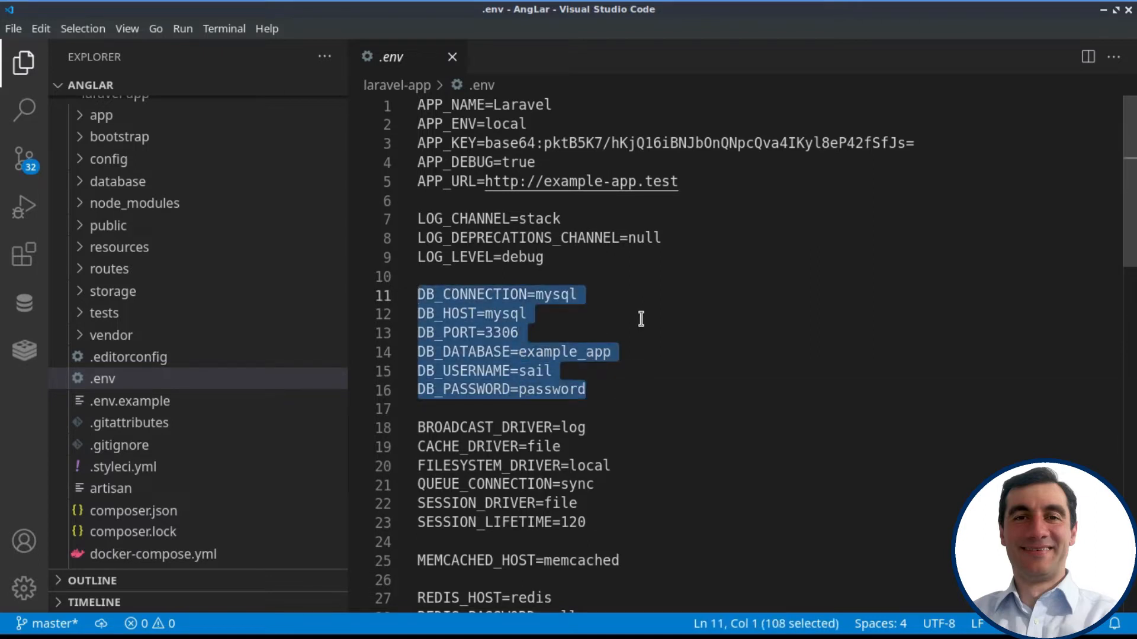
{"action": "left_click", "coordinate": [588, 390]}
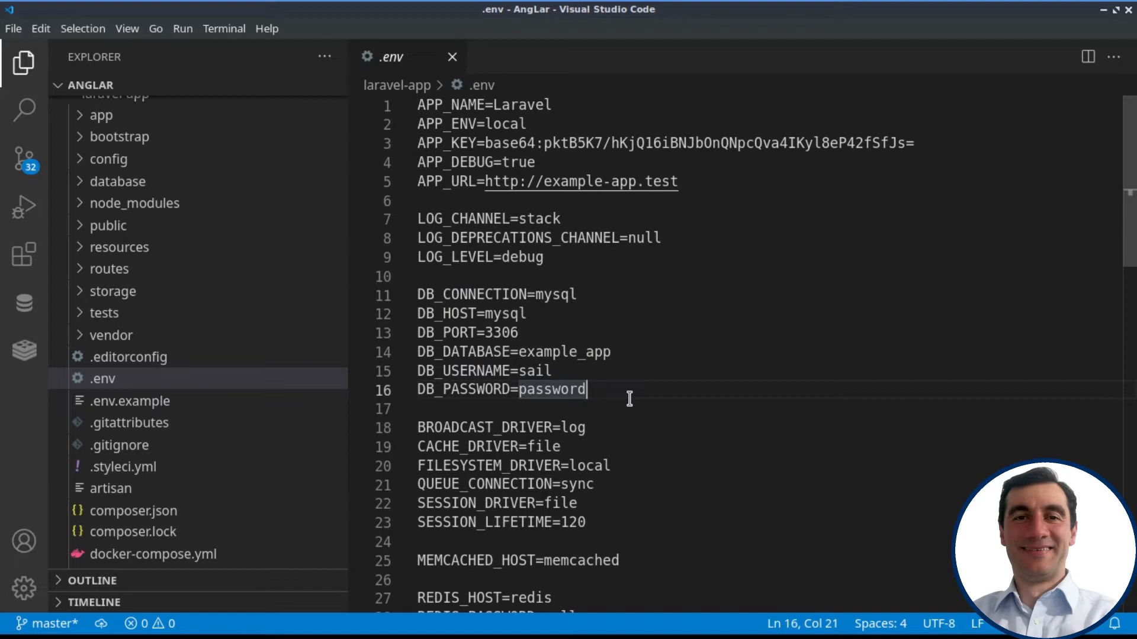
{"action": "left_click", "coordinate": [110, 269]}
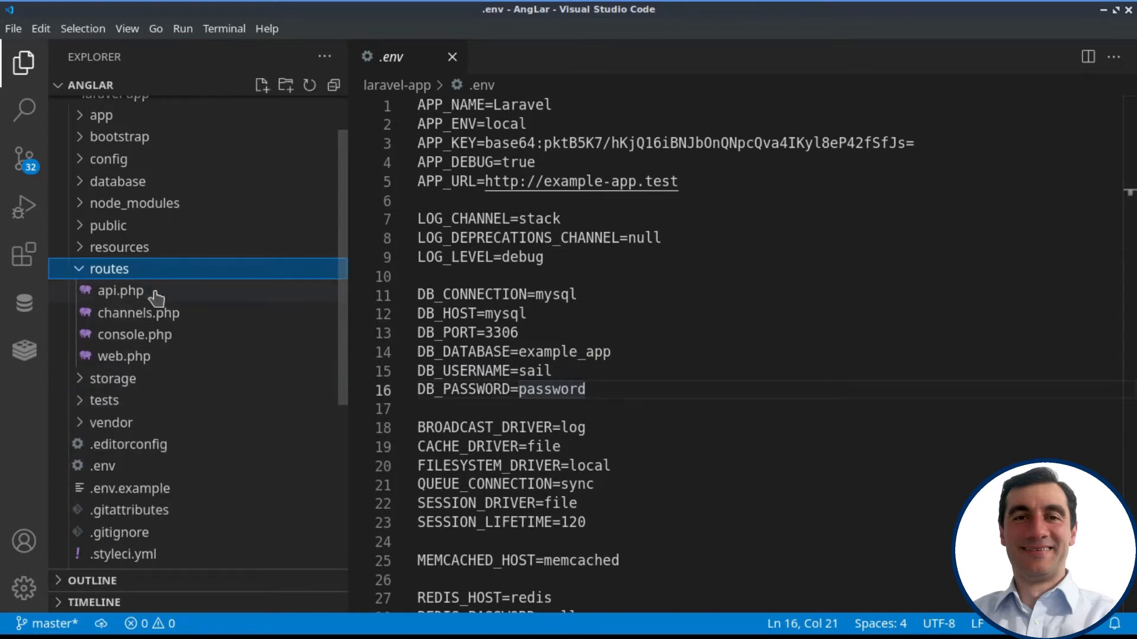
Open routes/api.php, select the users apiResource route and jump to UserController.
{"action": "left_click", "coordinate": [120, 291]}
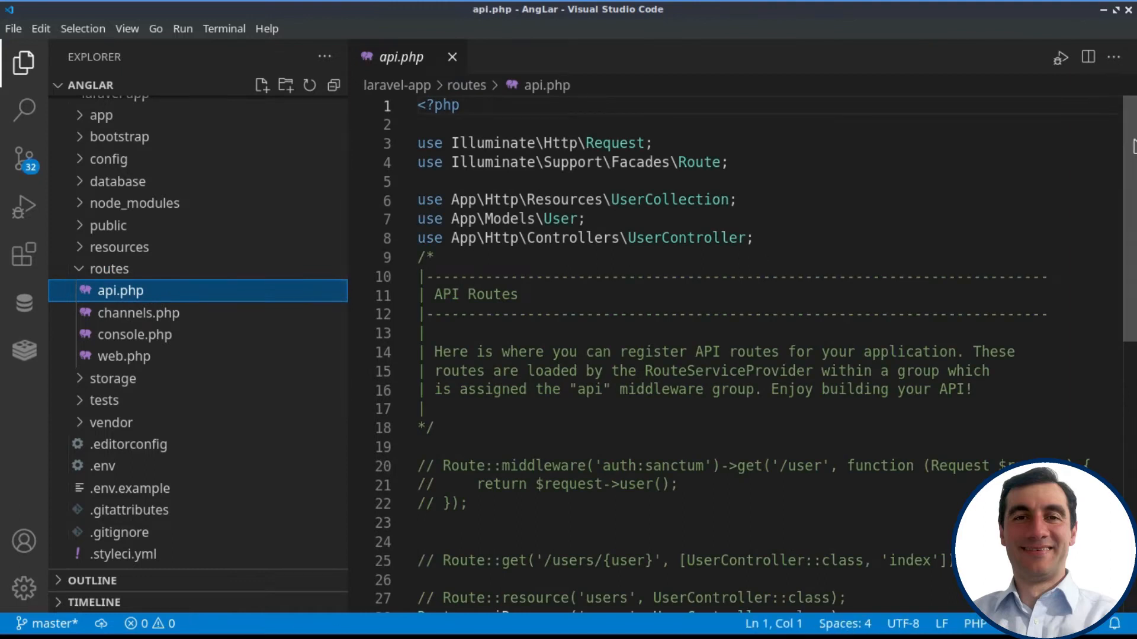
{"action": "scroll", "scroll_direction": "down", "scroll_amount": 3}
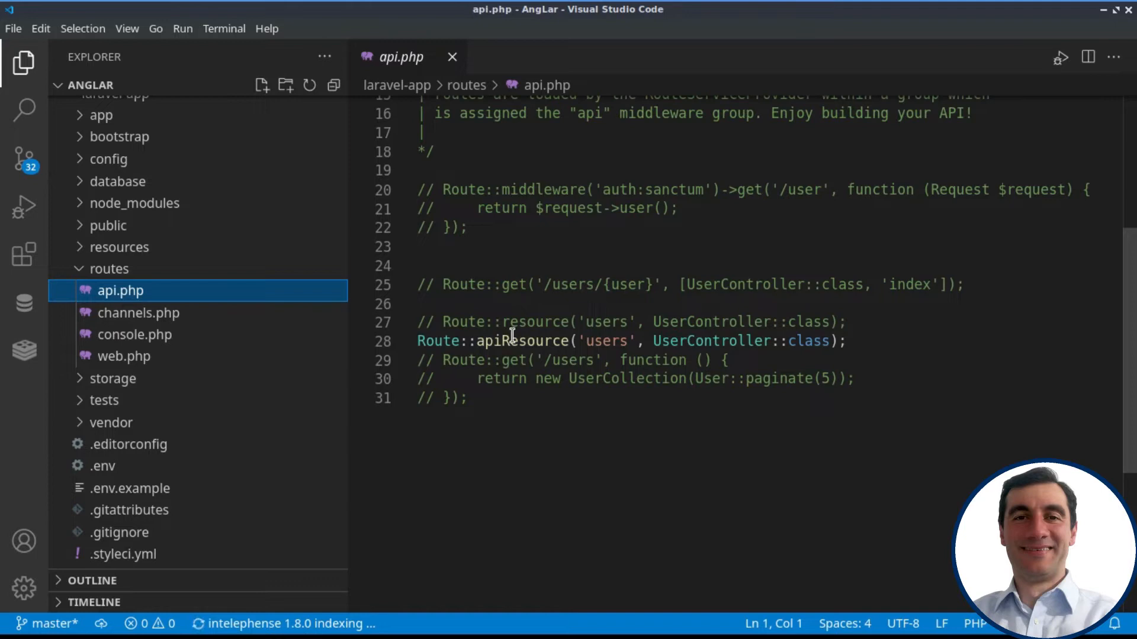
{"action": "double_click", "coordinate": [605, 341]}
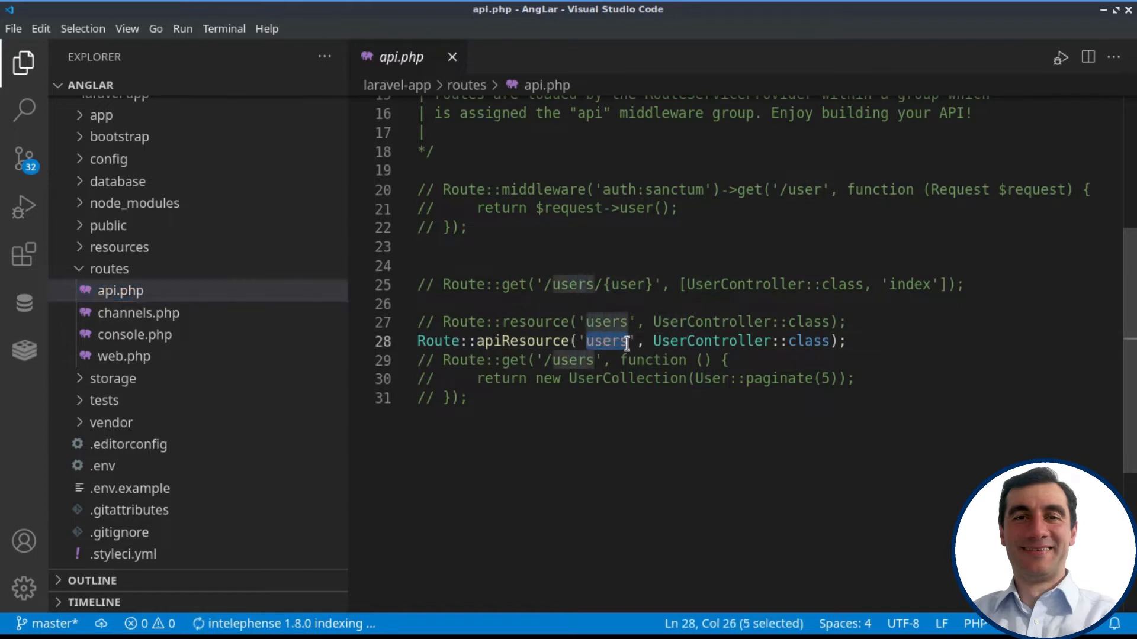
{"action": "mouse_move", "coordinate": [713, 341]}
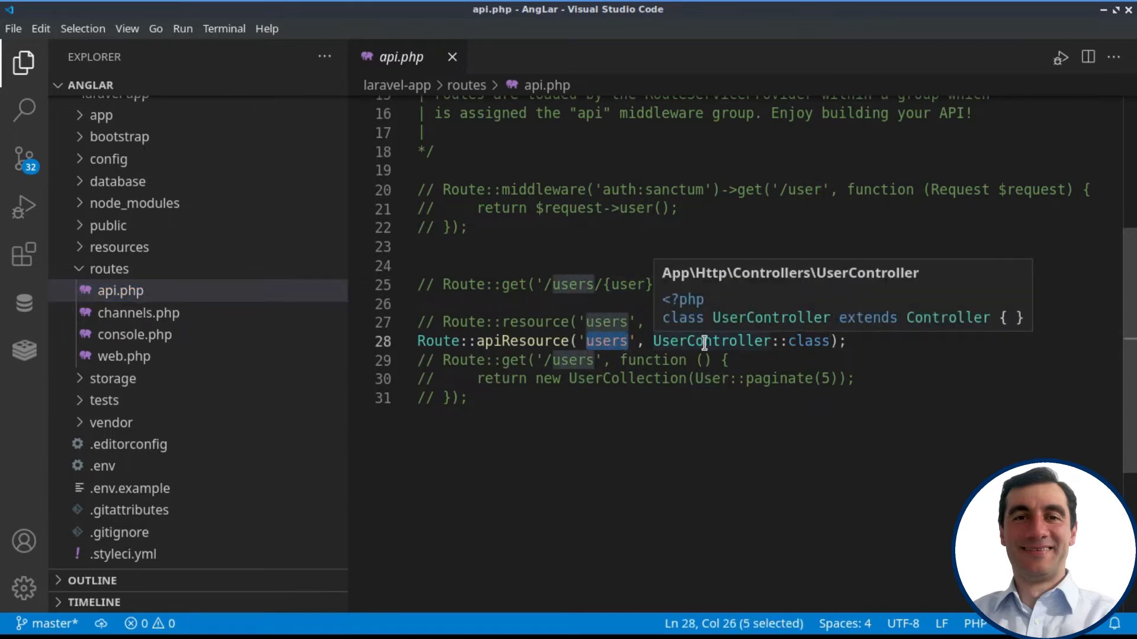
{"action": "double_click", "coordinate": [710, 342]}
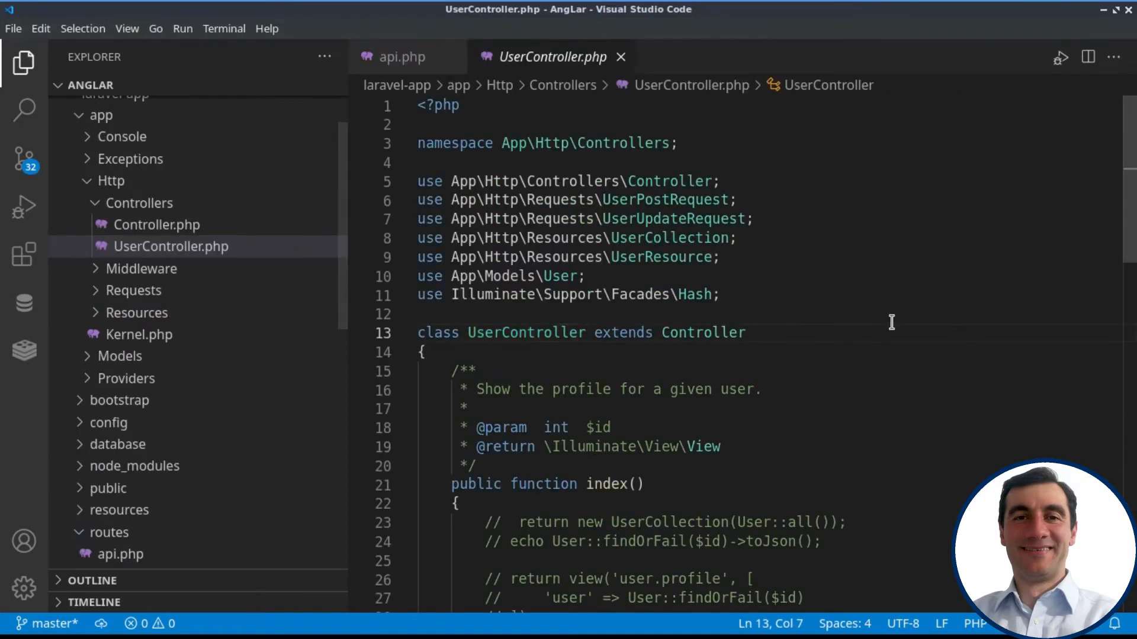
Inspect index(), selecting UserCollection and the User model in the paginate call.
{"action": "scroll", "scroll_direction": "down", "scroll_amount": 3}
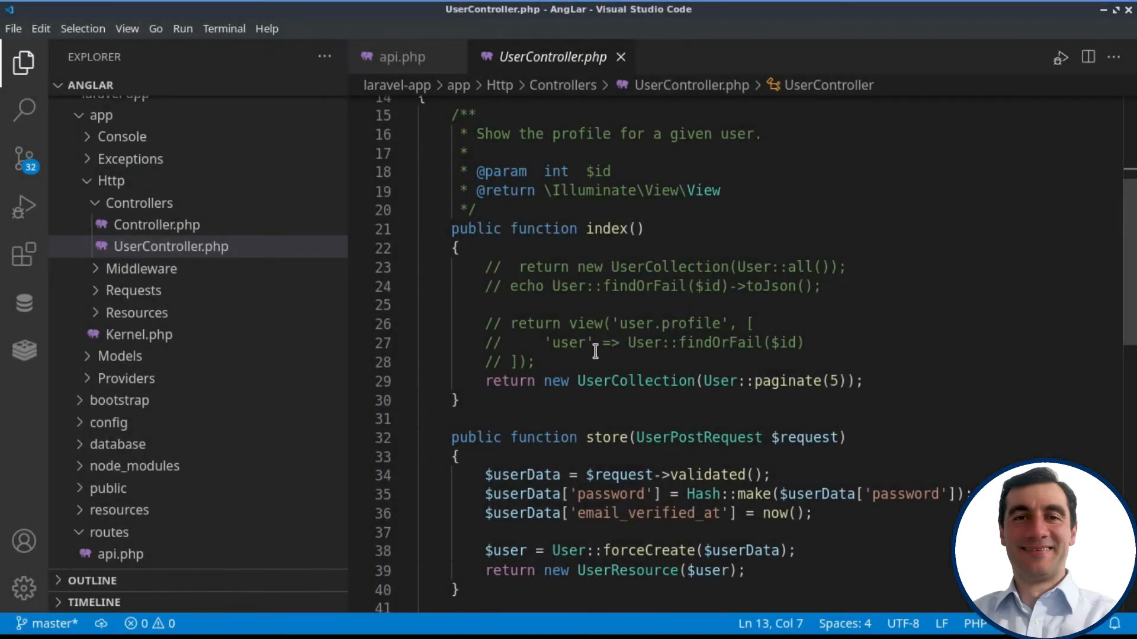
{"action": "double_click", "coordinate": [636, 381]}
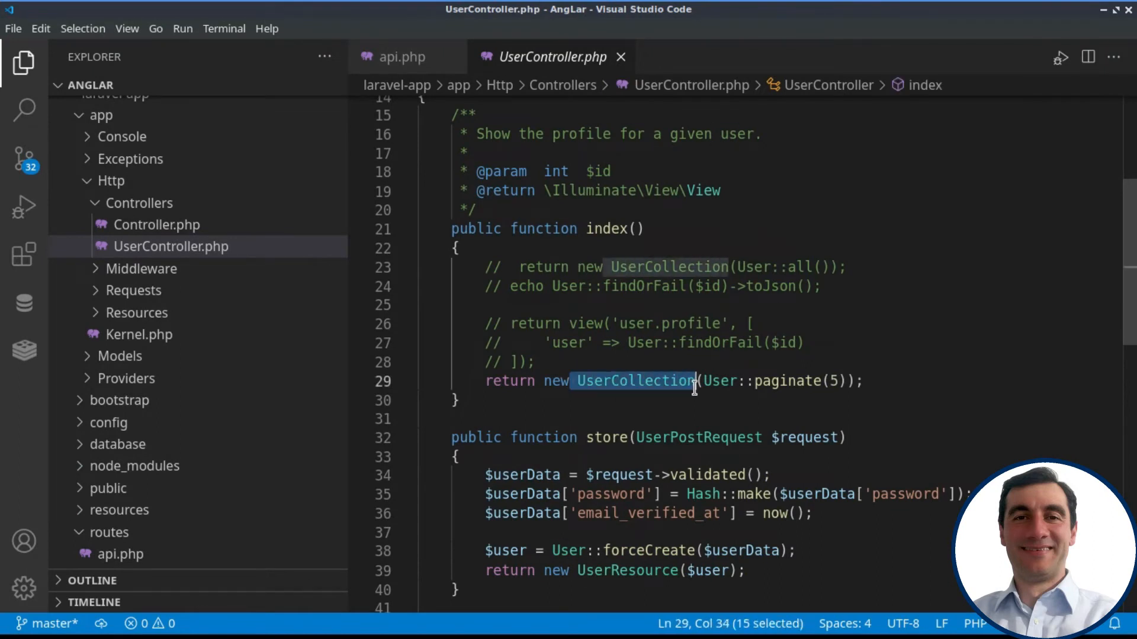
{"action": "left_click", "coordinate": [704, 380]}
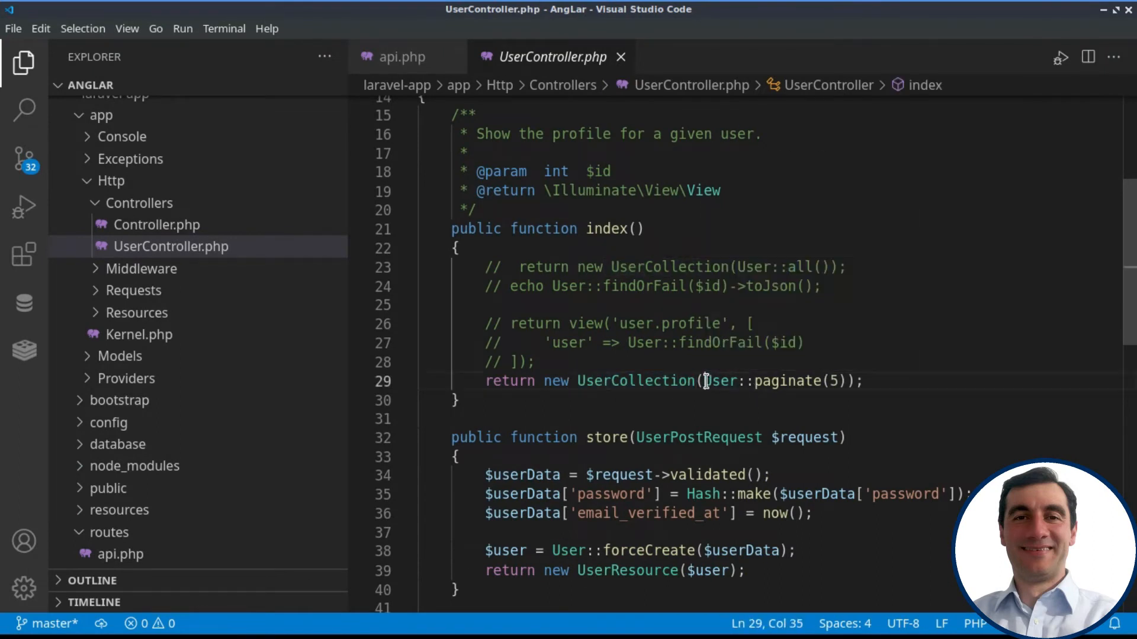
{"action": "double_click", "coordinate": [718, 381]}
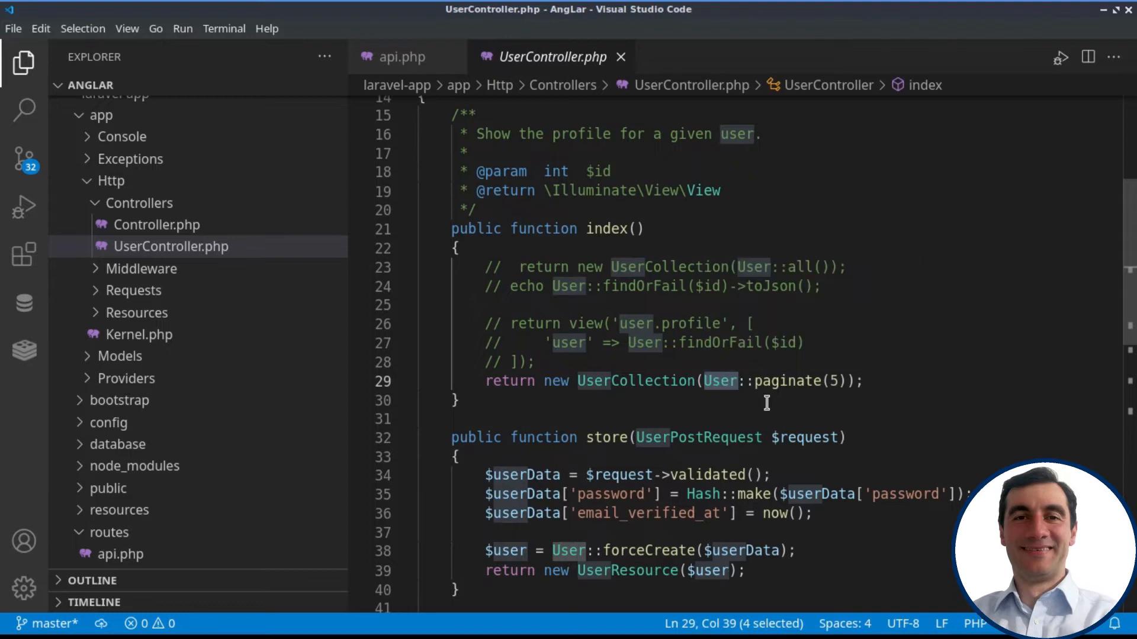
{"action": "double_click", "coordinate": [784, 381]}
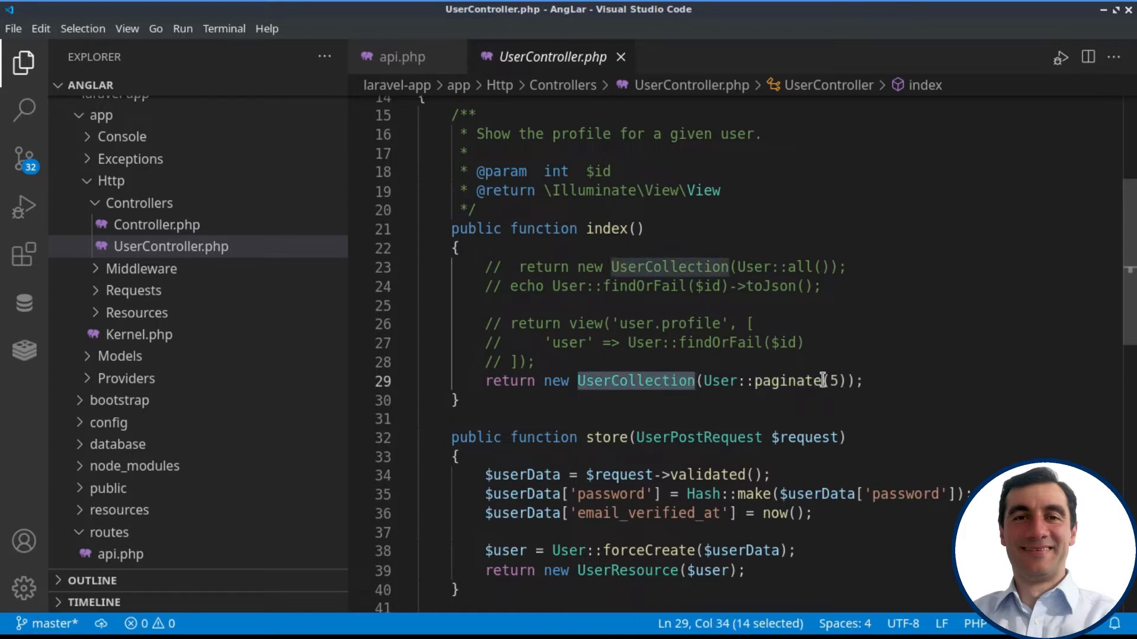
{"action": "mouse_move", "coordinate": [700, 381]}
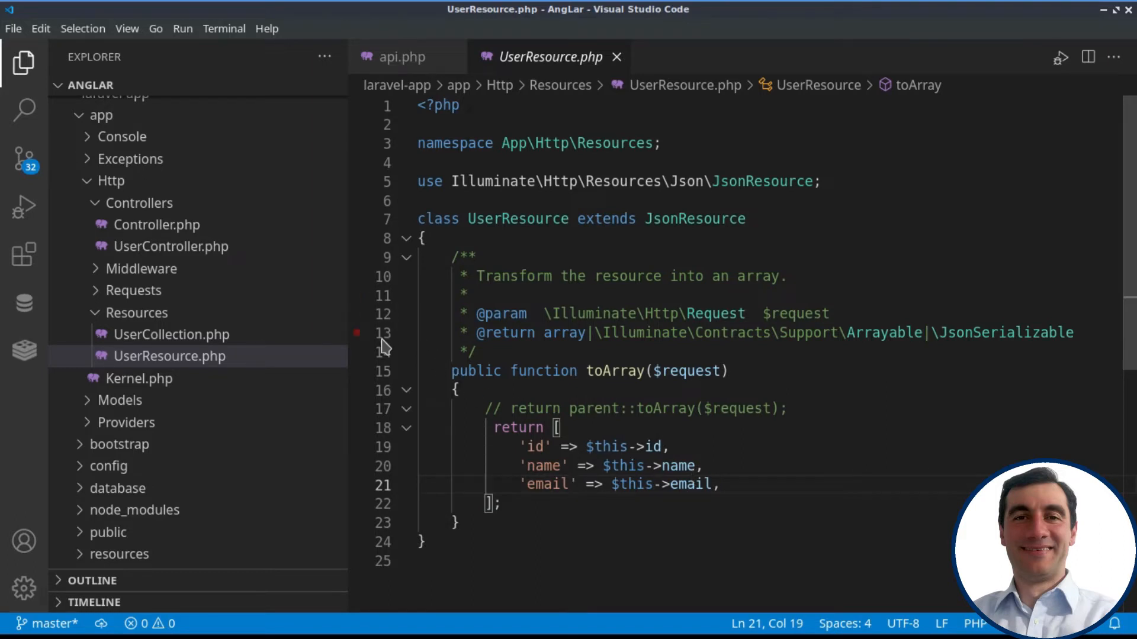
{"action": "left_click", "coordinate": [132, 443]}
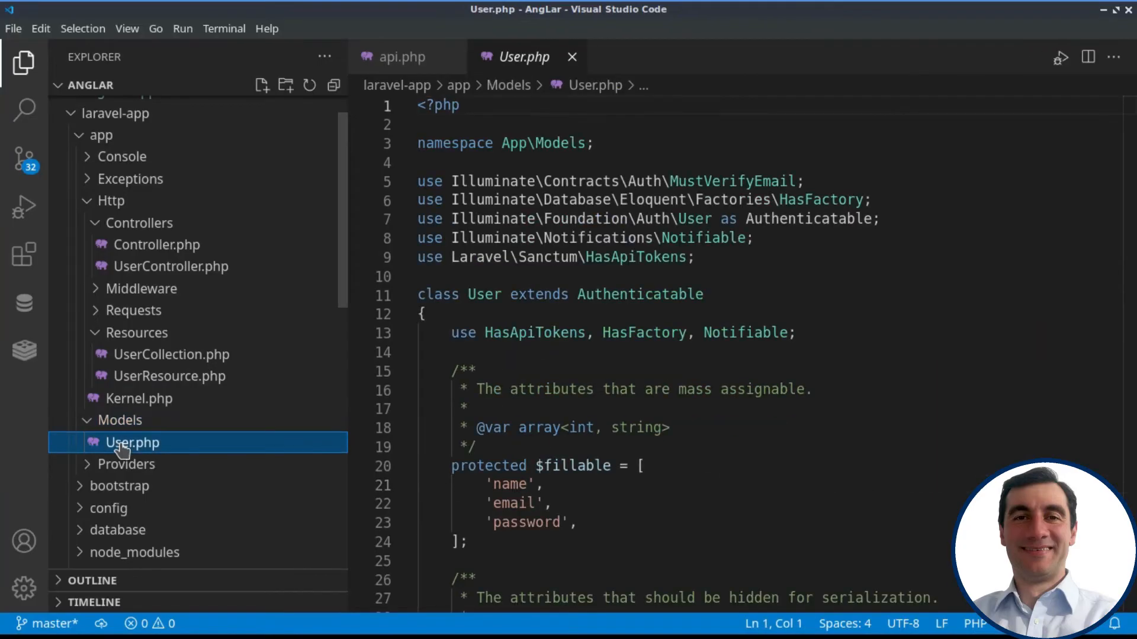
{"action": "scroll", "scroll_direction": "down", "scroll_amount": 3}
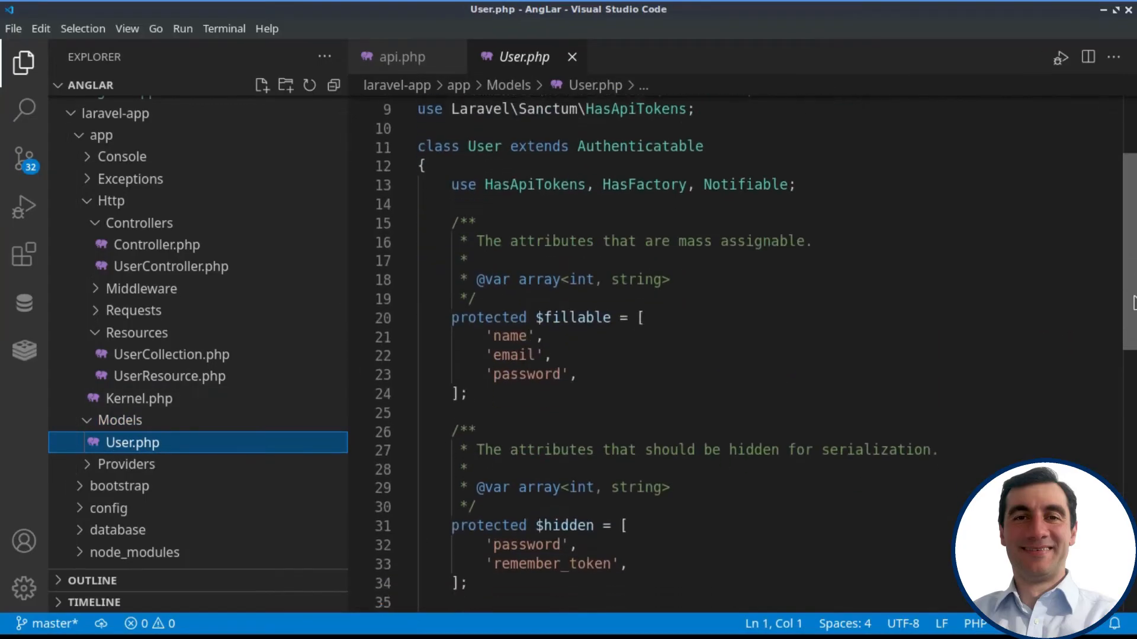
{"action": "scroll", "scroll_direction": "down", "scroll_amount": 3}
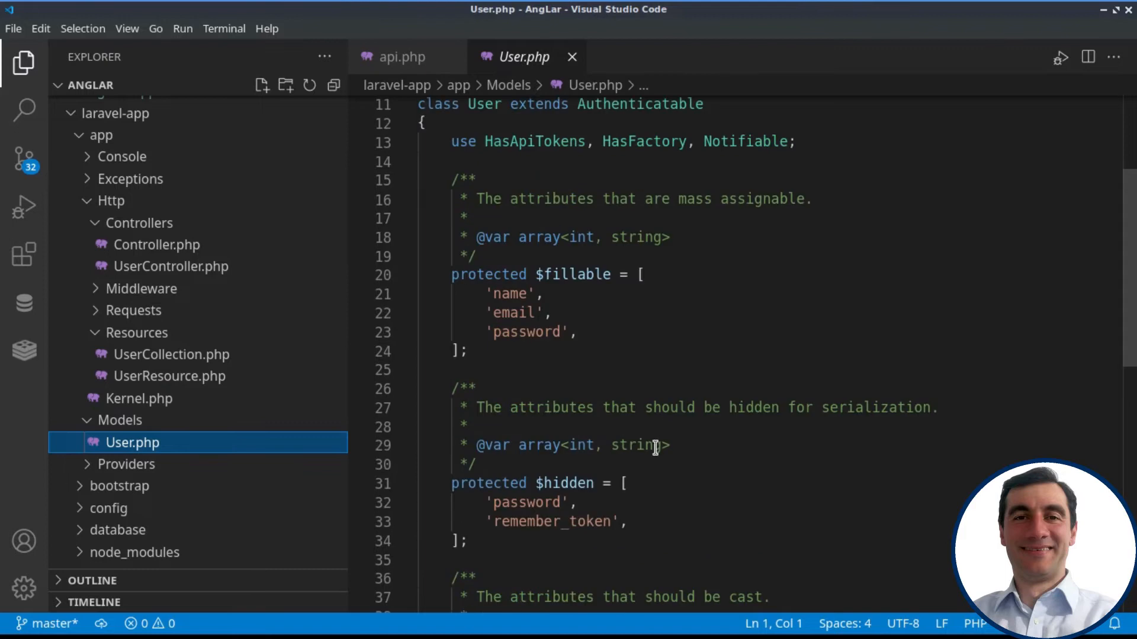
{"action": "scroll", "scroll_direction": "down", "scroll_amount": 3}
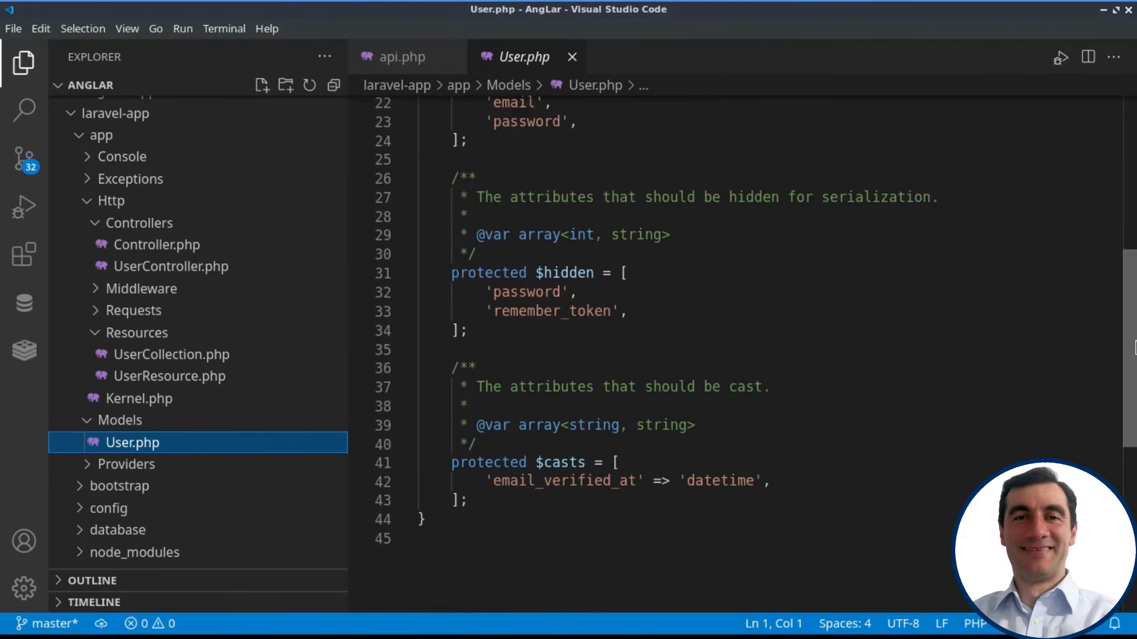
{"action": "mouse_move", "coordinate": [1034, 396]}
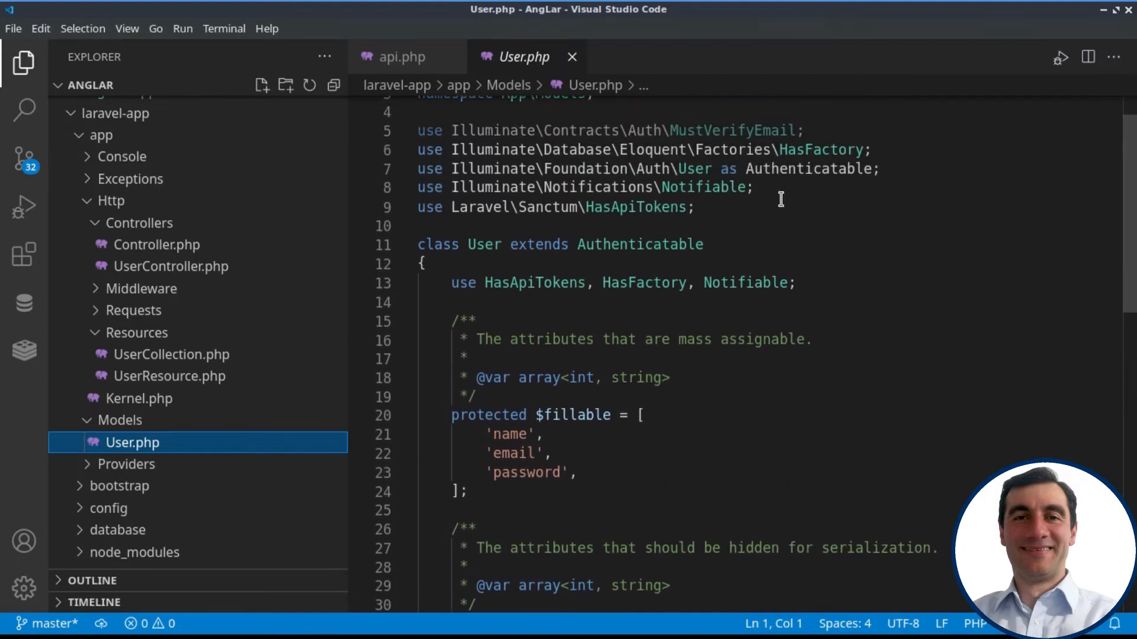
{"action": "mouse_move", "coordinate": [178, 392]}
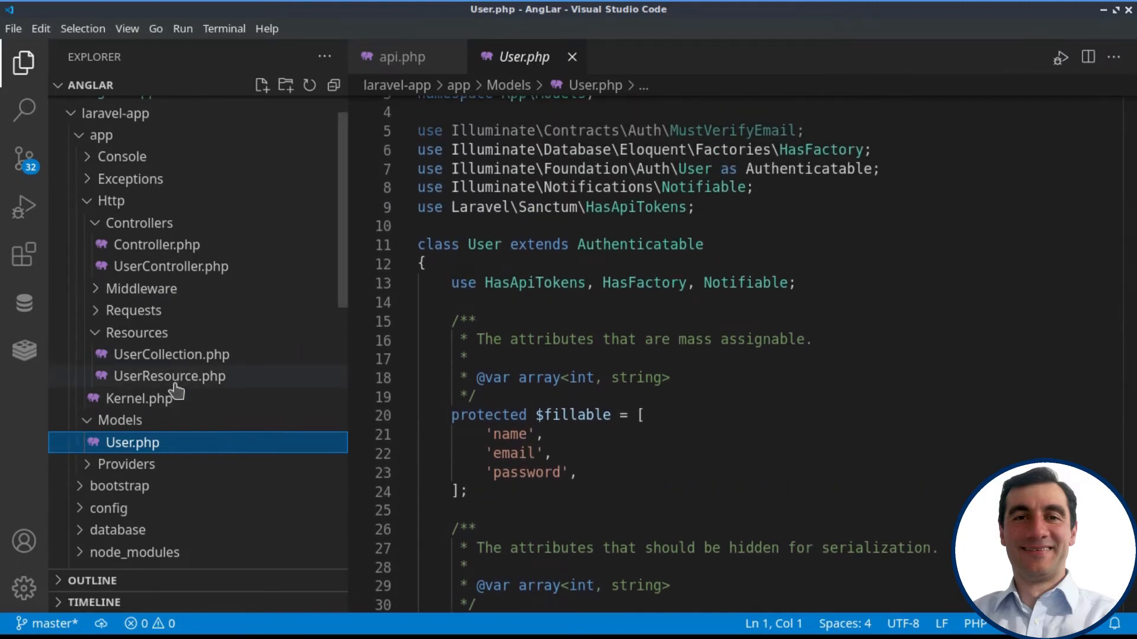
{"action": "left_click", "coordinate": [170, 376]}
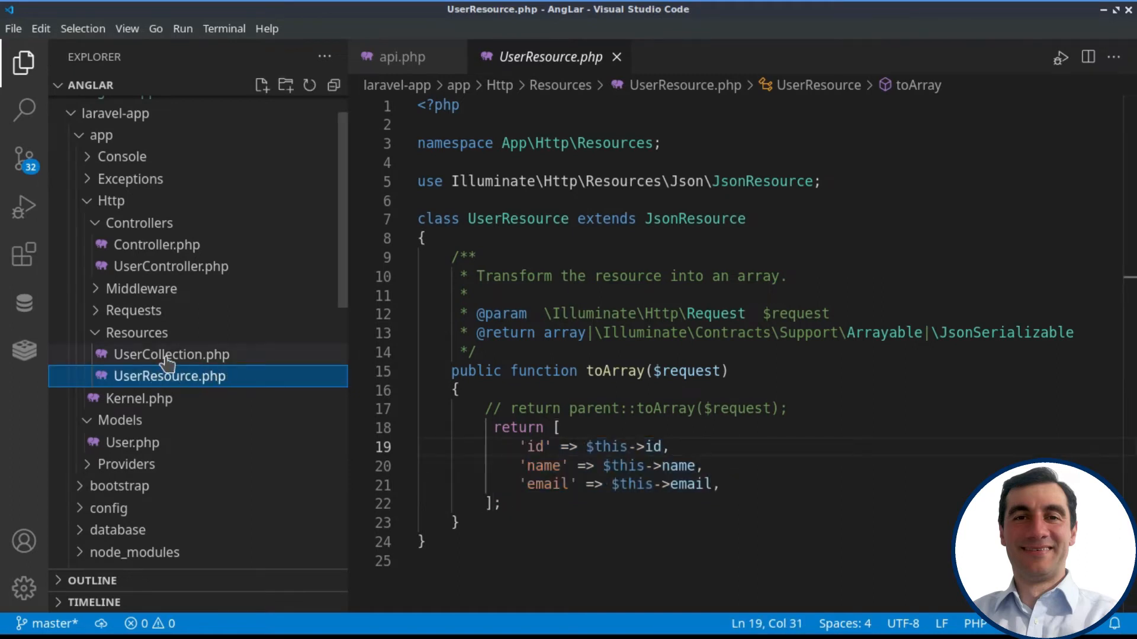
Review UserCollection.php's toArray returning data and total_count.
{"action": "left_click", "coordinate": [171, 355]}
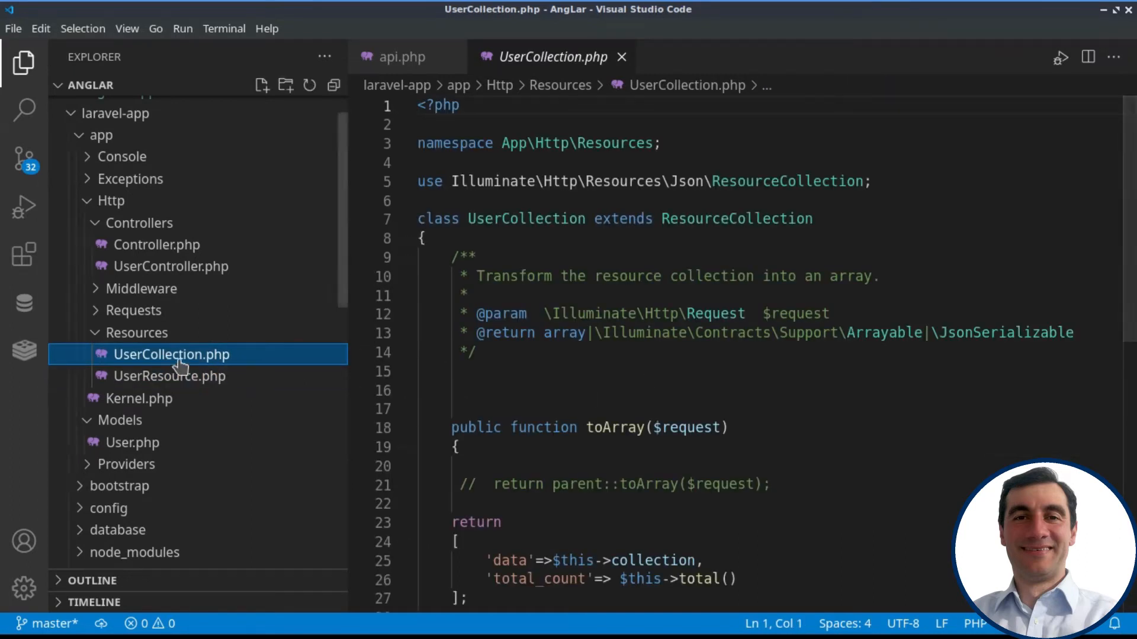
{"action": "mouse_move", "coordinate": [297, 388]}
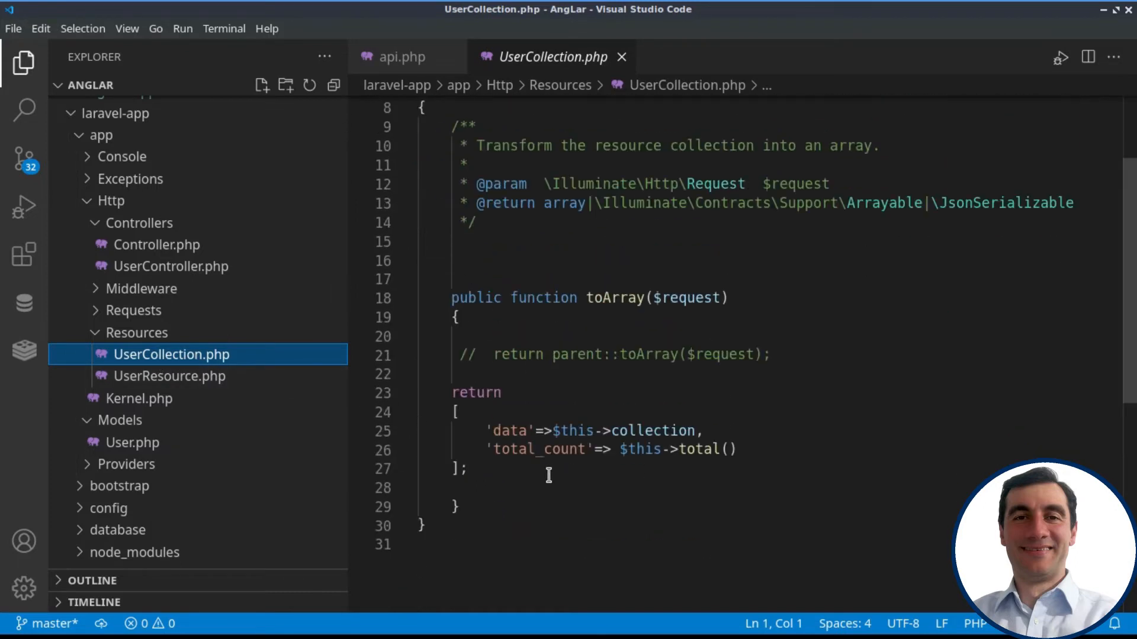
{"action": "left_click_drag", "start_coordinate": [488, 429], "coordinate": [701, 430]}
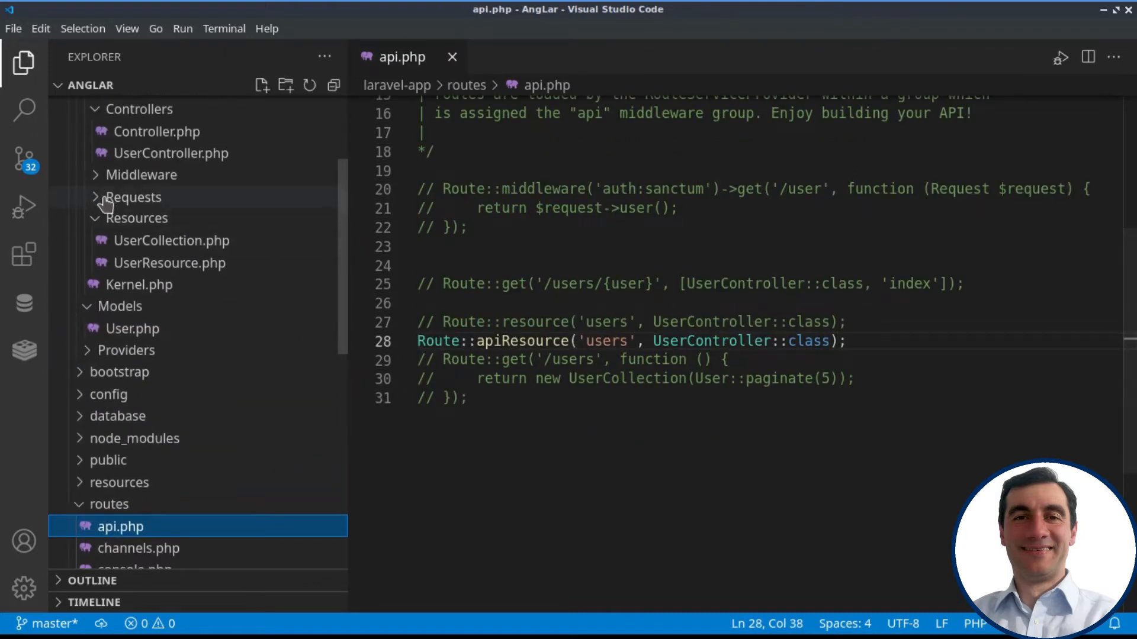
Expand the Requests folder and open UserPostRequest.php to review its rules.
{"action": "left_click", "coordinate": [132, 196]}
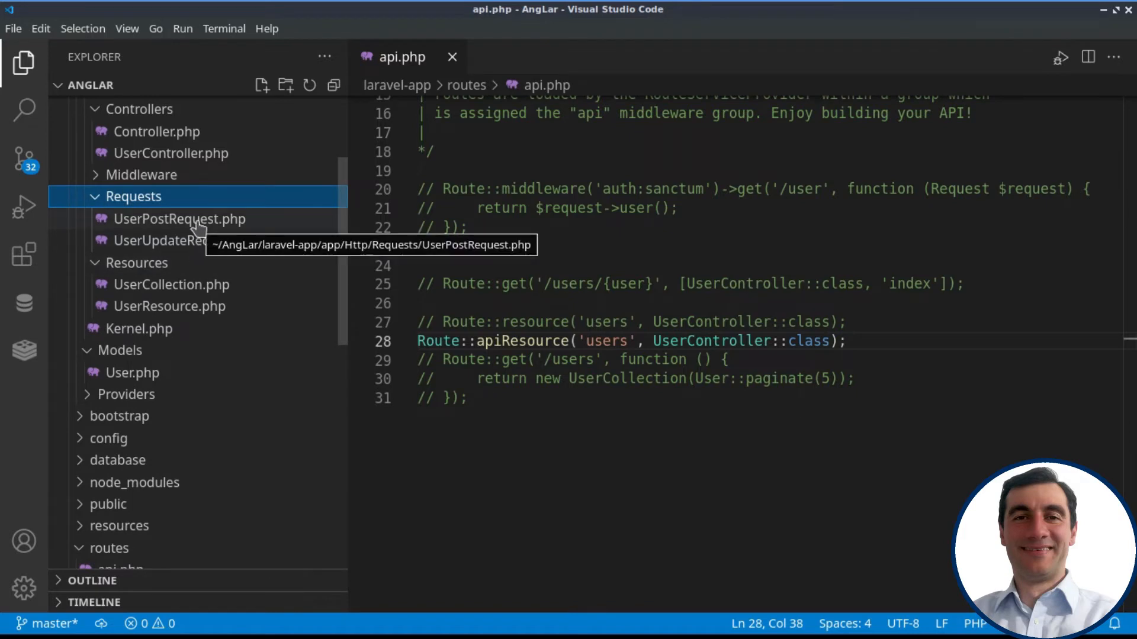
{"action": "left_click", "coordinate": [180, 219]}
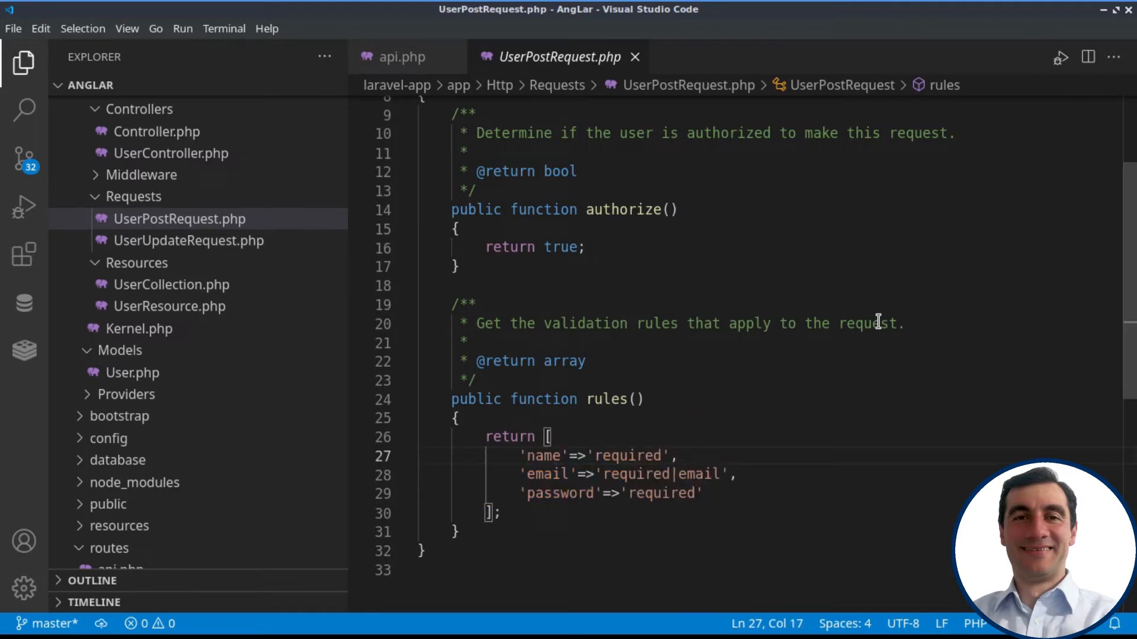
{"action": "mouse_move", "coordinate": [612, 496]}
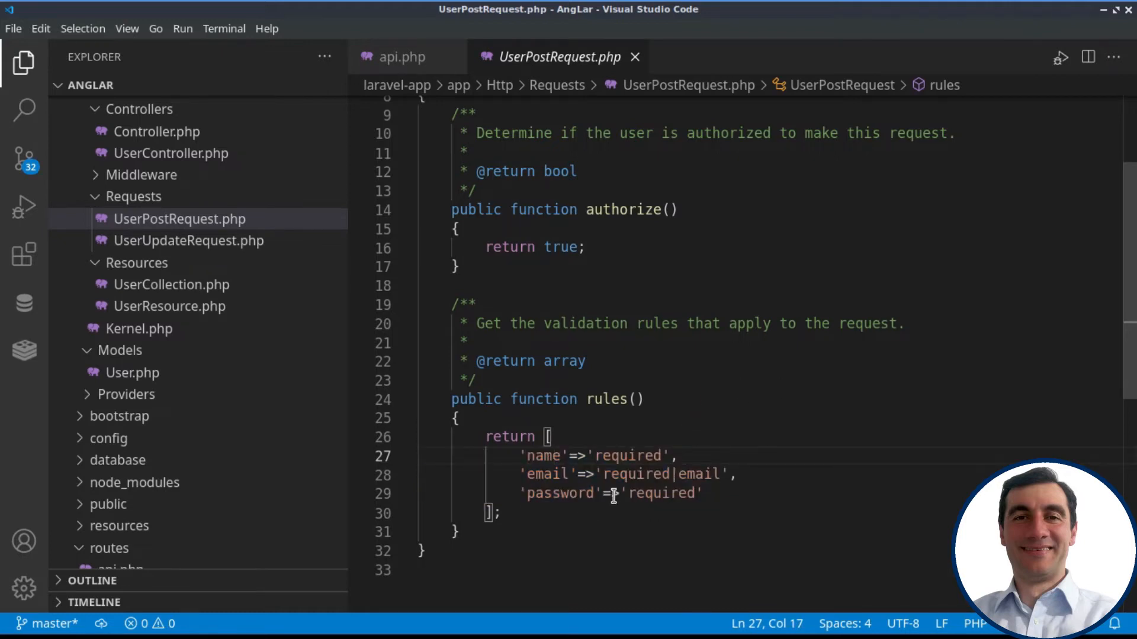
{"action": "left_click", "coordinate": [538, 456]}
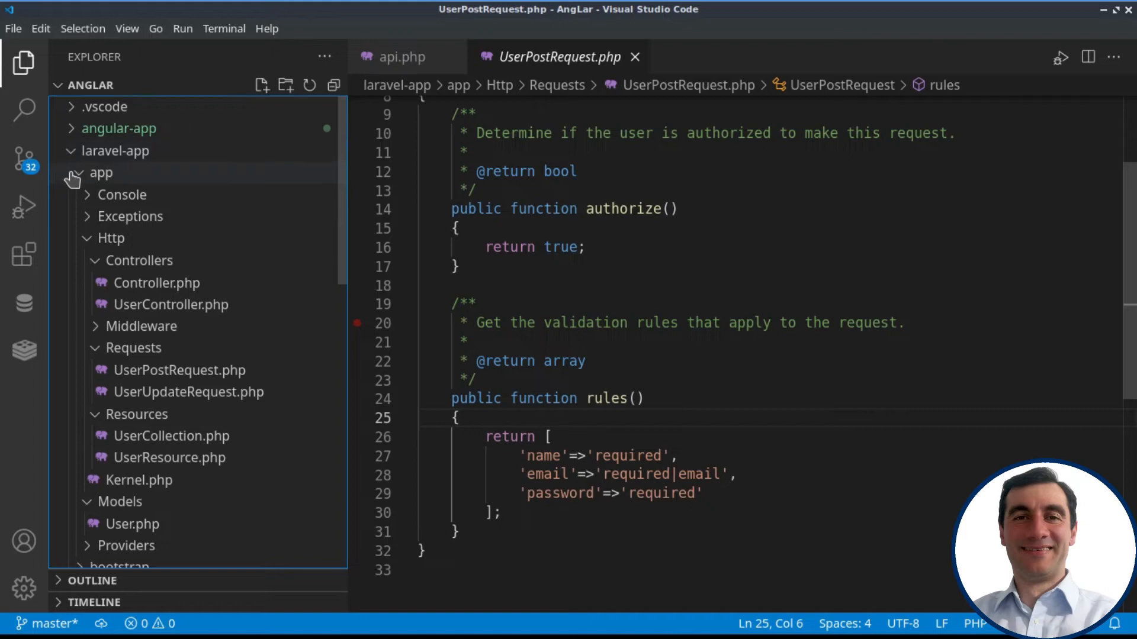
Collapse laravel-app, browse angular-app's root app component, and expand the services folder.
{"action": "left_click", "coordinate": [114, 151]}
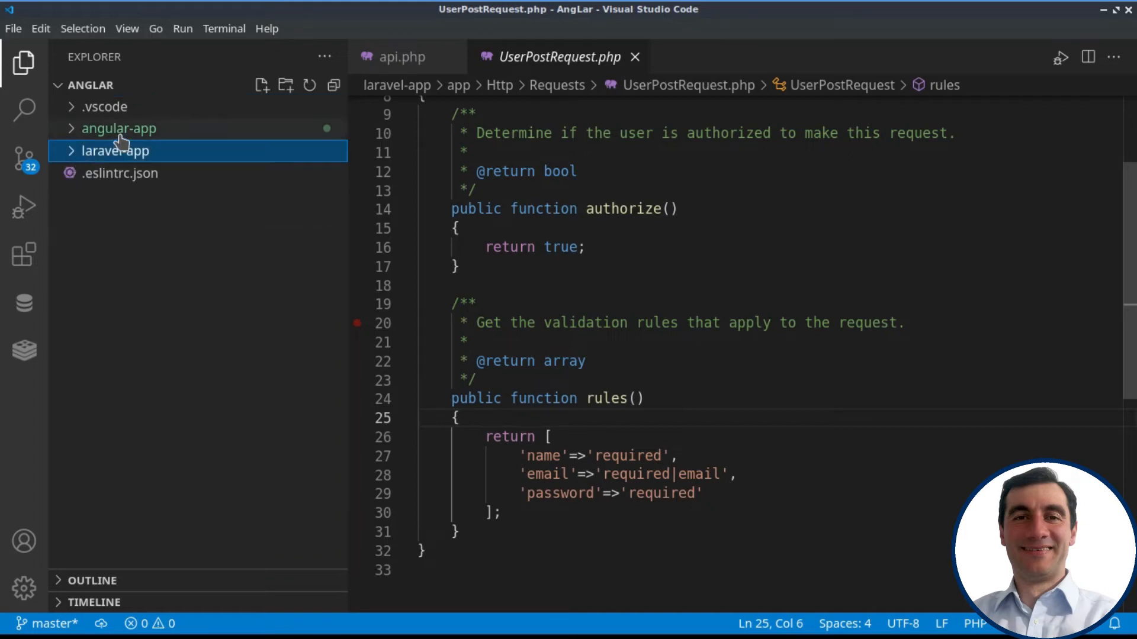
{"action": "left_click", "coordinate": [119, 129]}
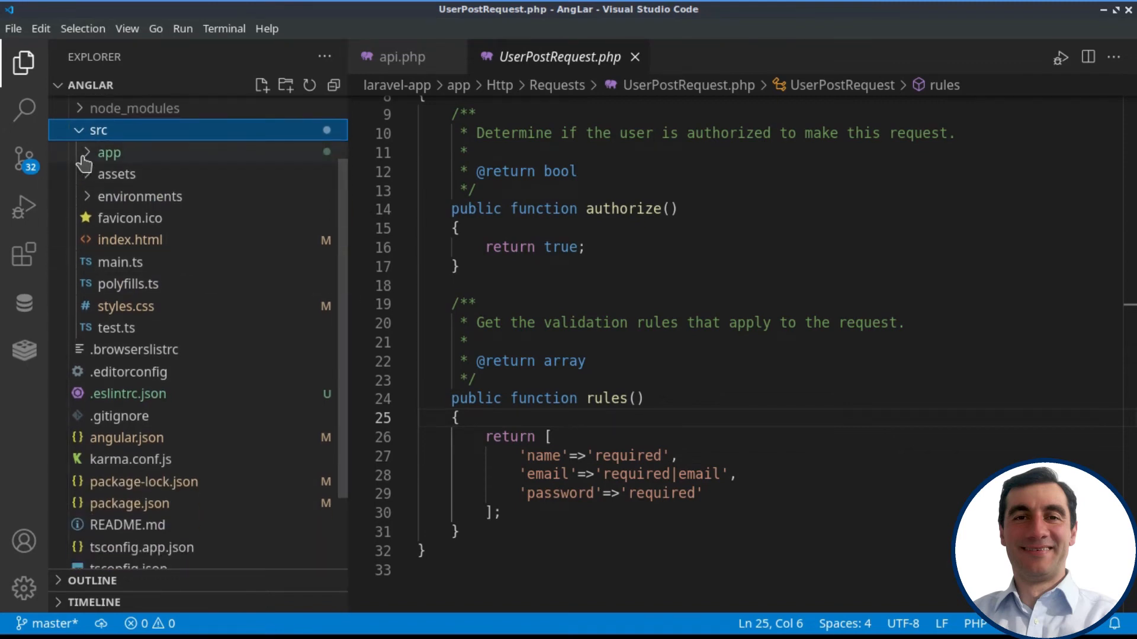
{"action": "left_click", "coordinate": [161, 328]}
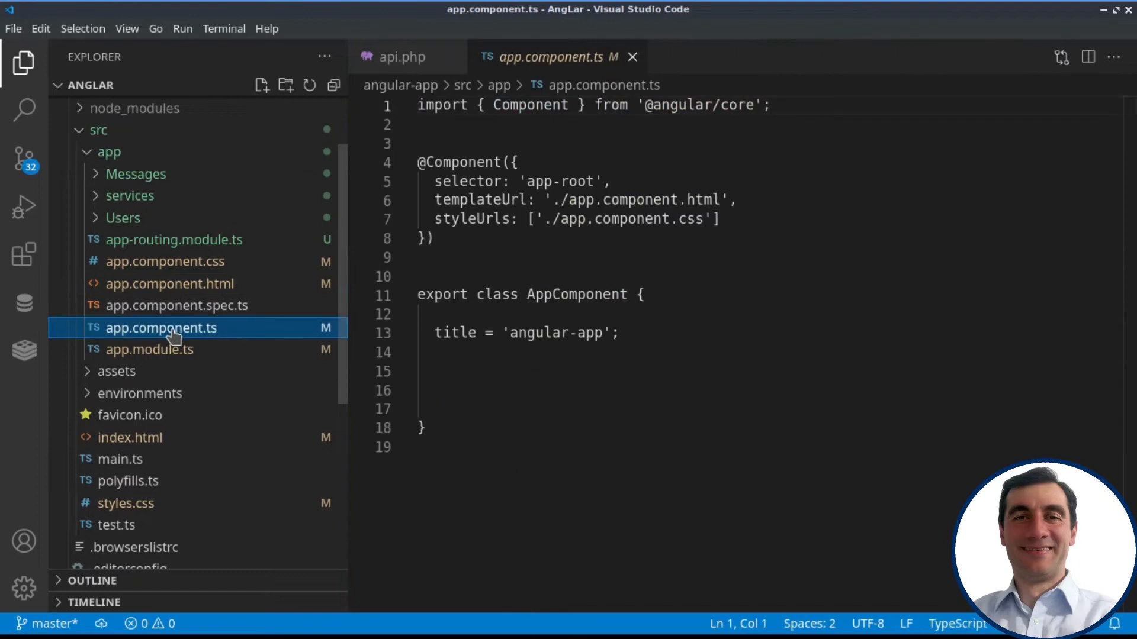
{"action": "left_click", "coordinate": [170, 284]}
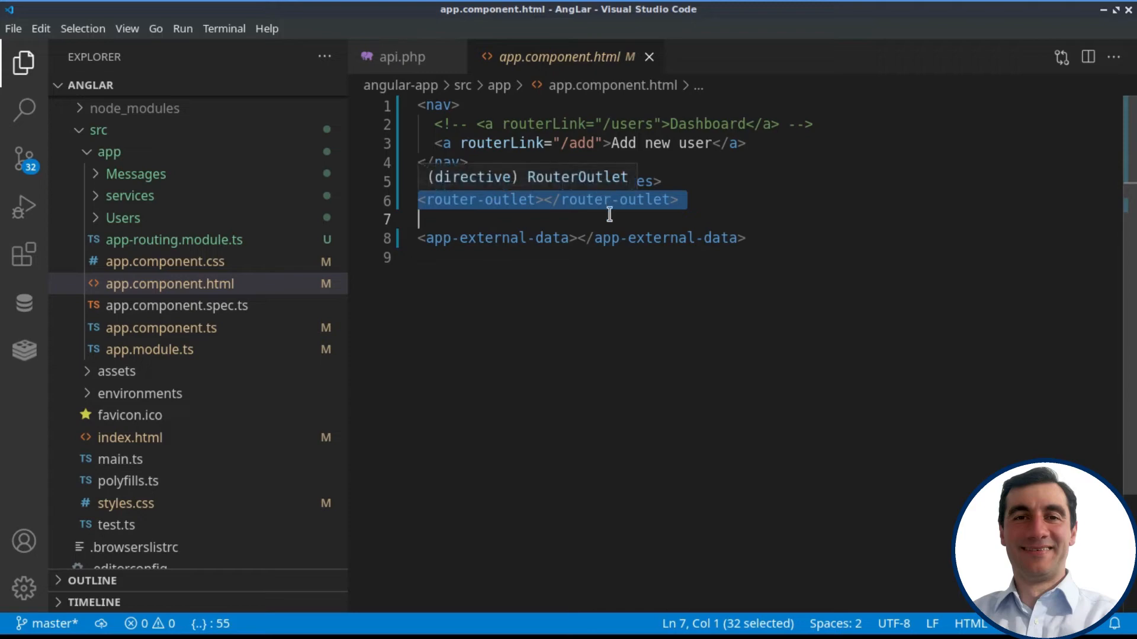
{"action": "left_click", "coordinate": [192, 306]}
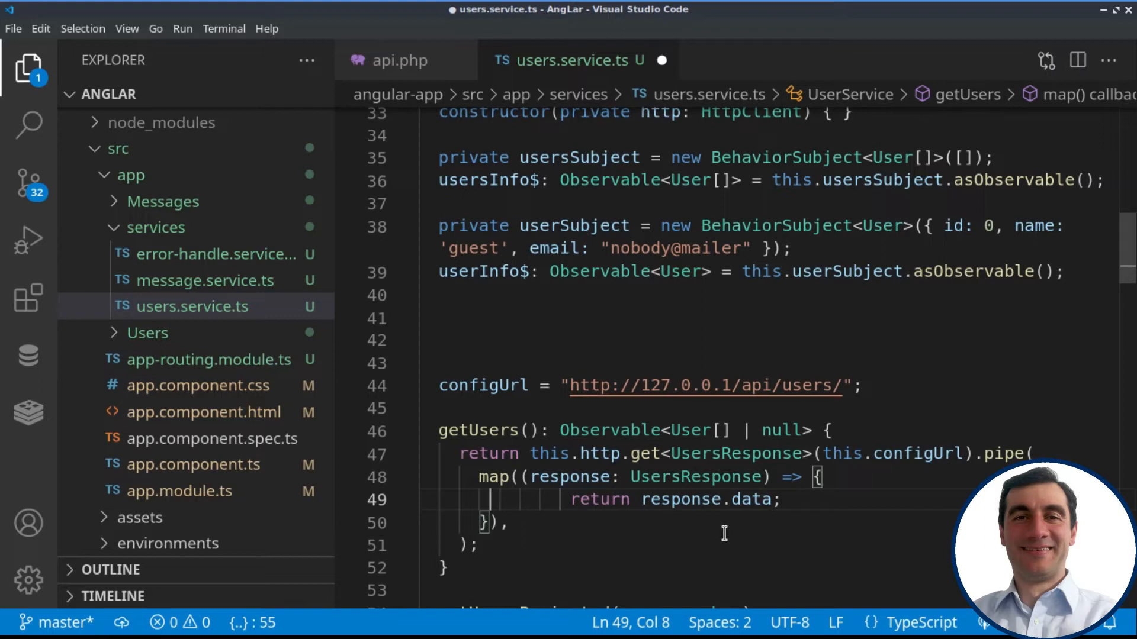
Select the configUrl users API URL, then switch to requests.http.
{"action": "left_click_drag", "start_coordinate": [634, 499], "coordinate": [782, 500]}
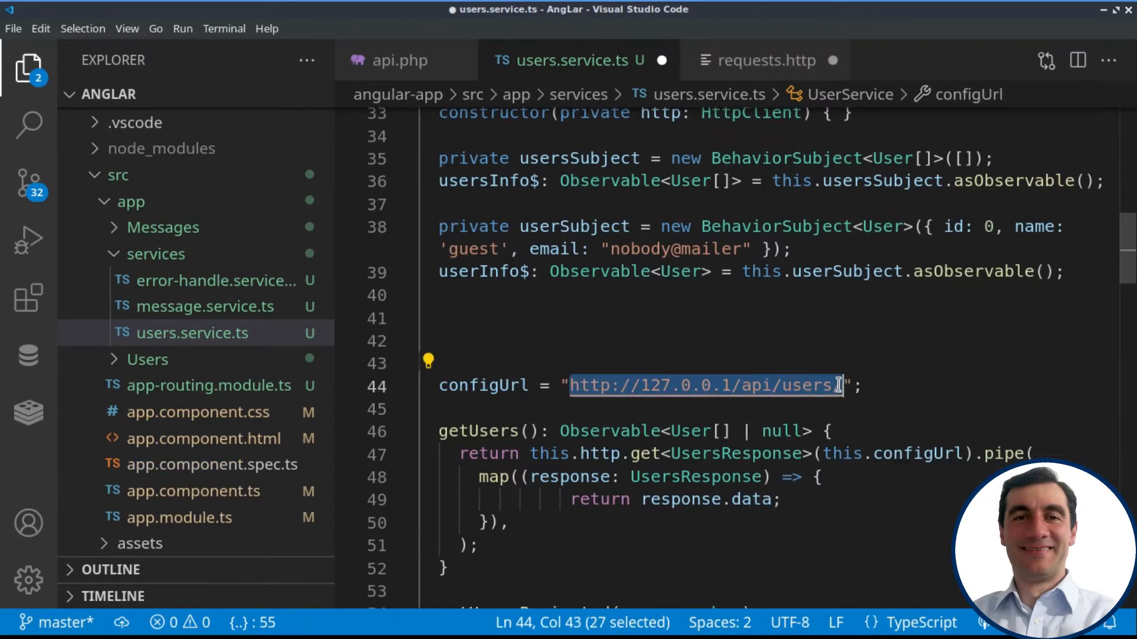
{"action": "left_click", "coordinate": [766, 60]}
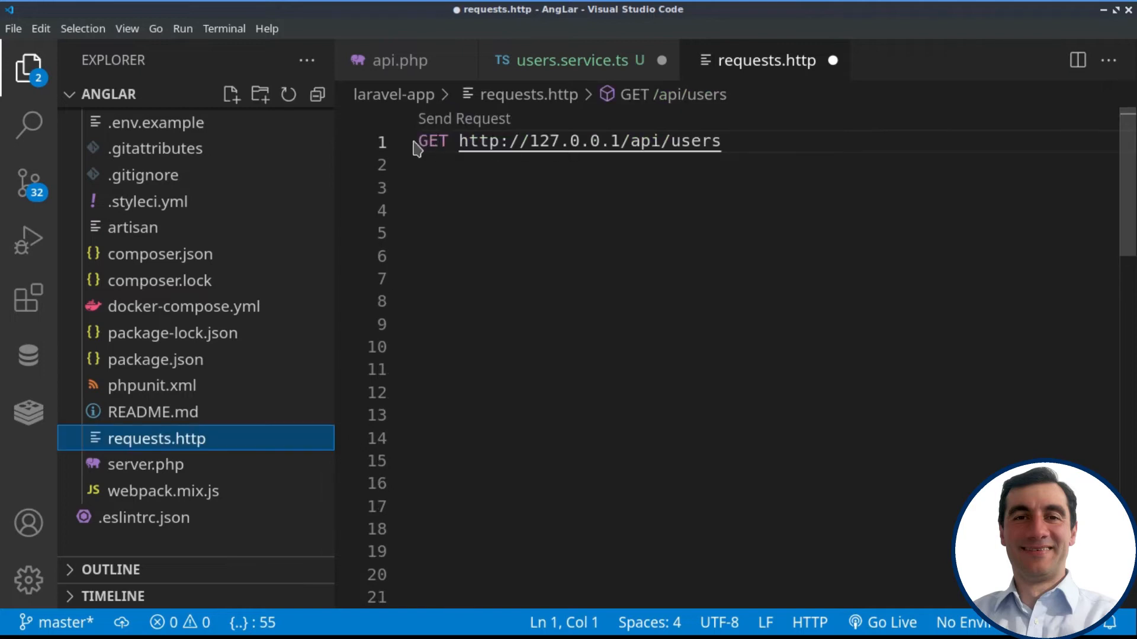
Send the GET /api/users request and scroll the 200 OK response showing total_count 37.
{"action": "left_click", "coordinate": [464, 118]}
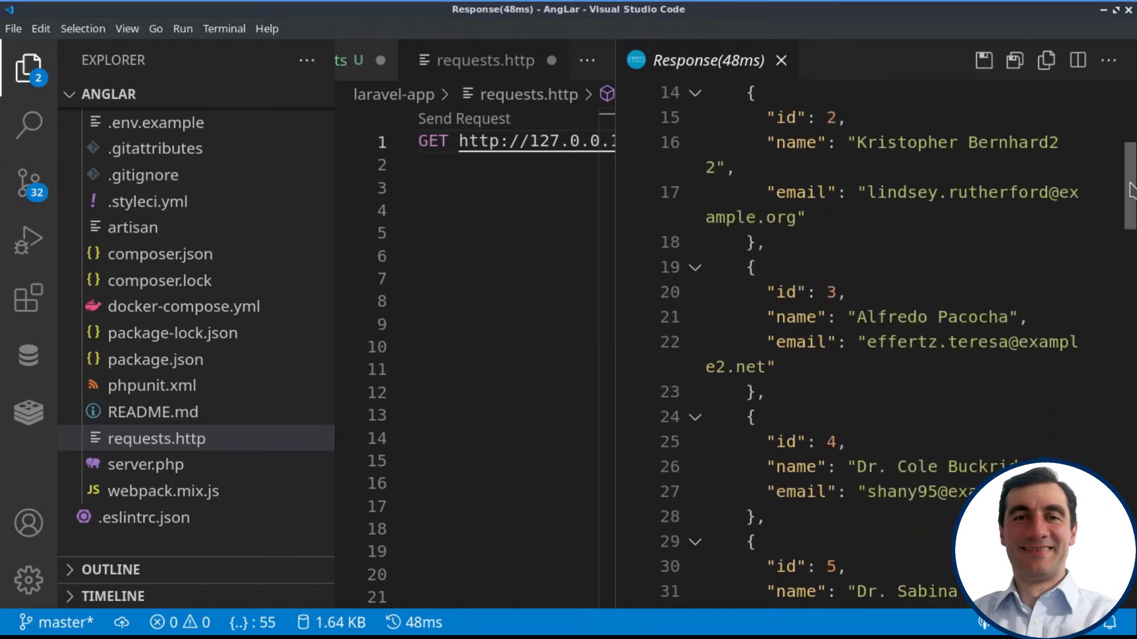
{"action": "scroll", "scroll_direction": "down", "scroll_amount": 3}
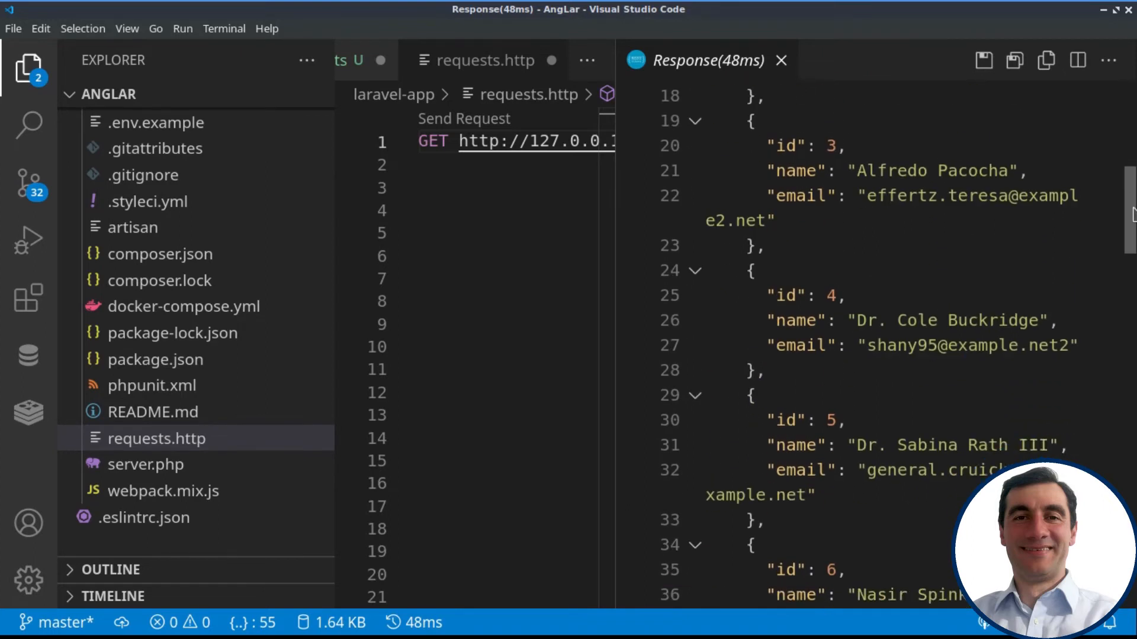
{"action": "scroll", "scroll_direction": "down", "scroll_amount": 3}
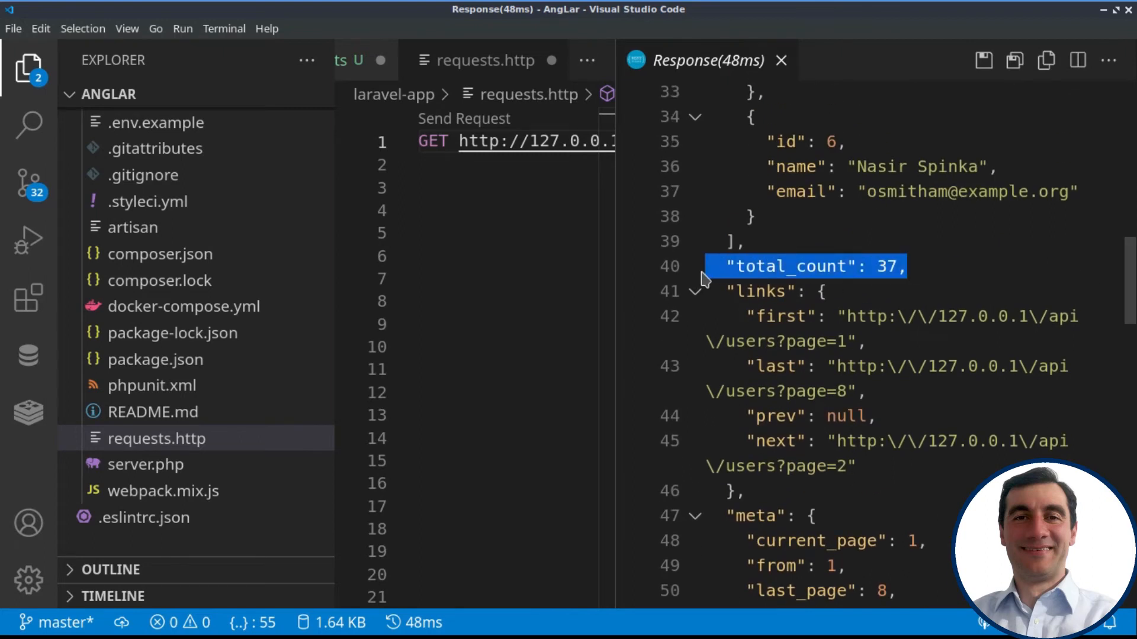
{"action": "mouse_move", "coordinate": [930, 281]}
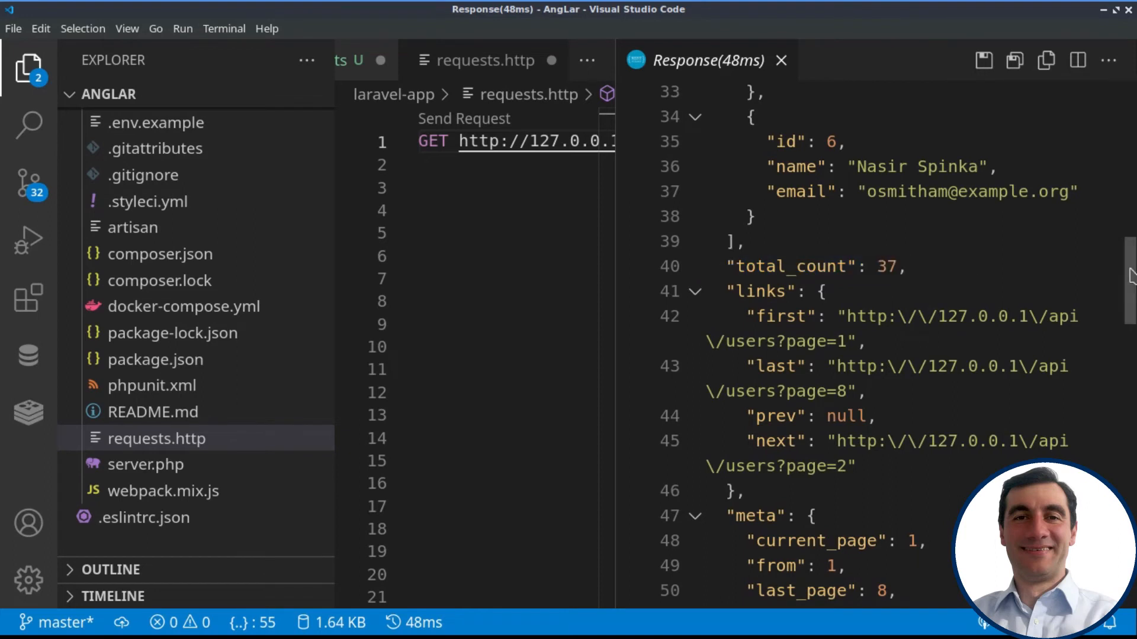
{"action": "scroll", "scroll_direction": "up", "scroll_amount": 3}
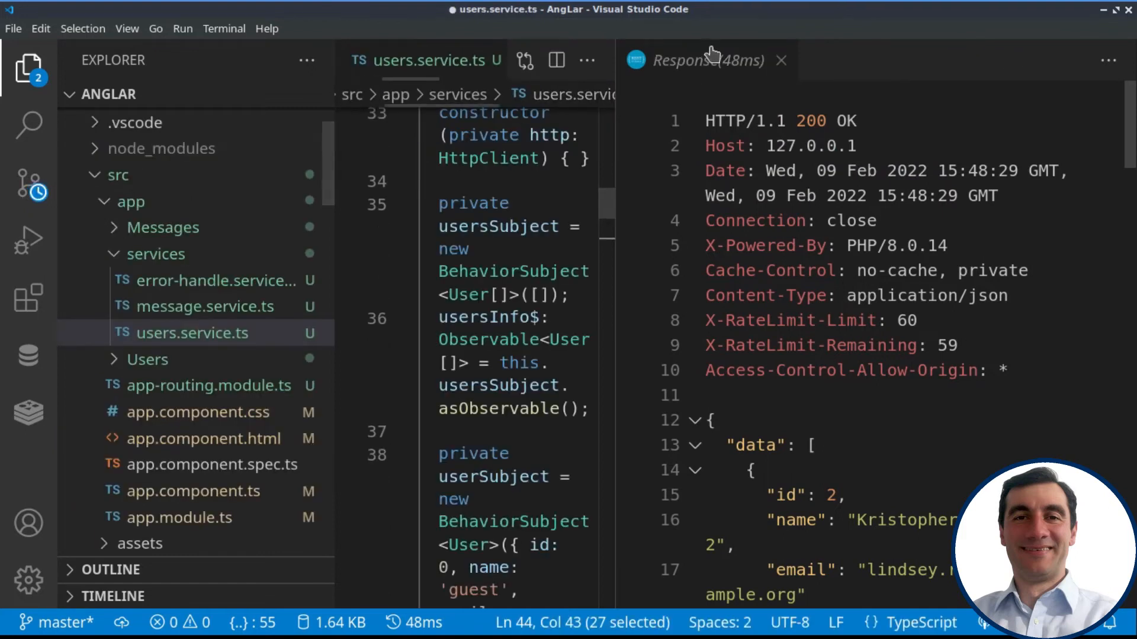
Close the API response tab and open the getUsers search result in list-users.component.ts.
{"action": "left_click", "coordinate": [781, 61]}
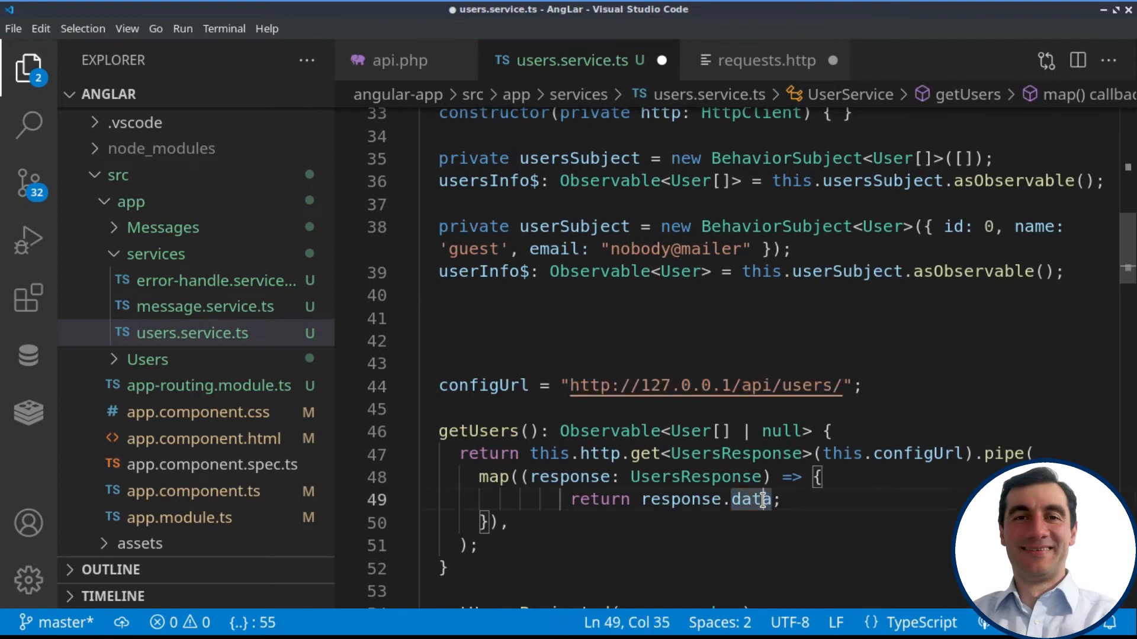
{"action": "left_click", "coordinate": [28, 125]}
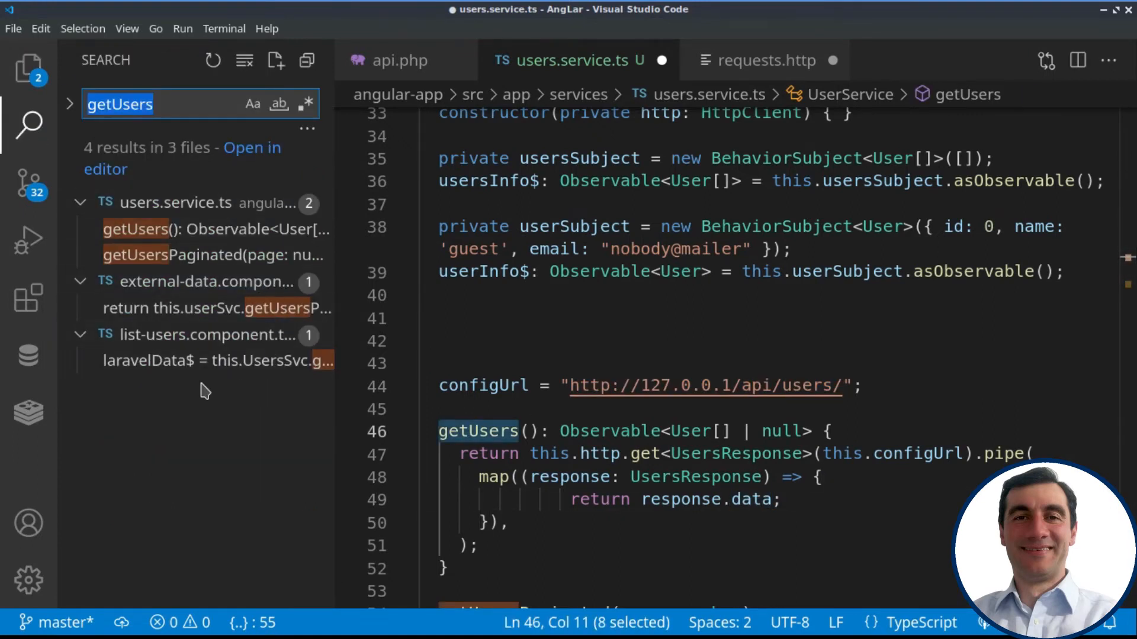
{"action": "left_click", "coordinate": [210, 361]}
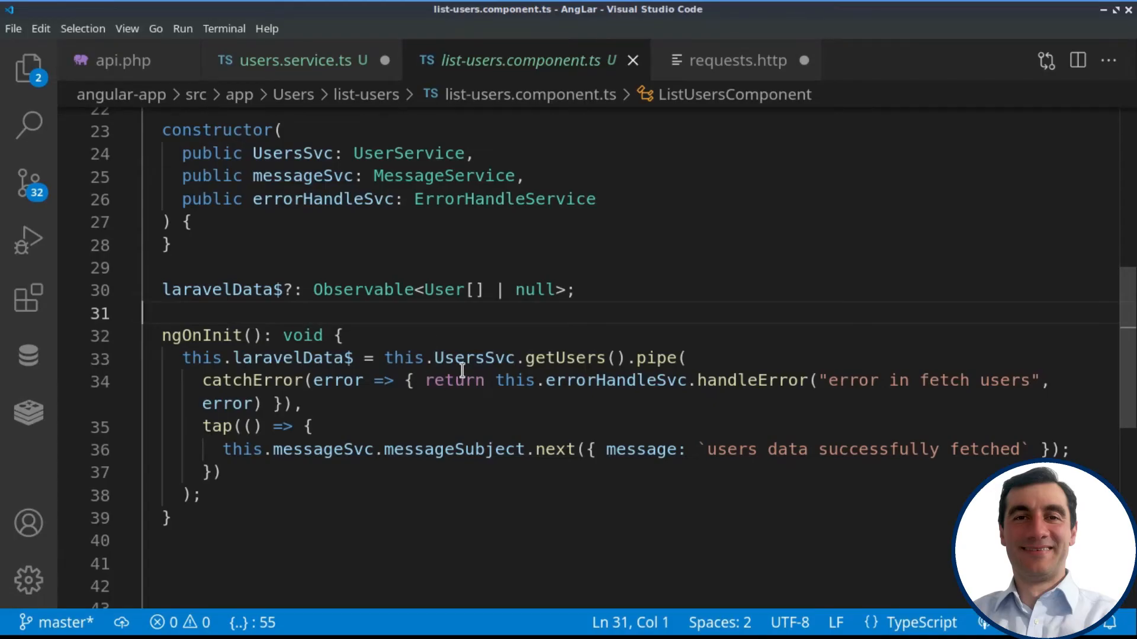
{"action": "mouse_move", "coordinate": [313, 153]}
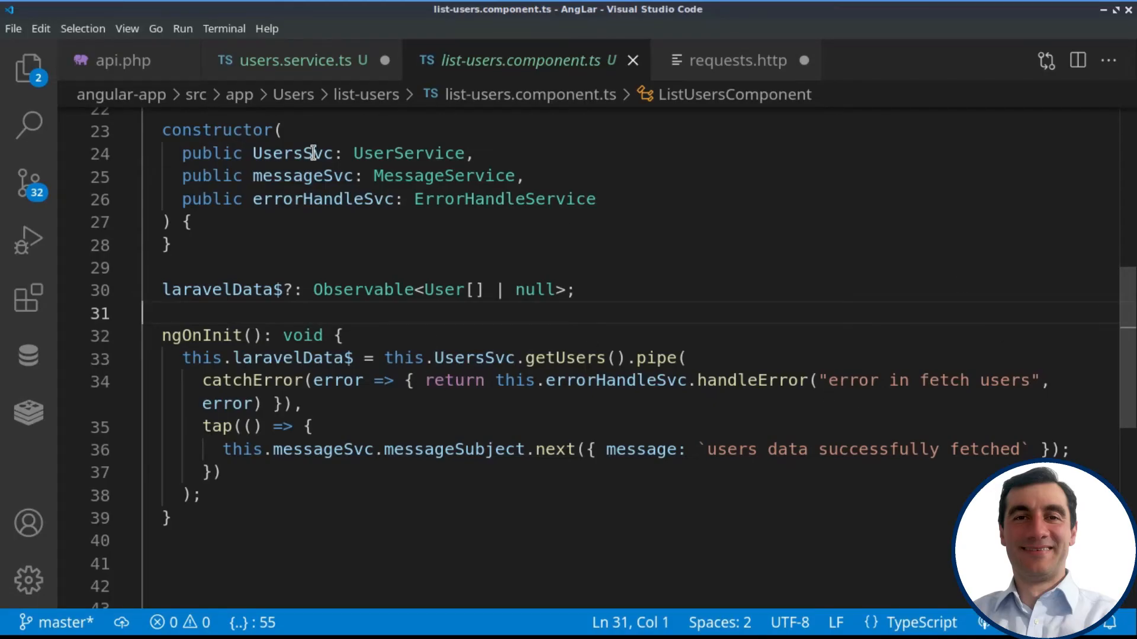
Highlight UsersSvc, the success-message tap, the errorHandleSvc reference and the fetch error text.
{"action": "double_click", "coordinate": [294, 152]}
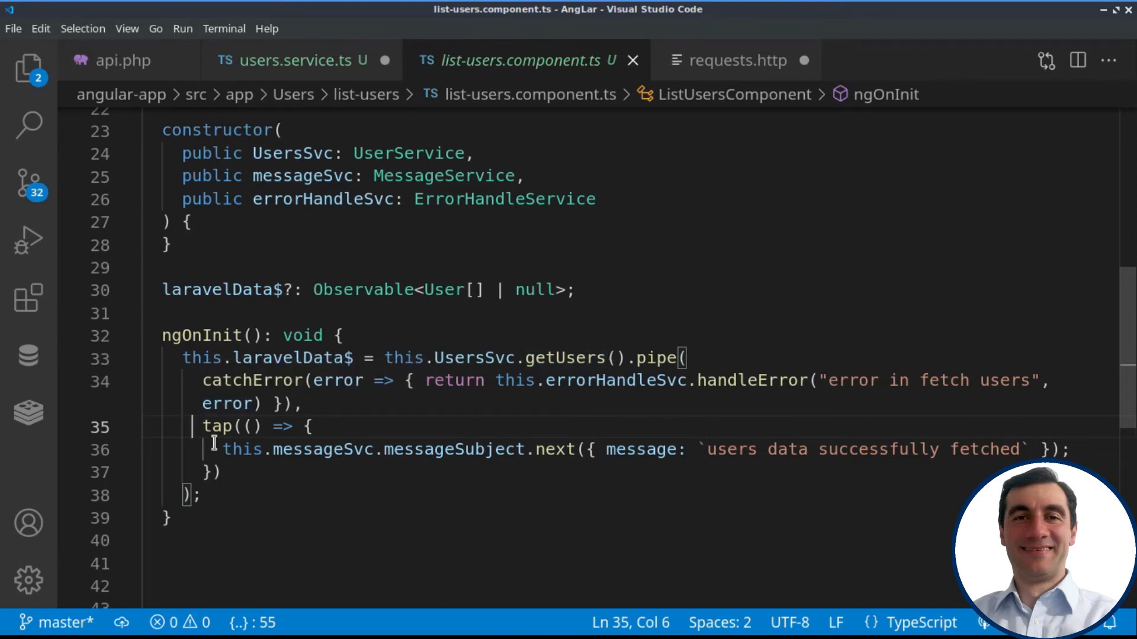
{"action": "left_click_drag", "start_coordinate": [203, 426], "coordinate": [225, 472]}
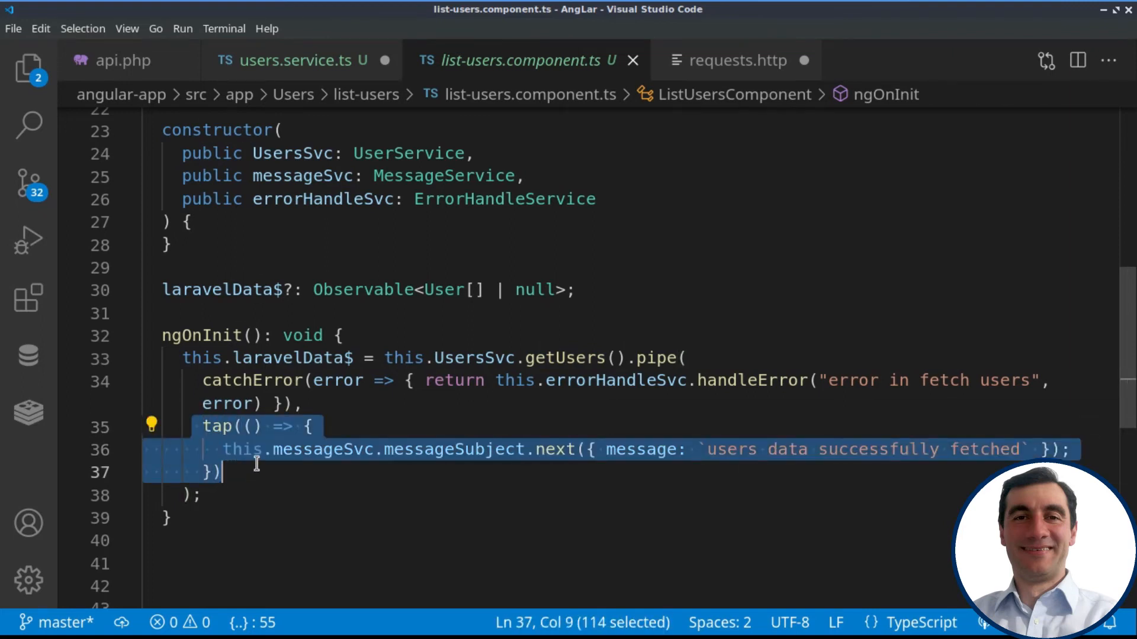
{"action": "left_click", "coordinate": [330, 449]}
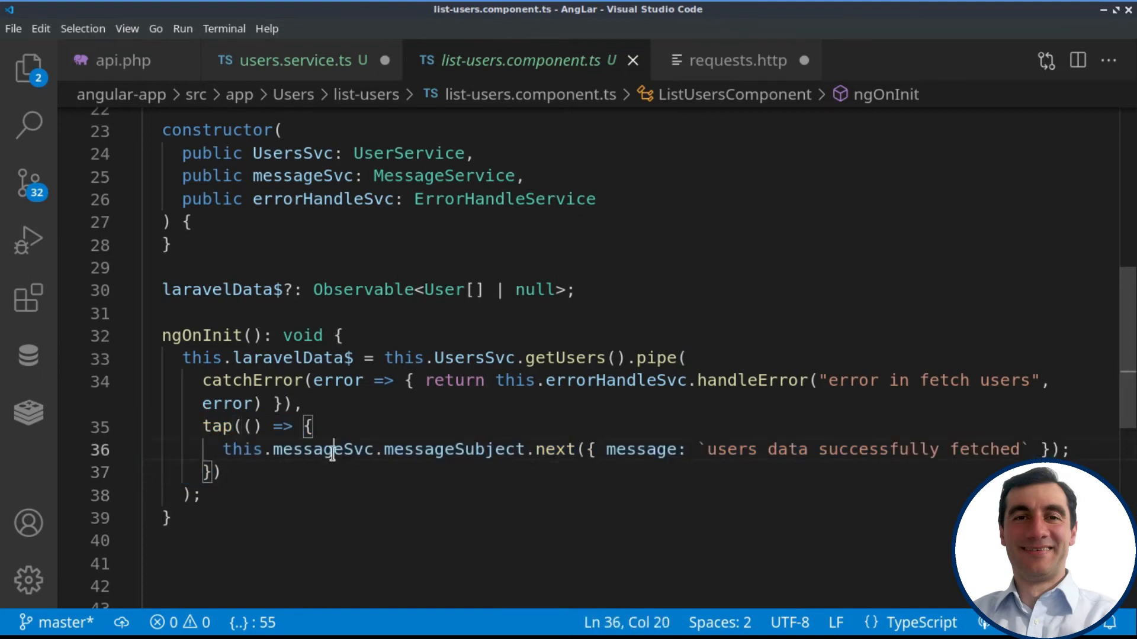
{"action": "double_click", "coordinate": [323, 449]}
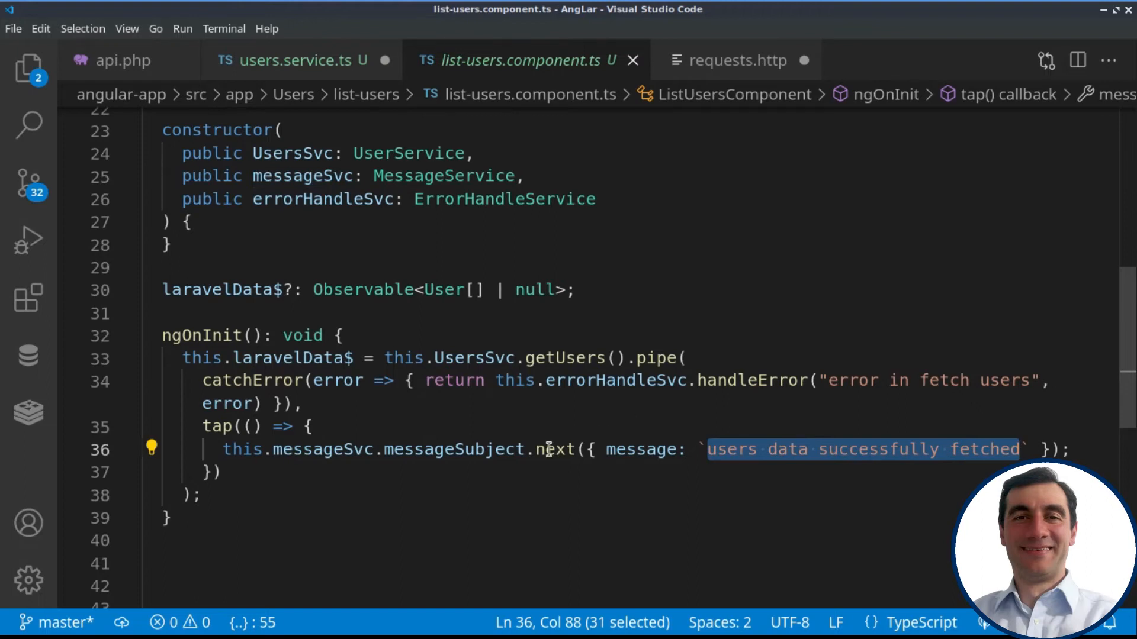
{"action": "double_click", "coordinate": [253, 380]}
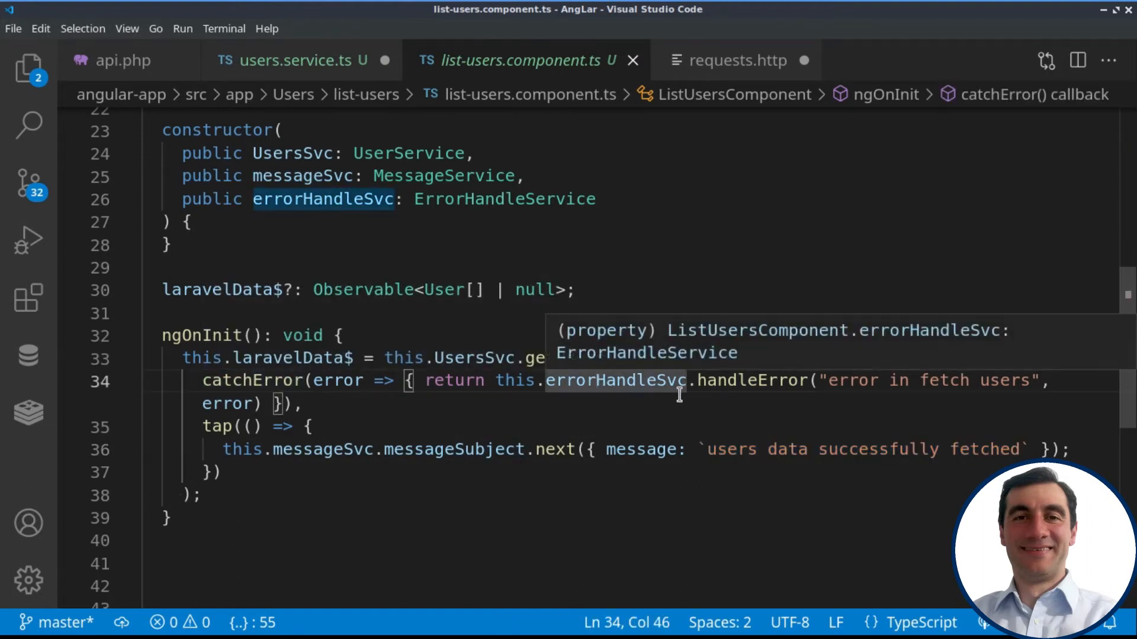
{"action": "double_click", "coordinate": [754, 381]}
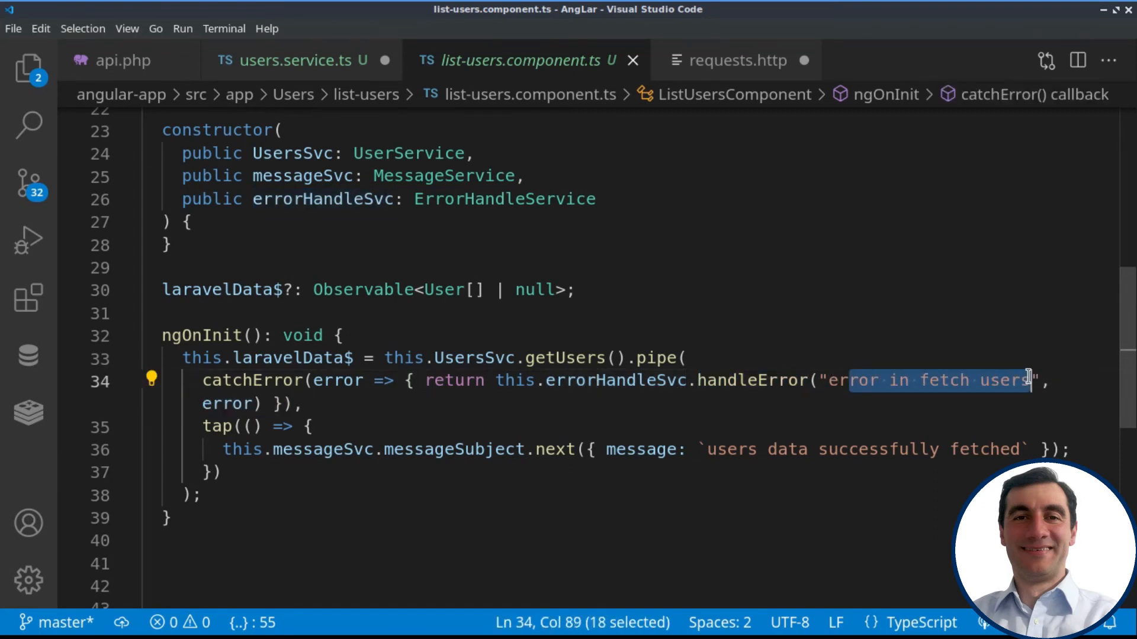
{"action": "mouse_move", "coordinate": [939, 380]}
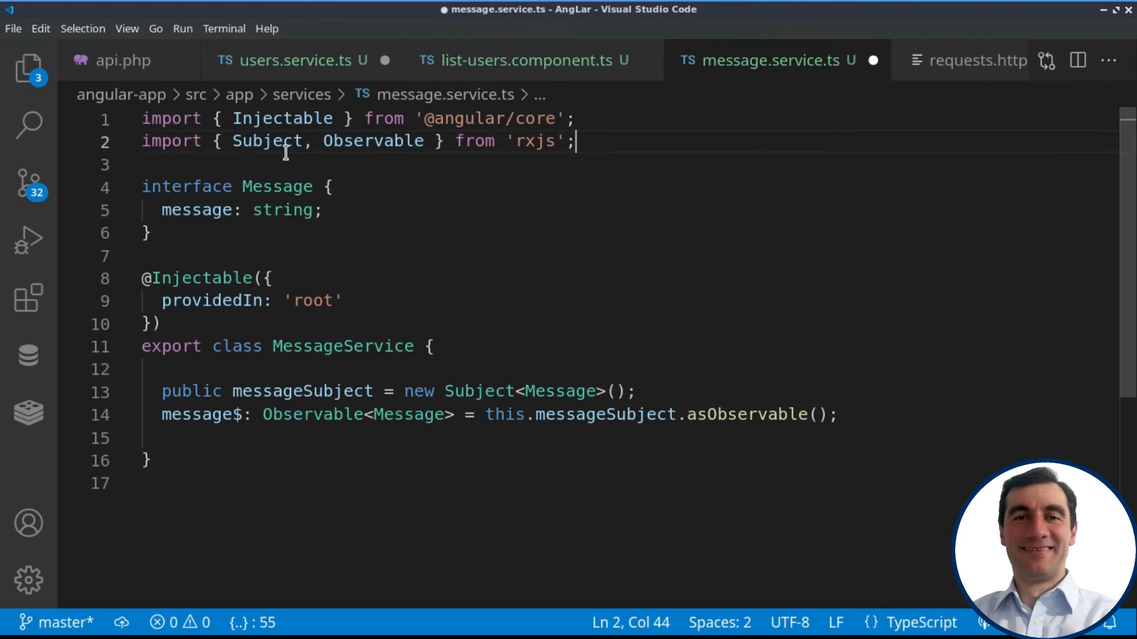
Trace messageSubject to its definition in message.service.ts and highlight its message$ observable.
{"action": "double_click", "coordinate": [372, 141]}
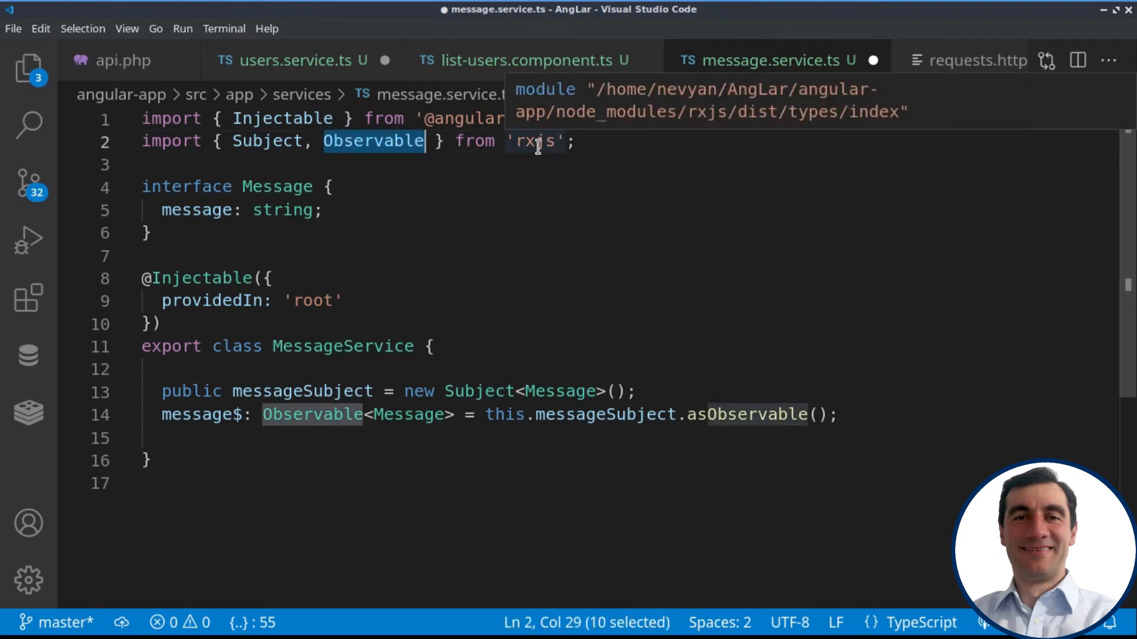
{"action": "double_click", "coordinate": [302, 391]}
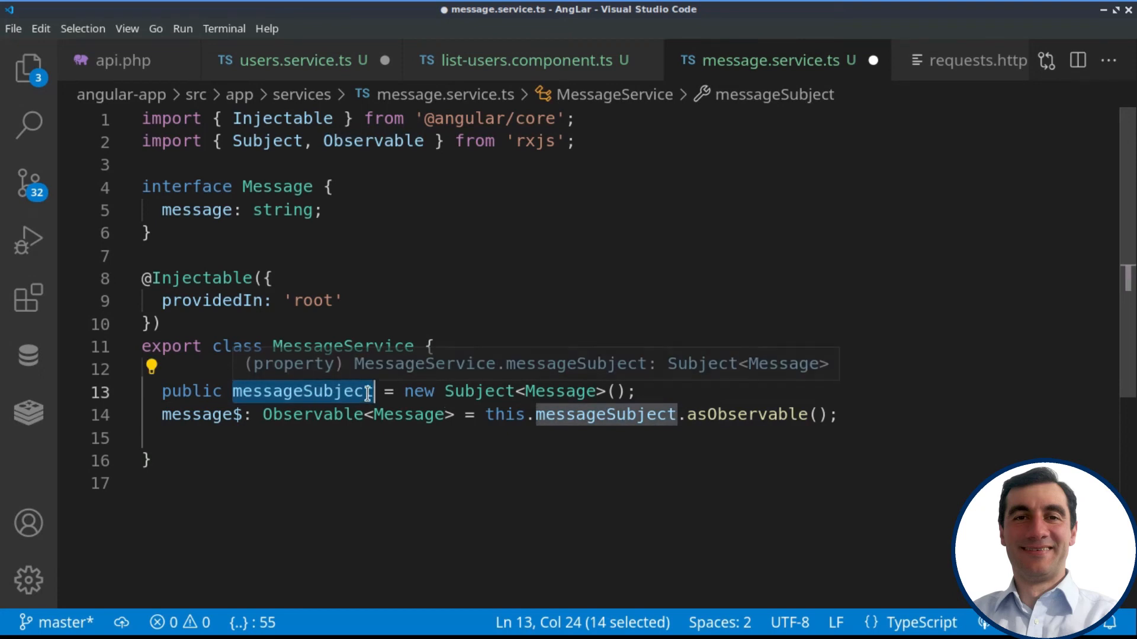
{"action": "mouse_move", "coordinate": [701, 312]}
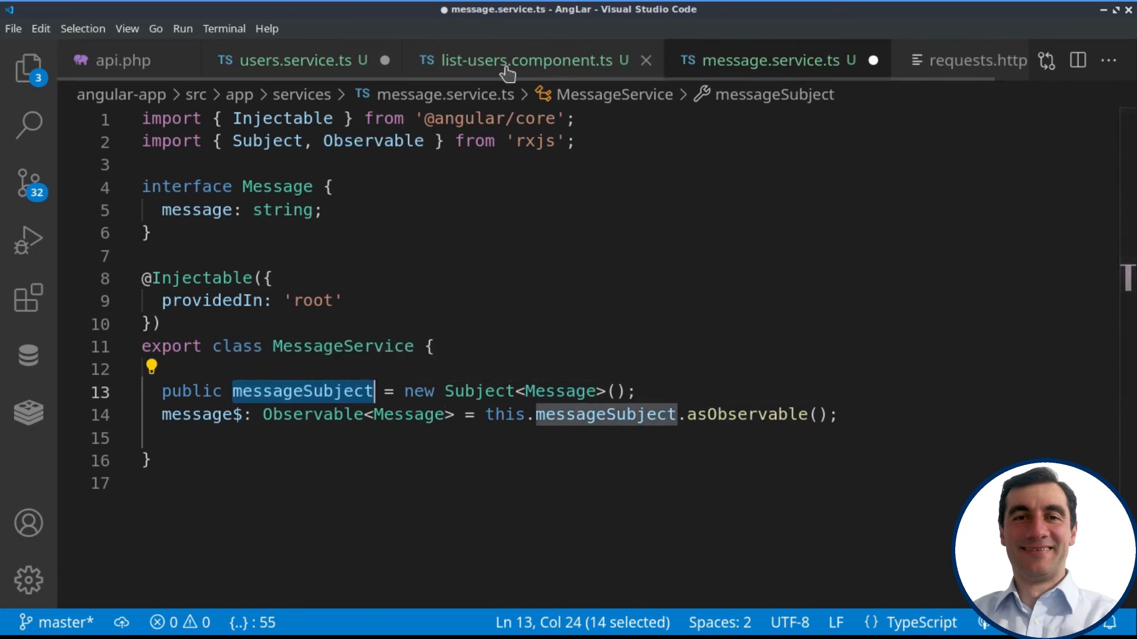
{"action": "left_click", "coordinate": [529, 60]}
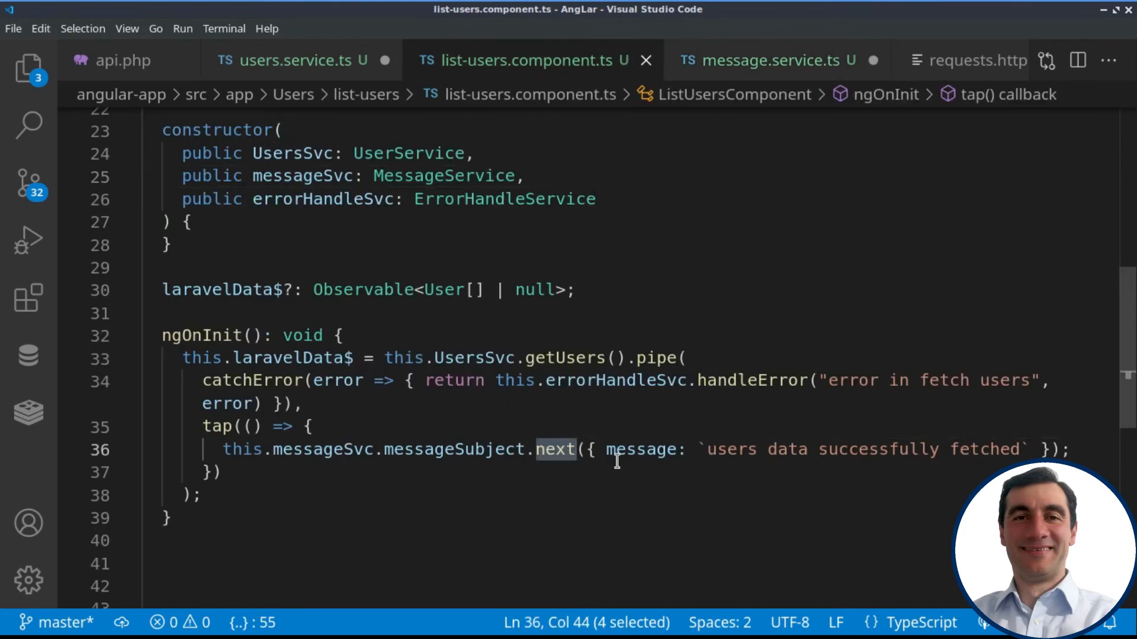
{"action": "mouse_move", "coordinate": [508, 458]}
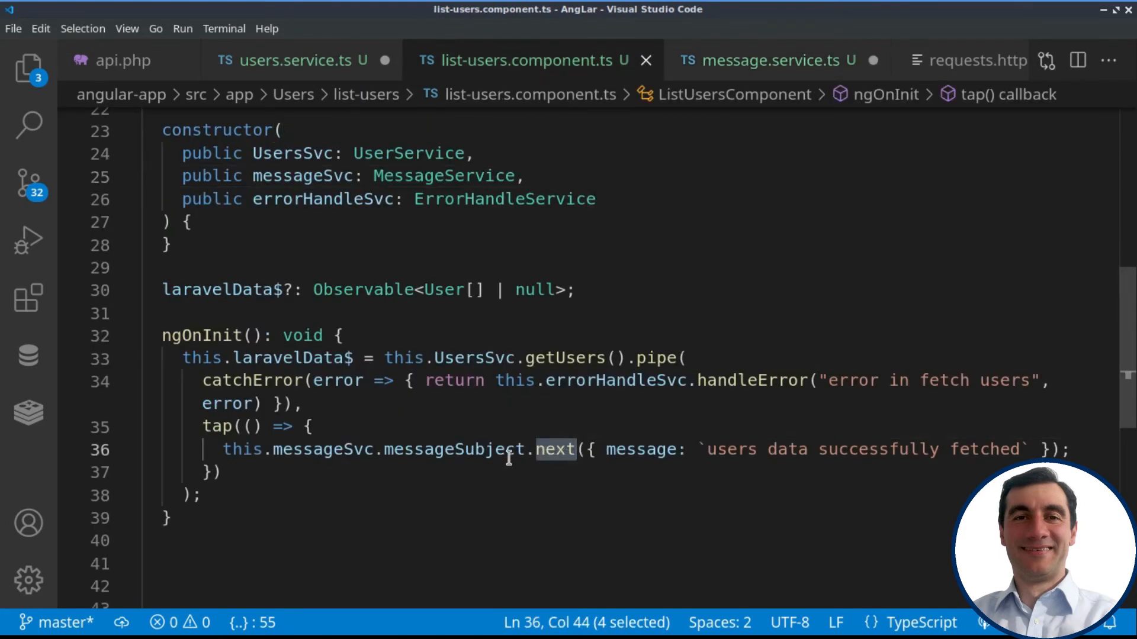
{"action": "left_click", "coordinate": [776, 61]}
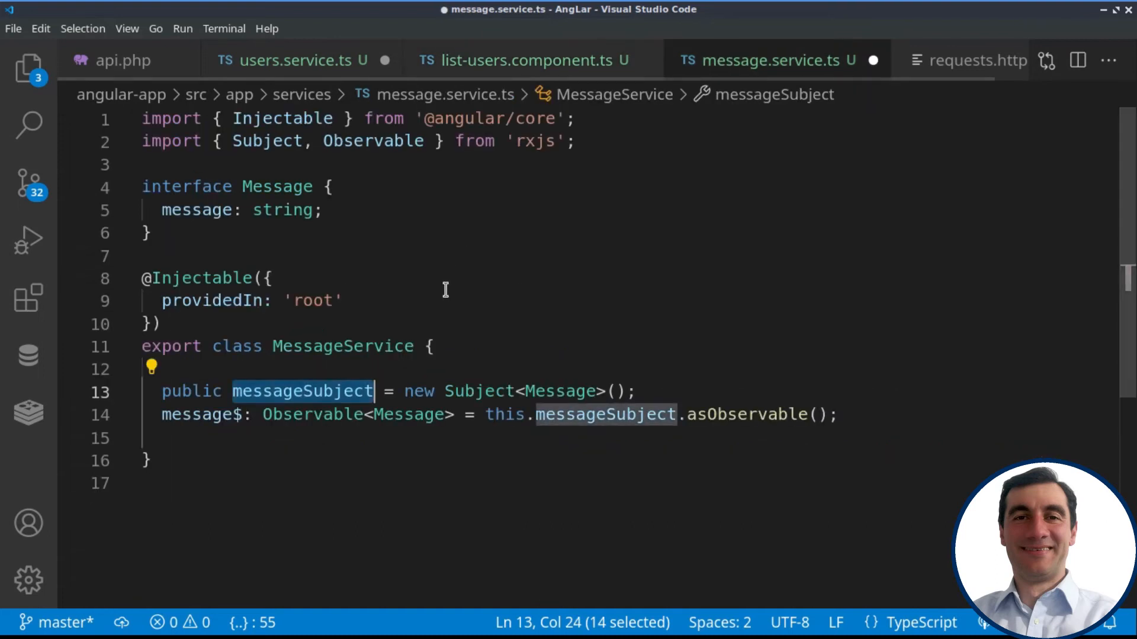
{"action": "mouse_move", "coordinate": [611, 391]}
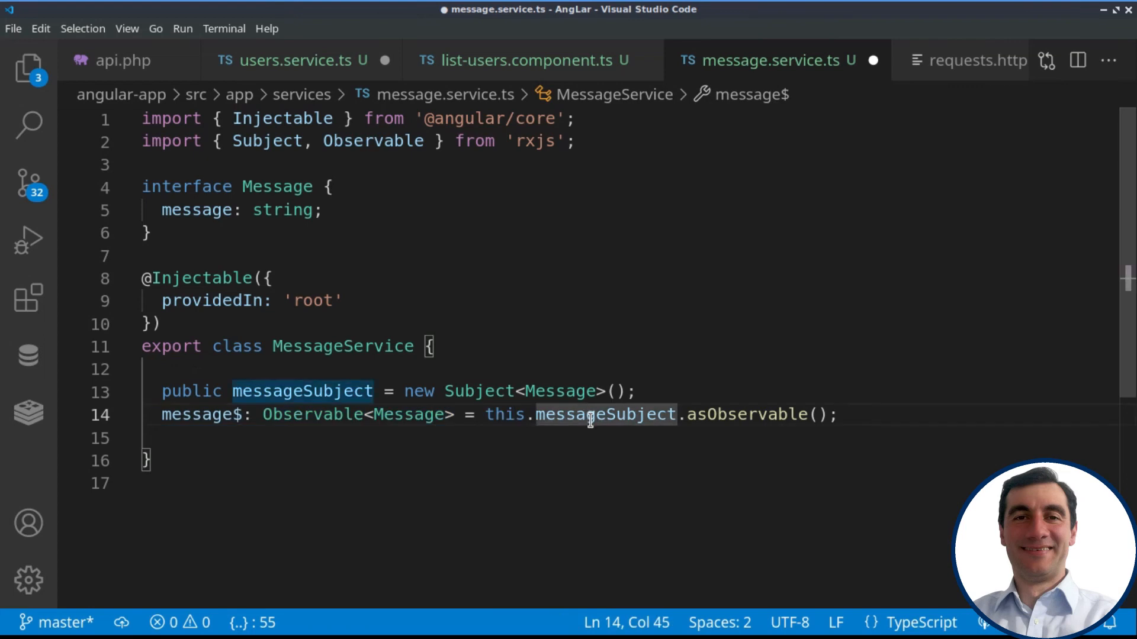
{"action": "double_click", "coordinate": [201, 413]}
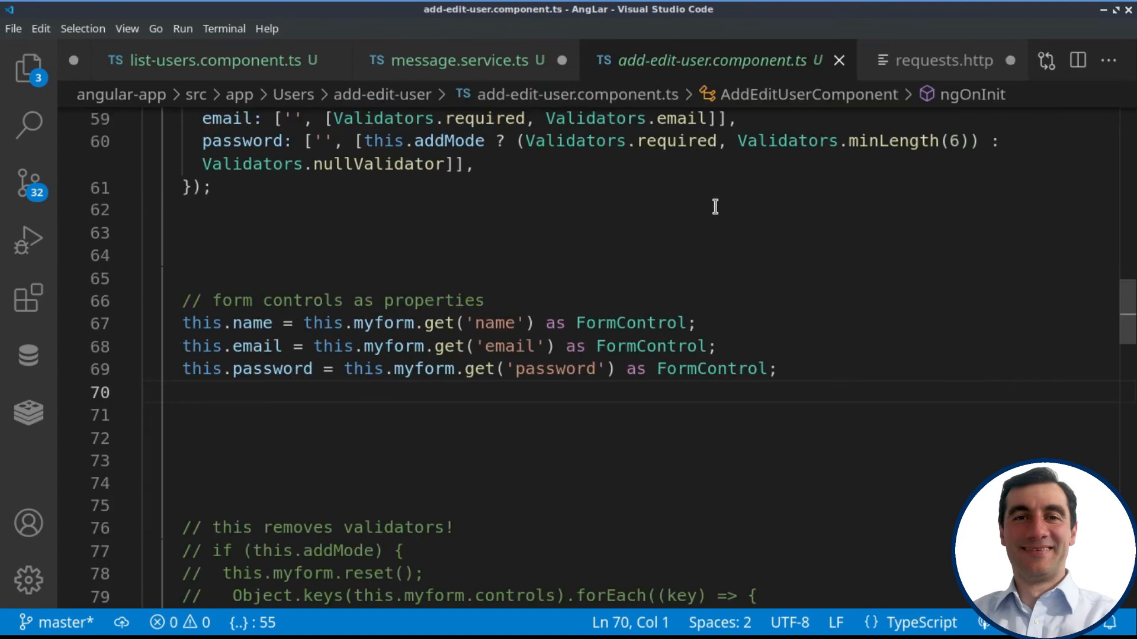
{"action": "mouse_move", "coordinate": [578, 229]}
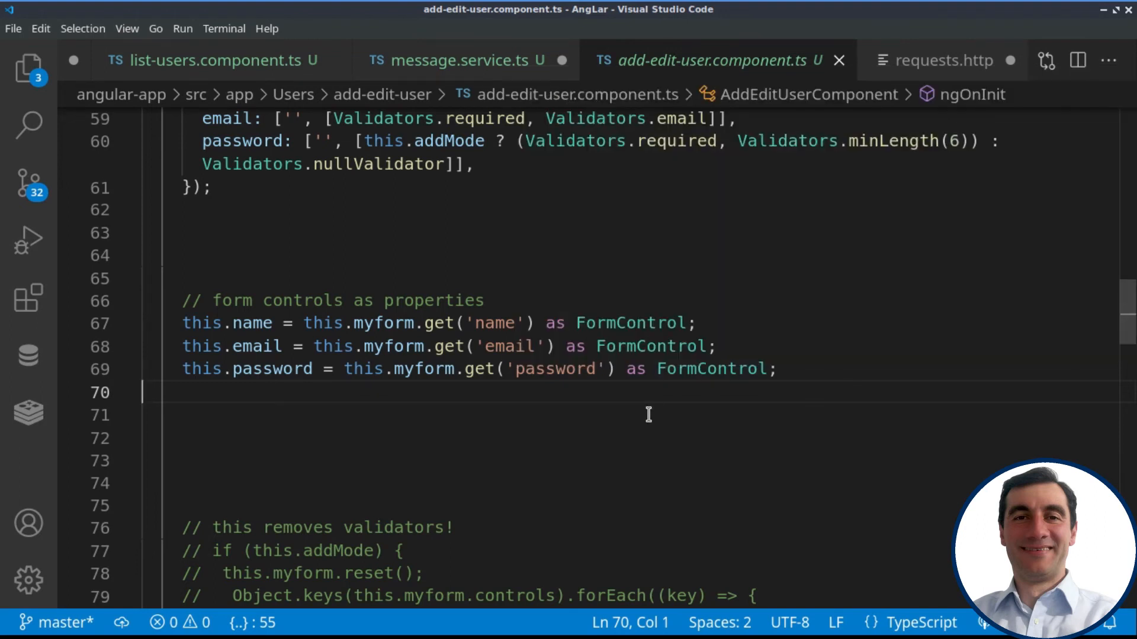
{"action": "mouse_move", "coordinate": [317, 413]}
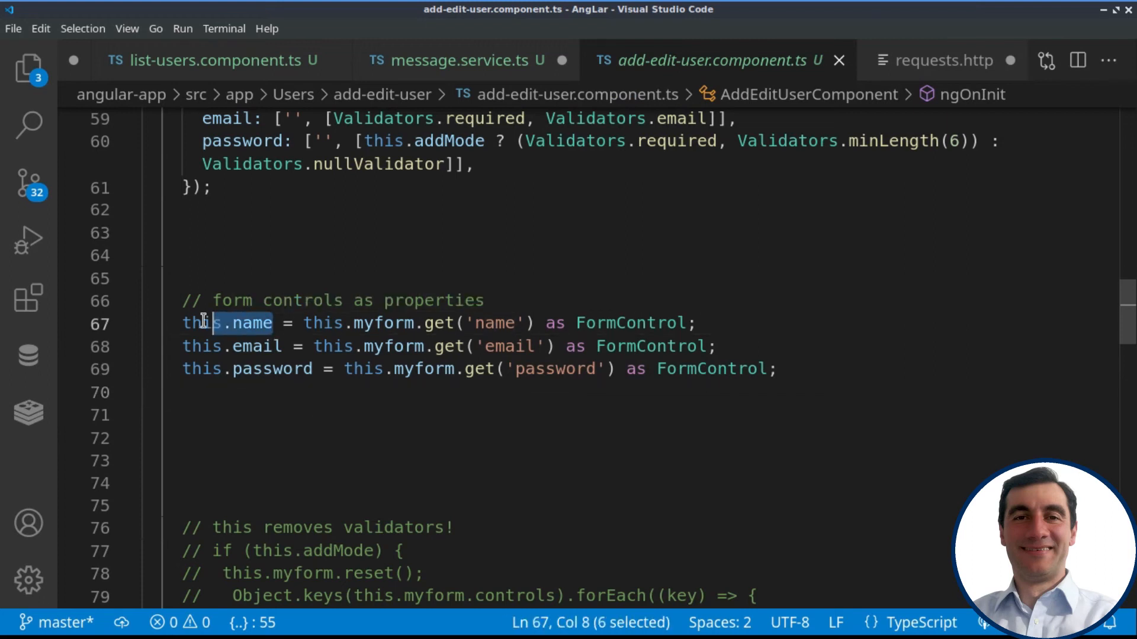
{"action": "mouse_move", "coordinate": [254, 323]}
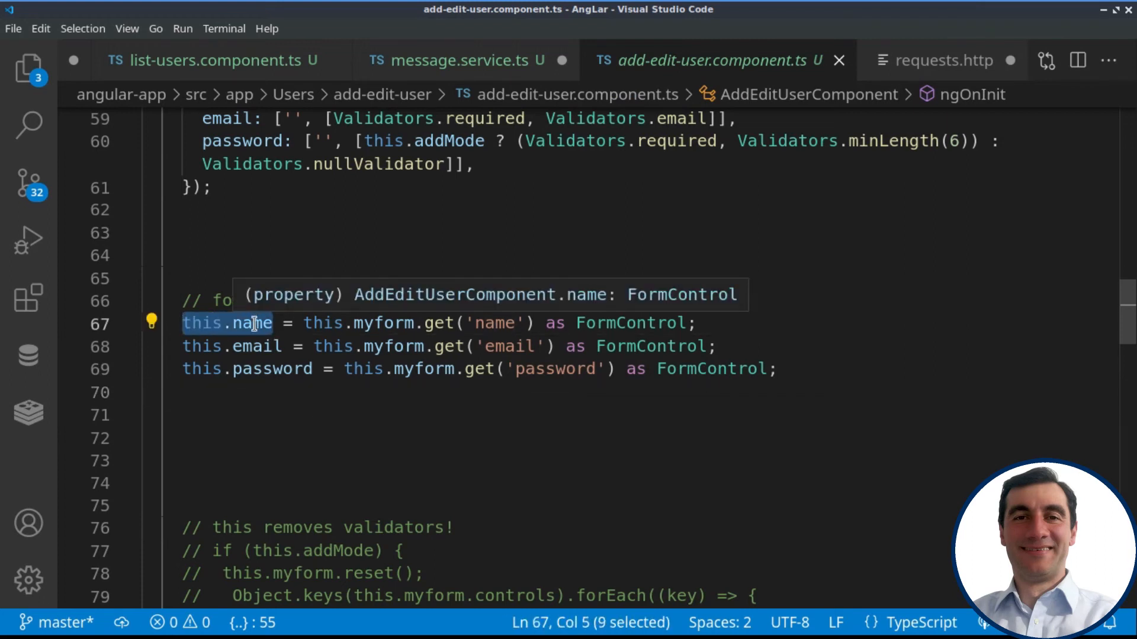
{"action": "mouse_move", "coordinate": [374, 355]}
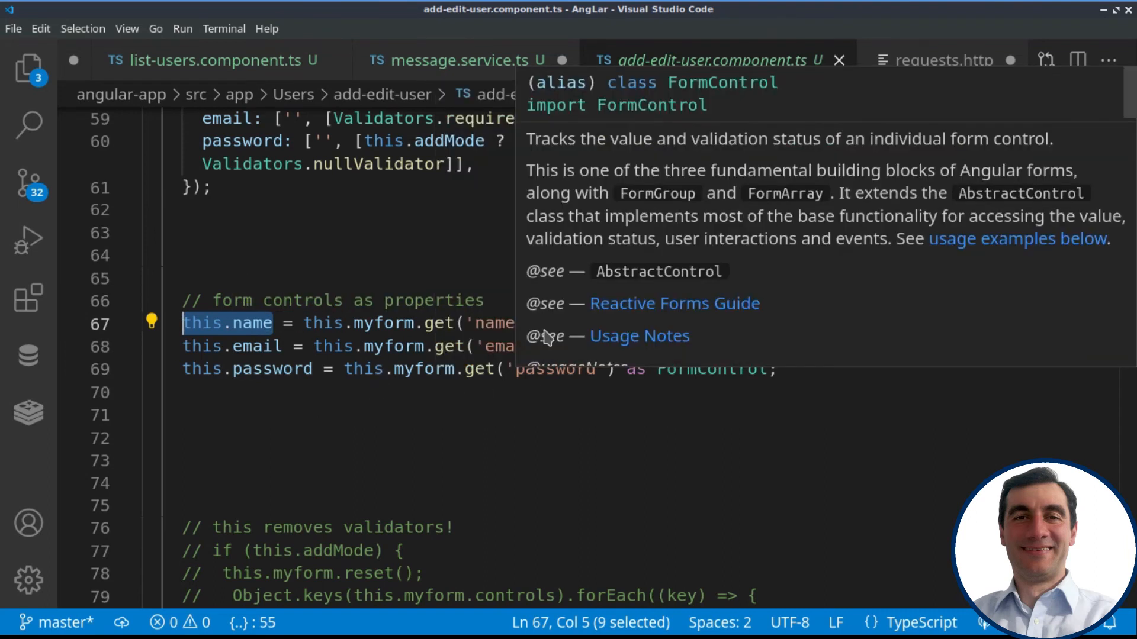
{"action": "mouse_move", "coordinate": [332, 334]}
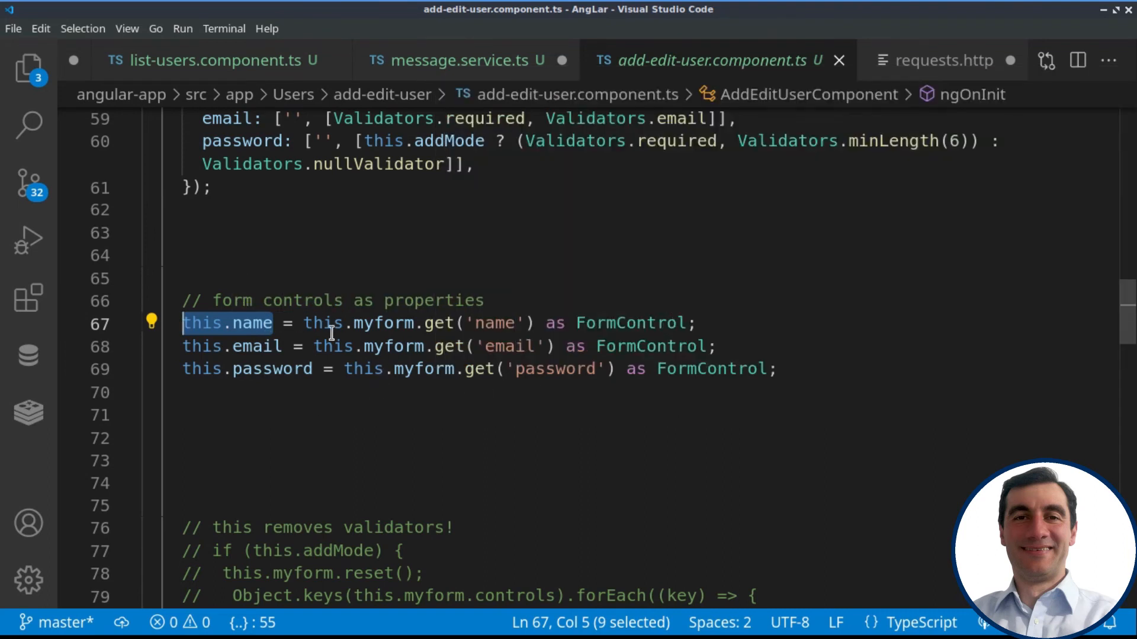
{"action": "mouse_move", "coordinate": [326, 392]}
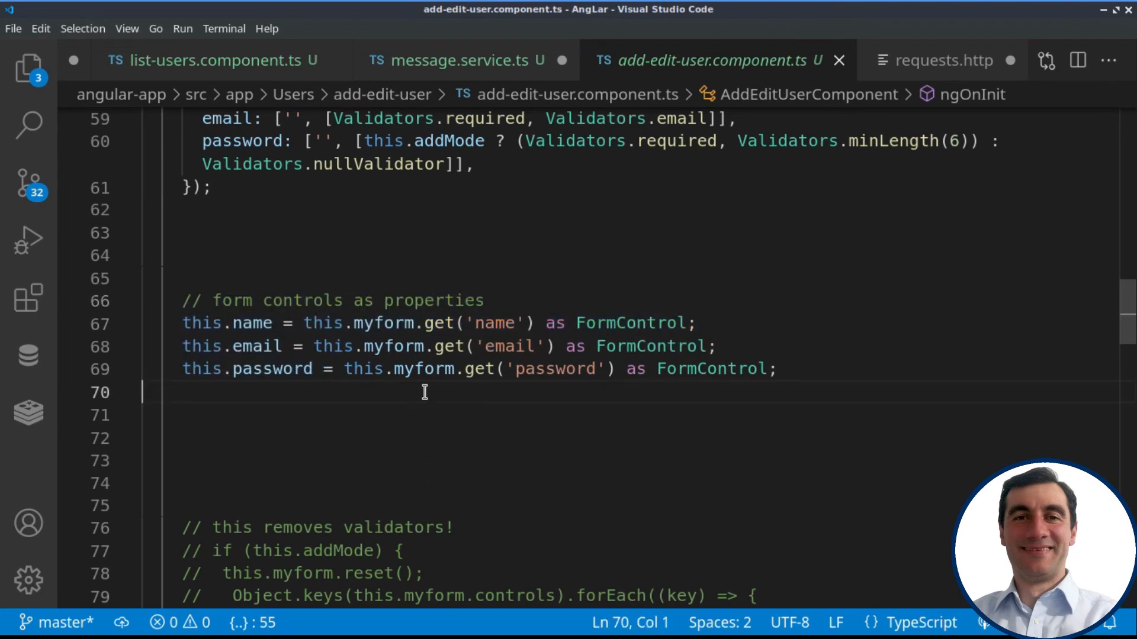
{"action": "mouse_move", "coordinate": [568, 369]}
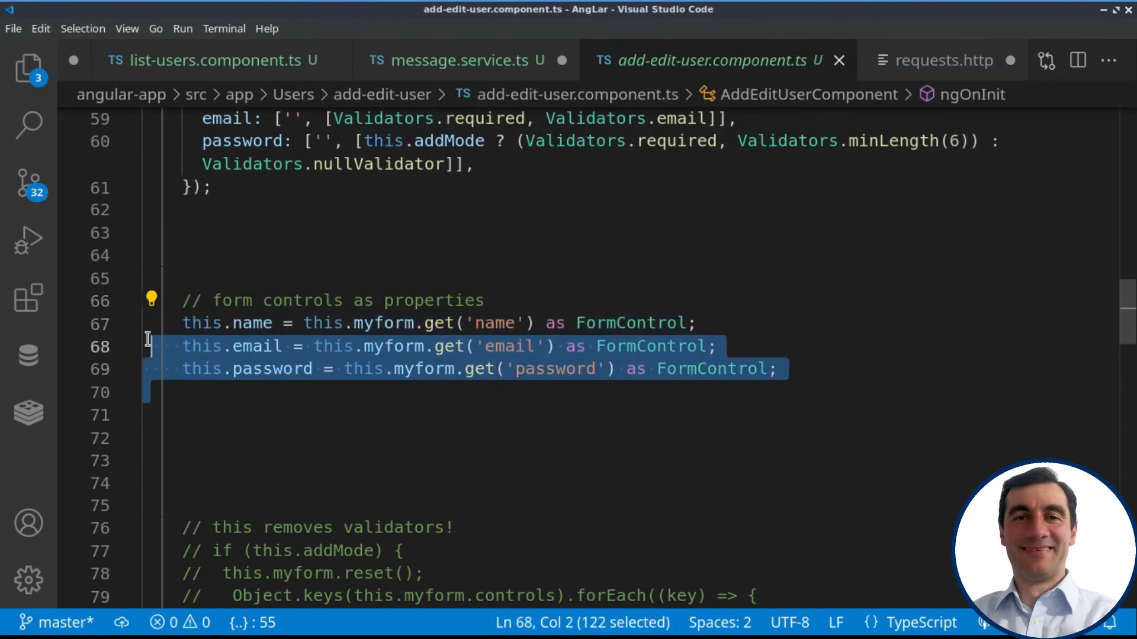
Deselect the email and password assignment lines in add-edit-user.component.ts.
{"action": "left_click", "coordinate": [330, 438]}
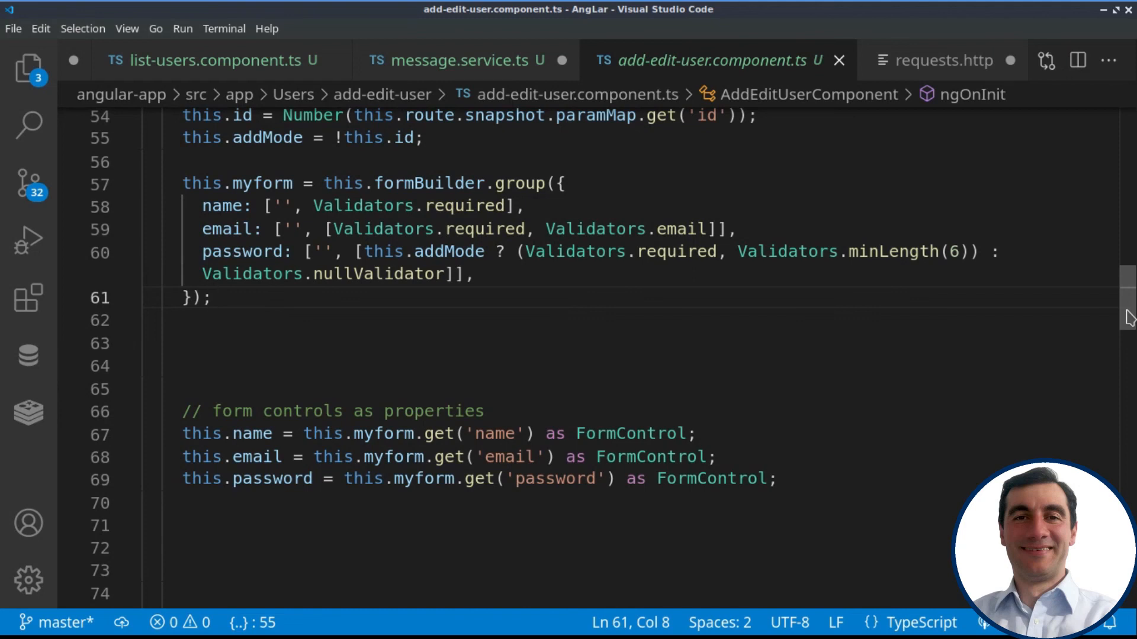
{"action": "mouse_move", "coordinate": [585, 434]}
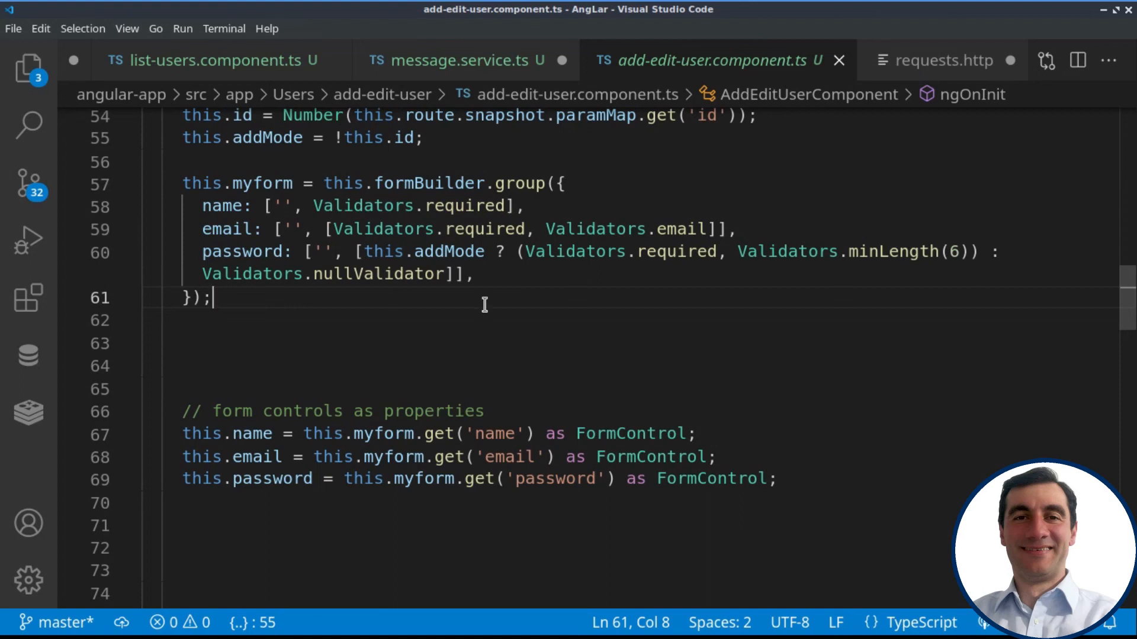
{"action": "mouse_move", "coordinate": [676, 282]}
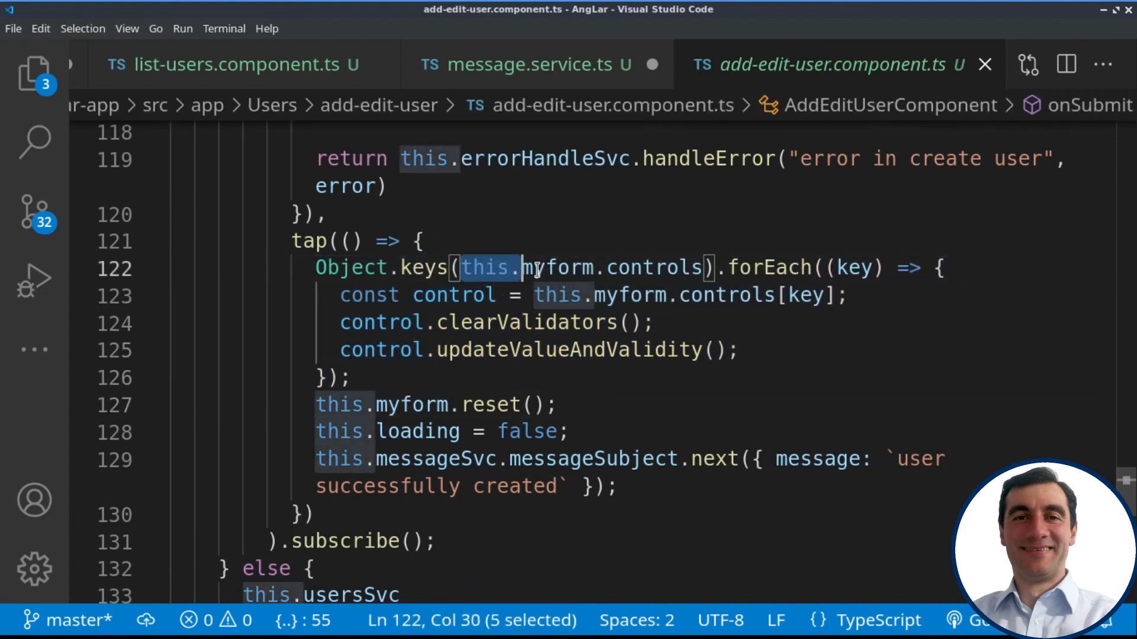
{"action": "left_click_drag", "start_coordinate": [515, 268], "coordinate": [700, 268]}
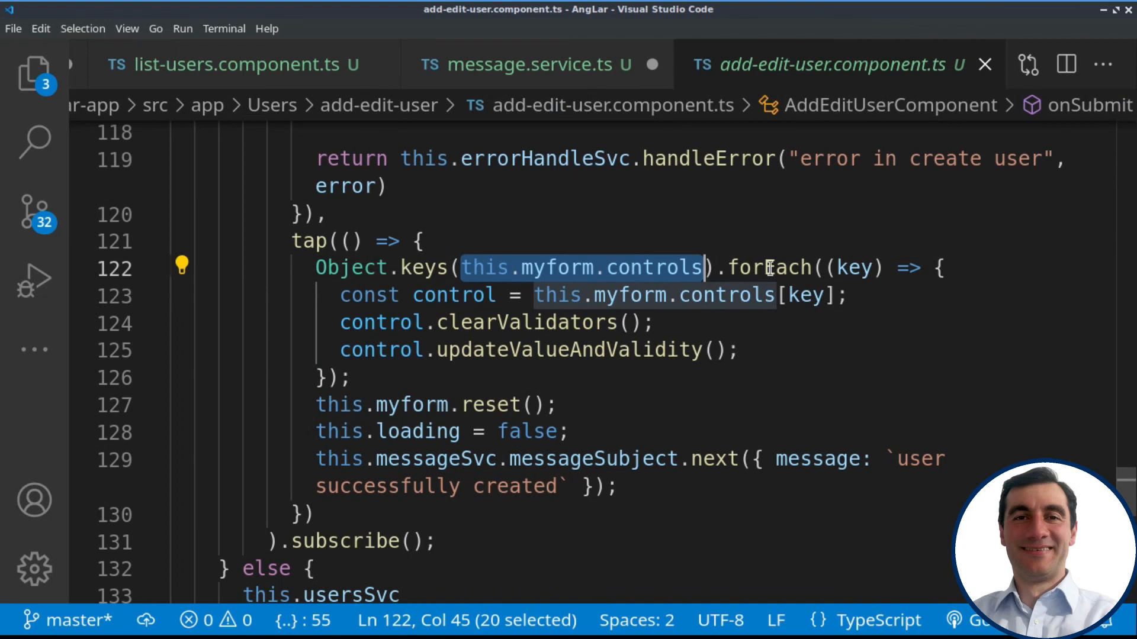
{"action": "double_click", "coordinate": [526, 323]}
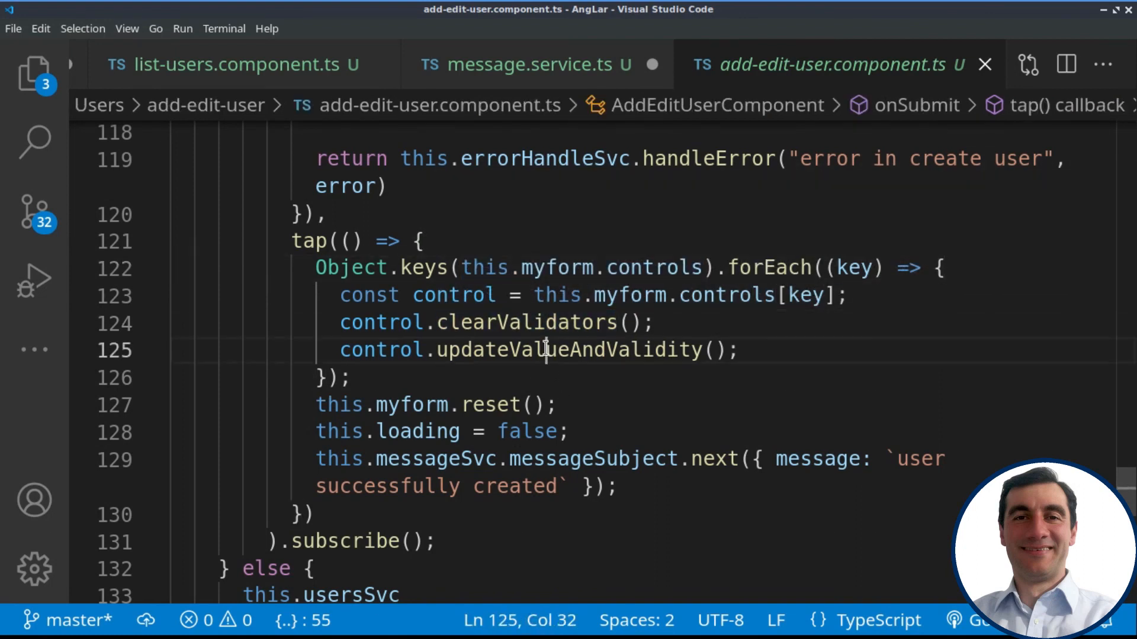
{"action": "double_click", "coordinate": [567, 350]}
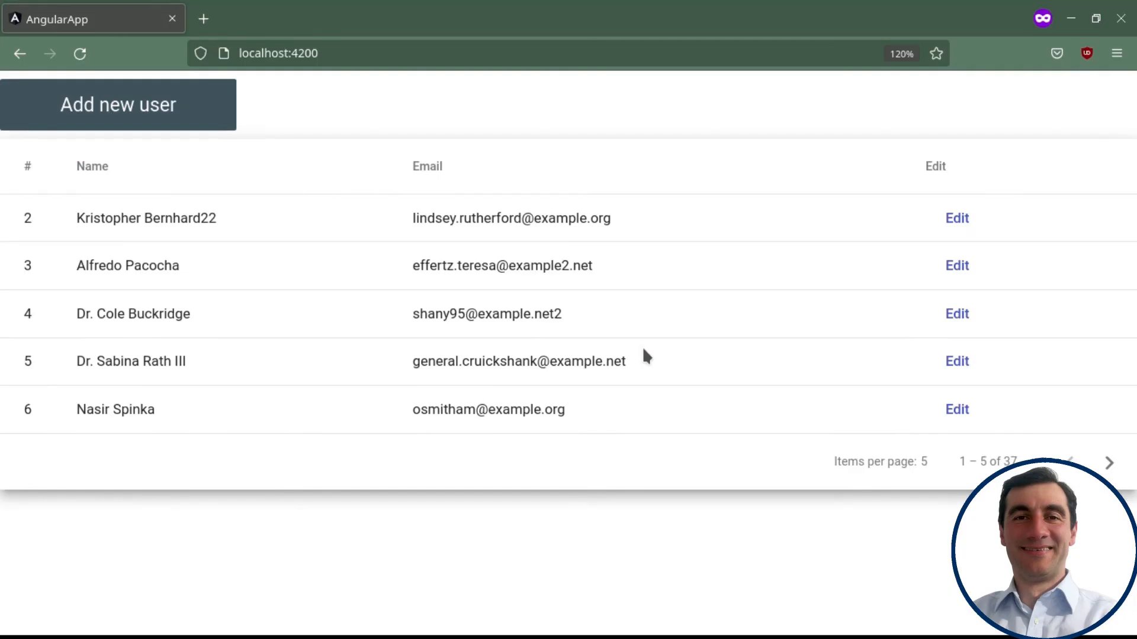
{"action": "mouse_move", "coordinate": [854, 426]}
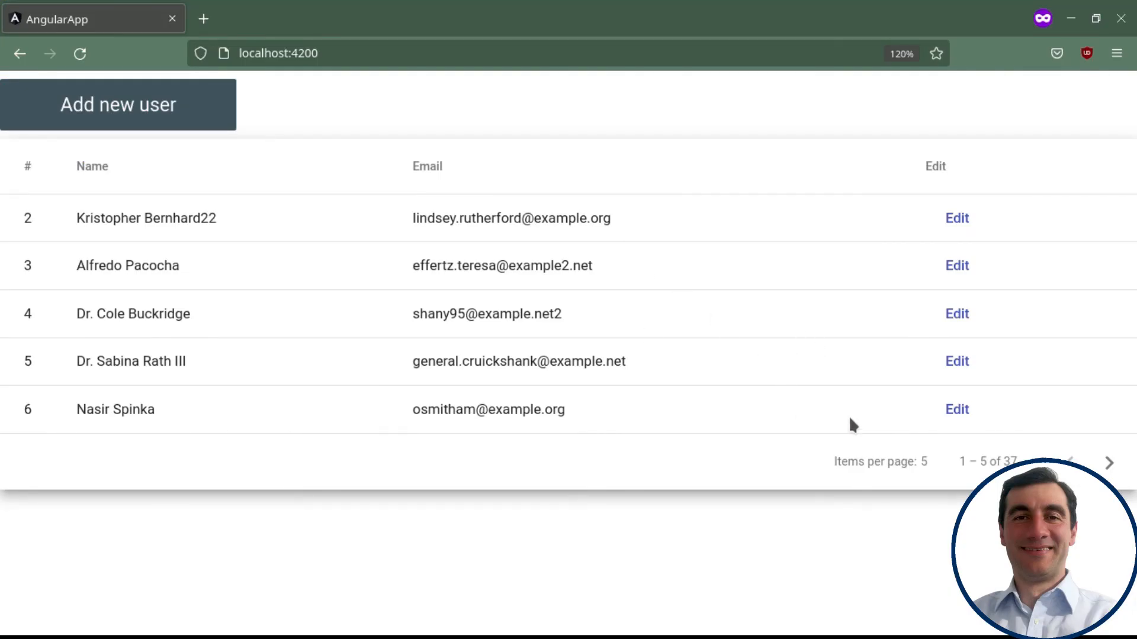
{"action": "mouse_move", "coordinate": [1048, 209]}
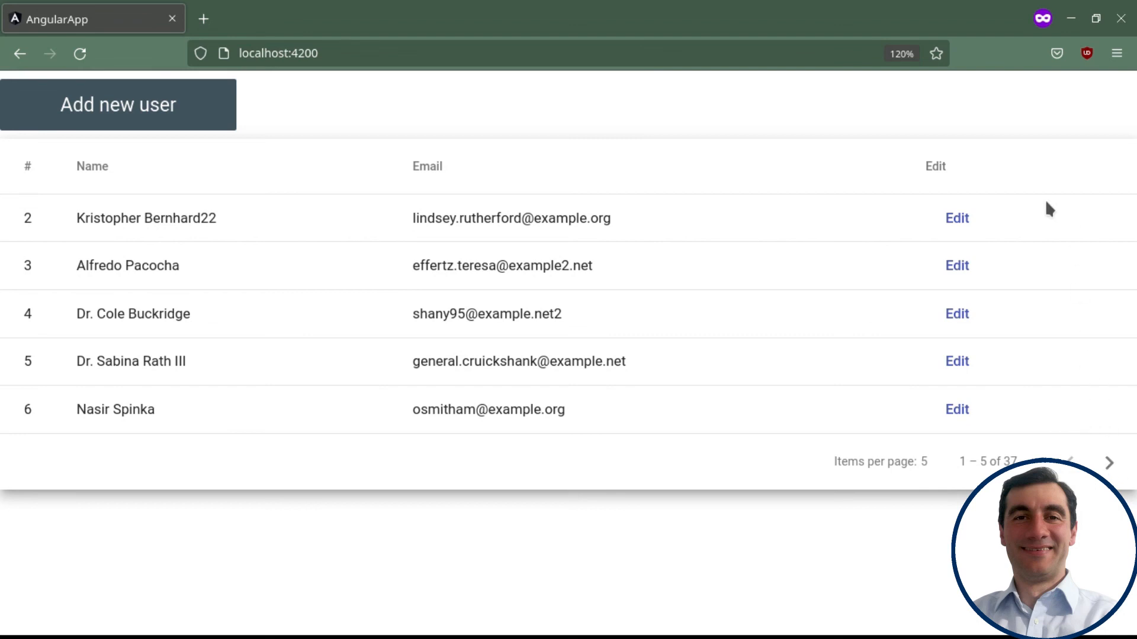
{"action": "mouse_move", "coordinate": [728, 201]}
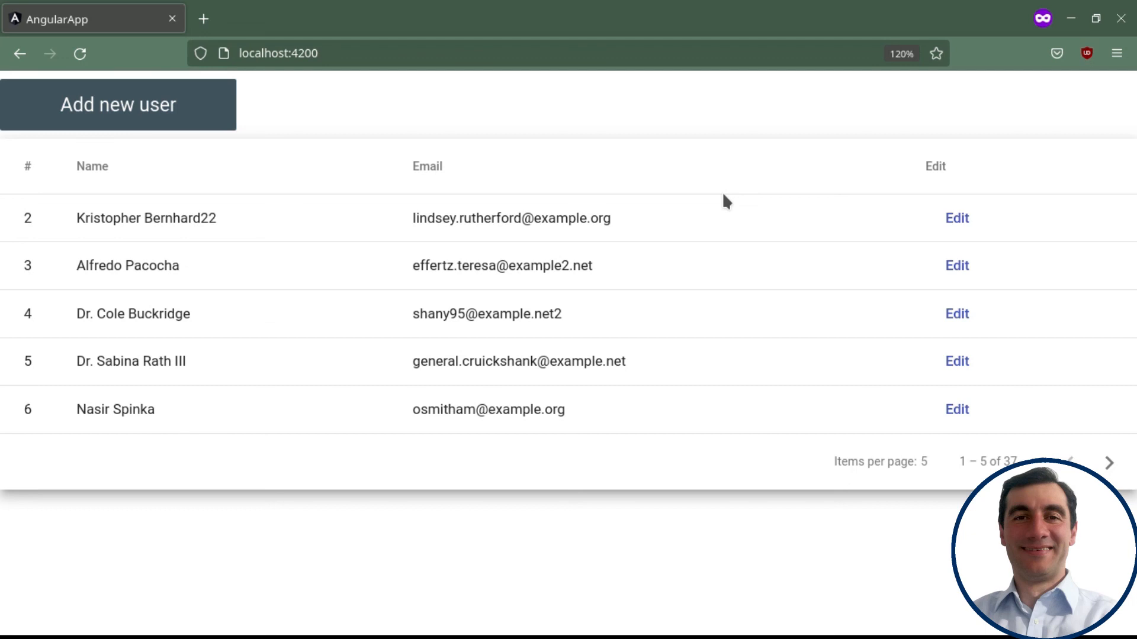
{"action": "mouse_move", "coordinate": [1076, 197]}
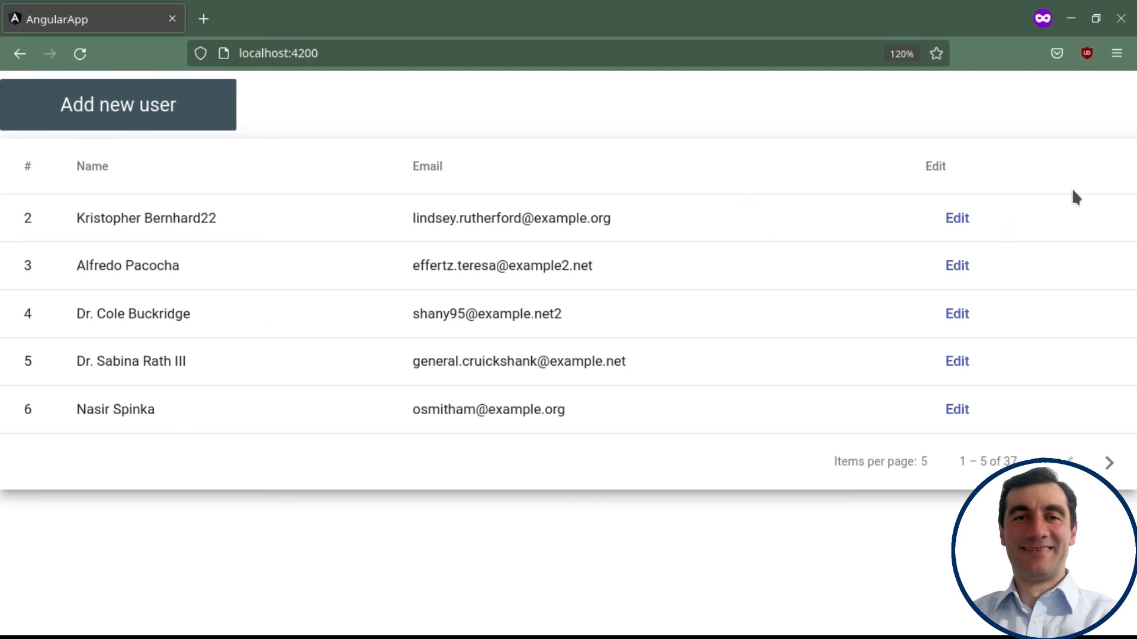
{"action": "mouse_move", "coordinate": [1040, 161]}
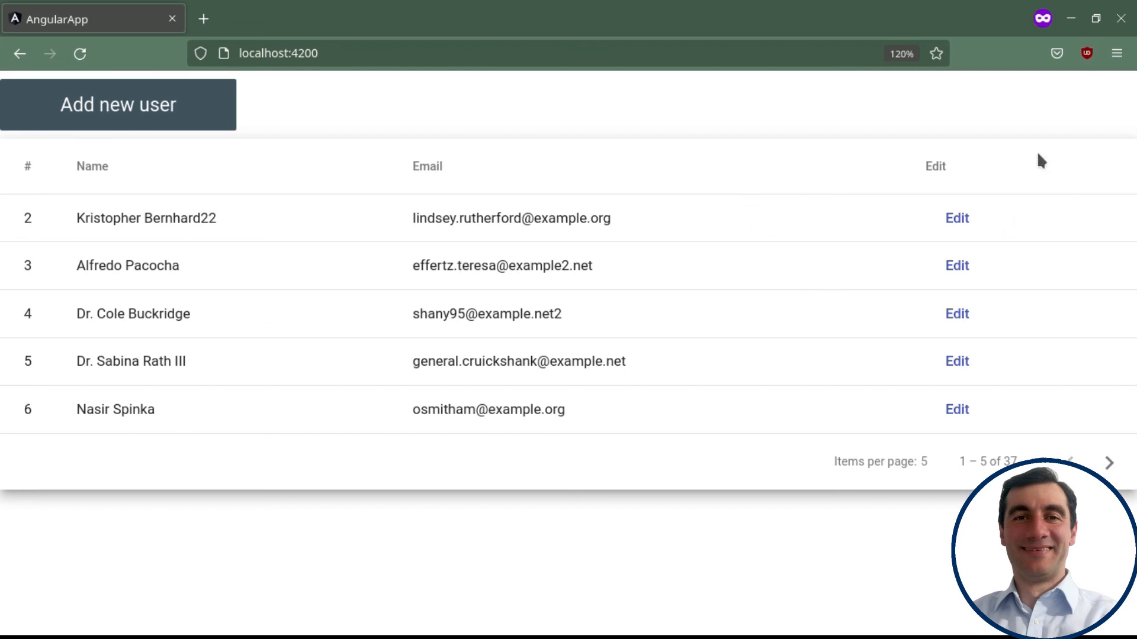